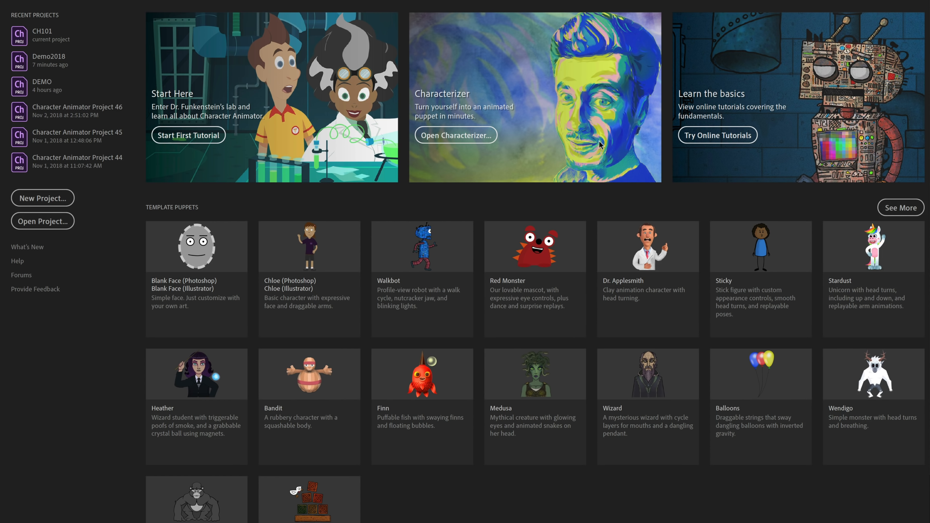
Open the Red Monster template puppet from the Template Puppets gallery.
{"action": "scroll", "scroll_direction": "down", "scroll_amount": 3}
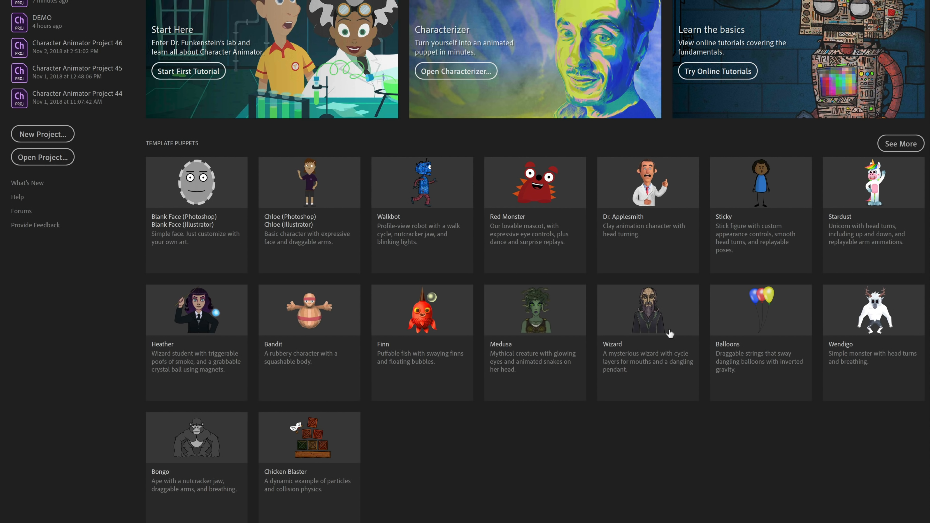
{"action": "double_click", "coordinate": [196, 182]}
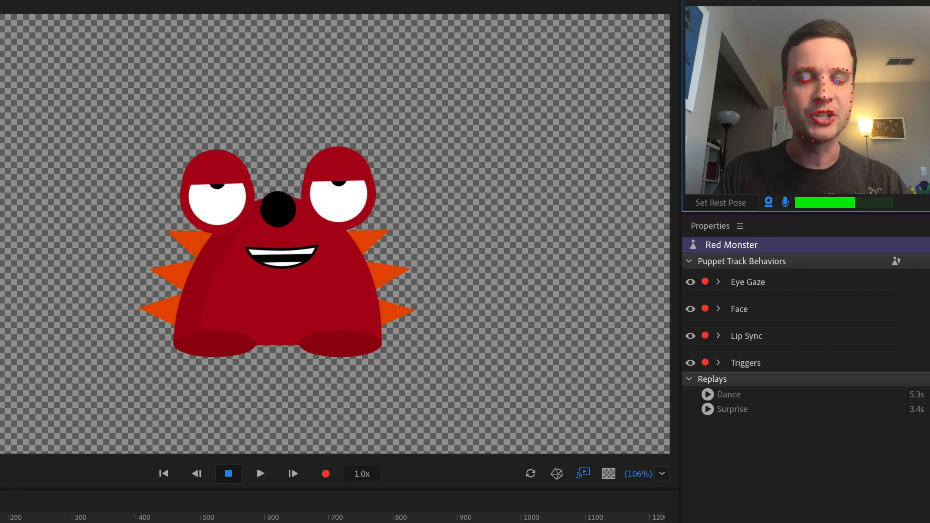
{"action": "left_click", "coordinate": [708, 394]}
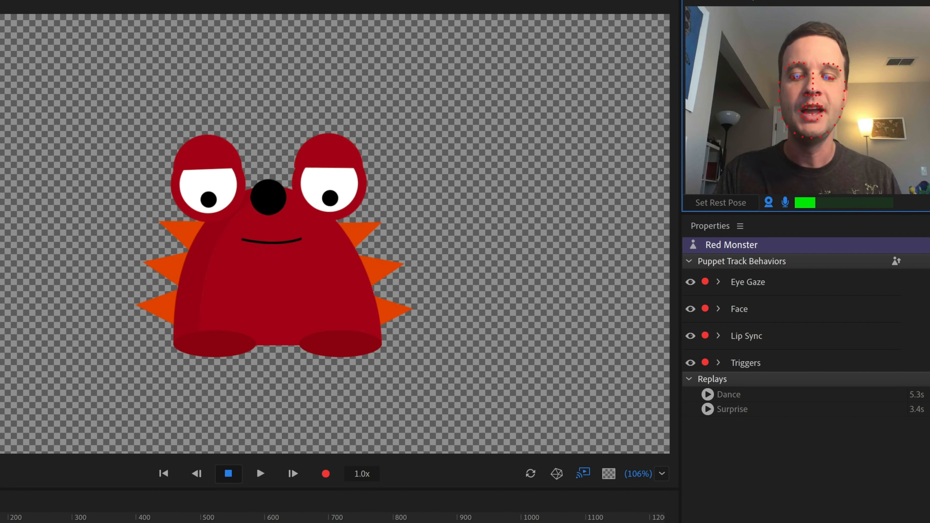
{"action": "left_click", "coordinate": [708, 409]}
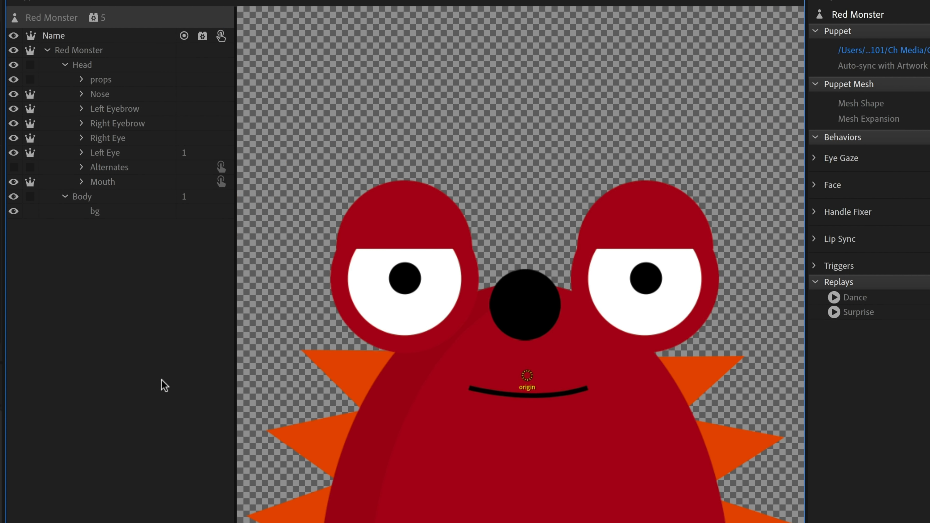
Expand Red Monster's props group to reveal lightbulb, exclamation, question, heart and glasses layers.
{"action": "left_click", "coordinate": [13, 64]}
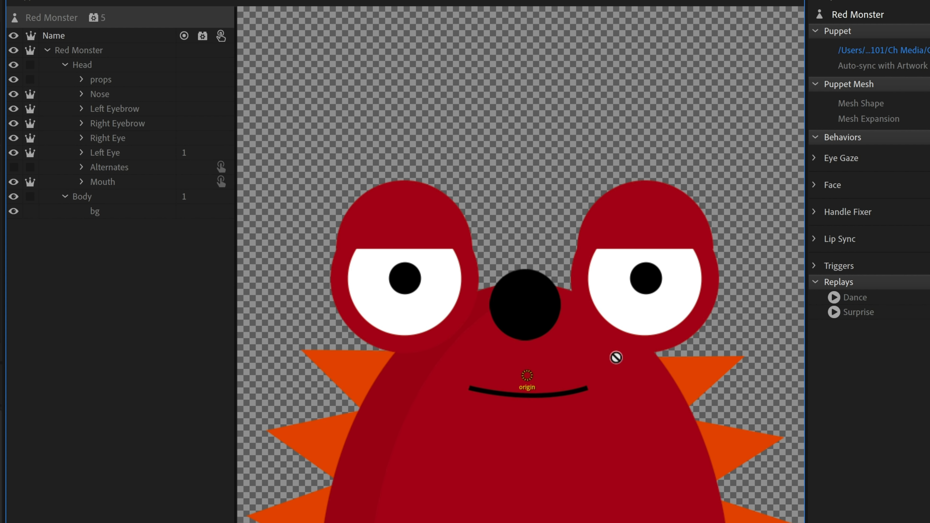
{"action": "mouse_move", "coordinate": [261, 214]}
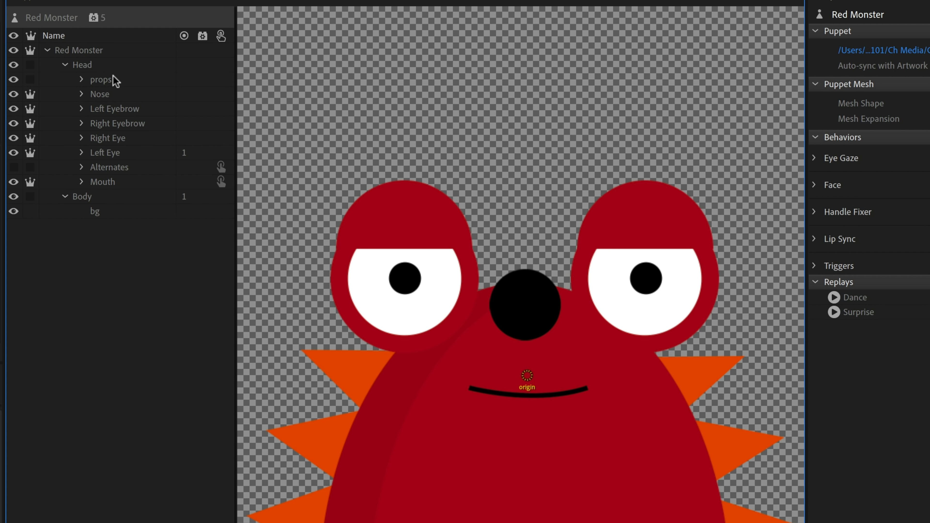
{"action": "mouse_move", "coordinate": [97, 285]}
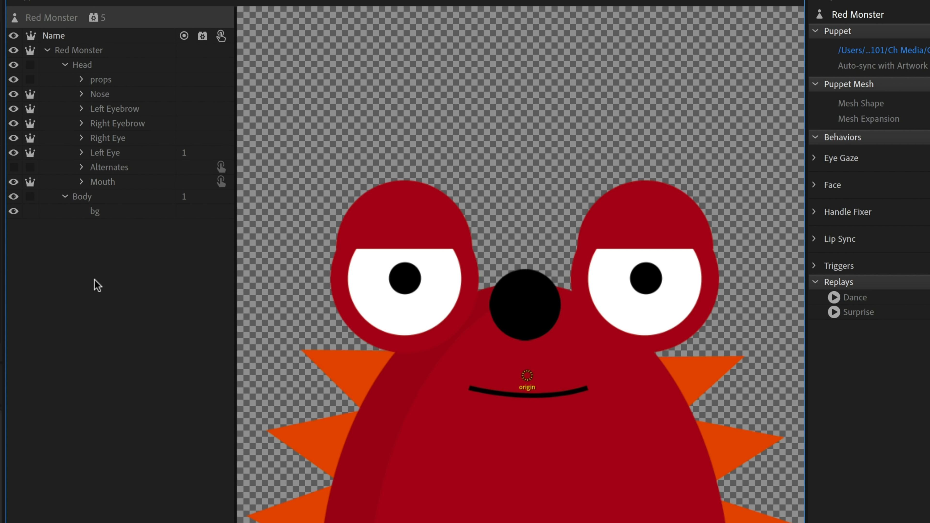
{"action": "mouse_move", "coordinate": [89, 291]}
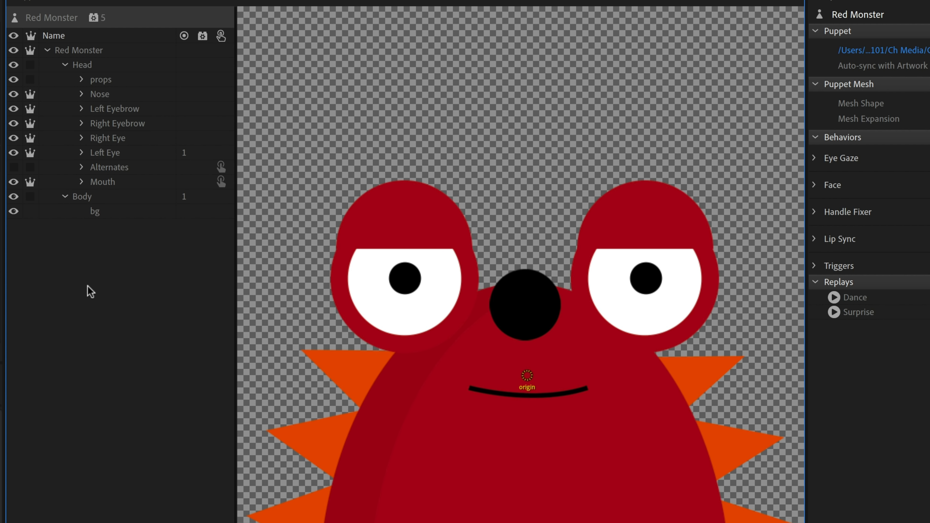
{"action": "mouse_move", "coordinate": [291, 284]}
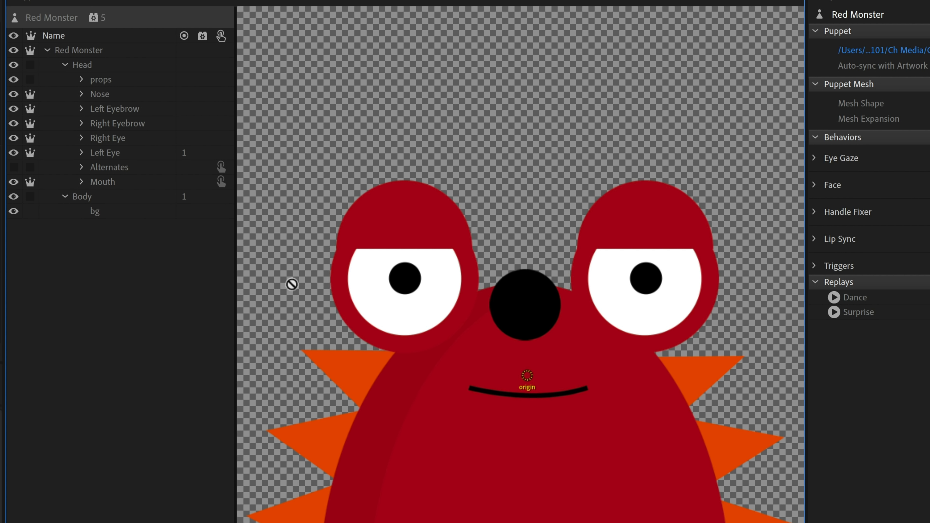
{"action": "mouse_move", "coordinate": [647, 404]}
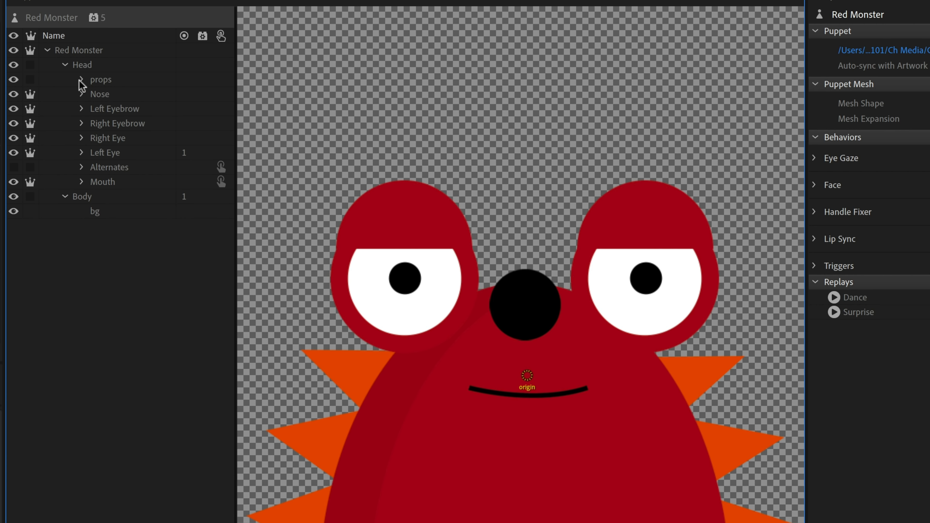
{"action": "left_click", "coordinate": [82, 79]}
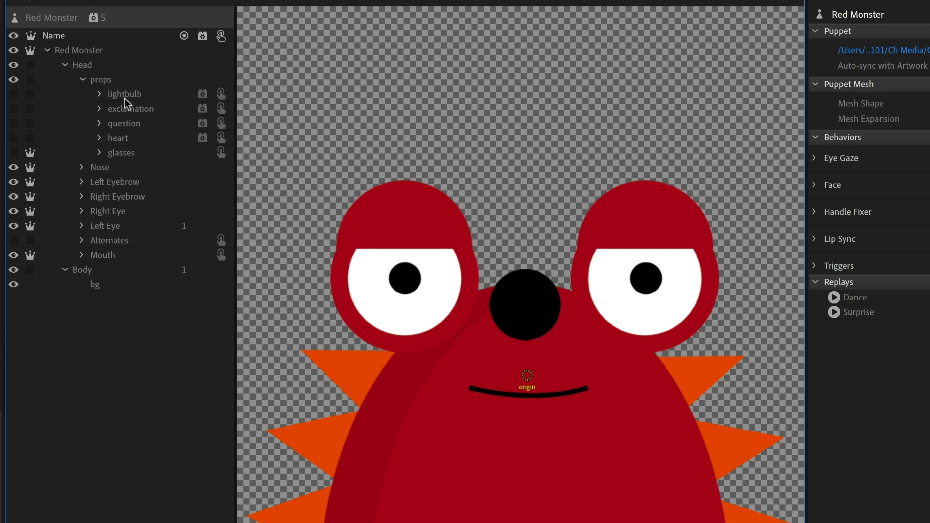
{"action": "mouse_move", "coordinate": [183, 185]}
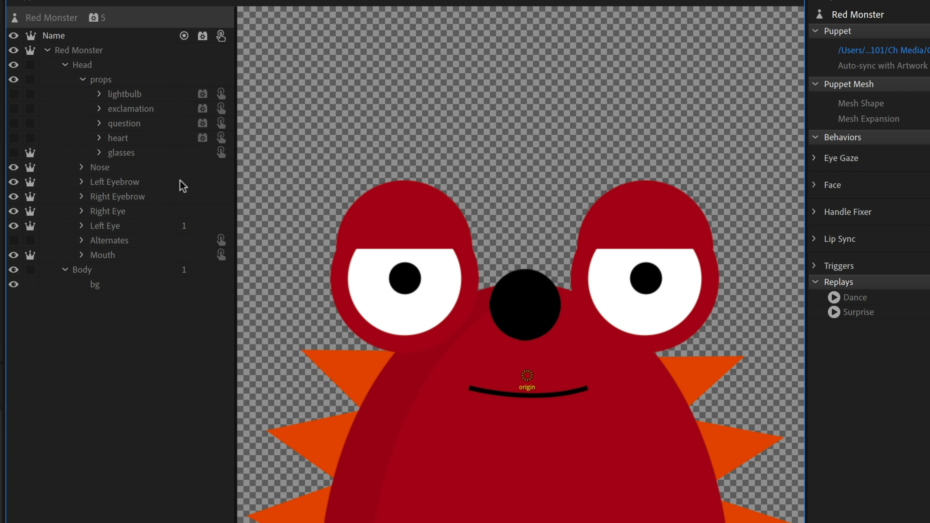
{"action": "left_click", "coordinate": [129, 109]}
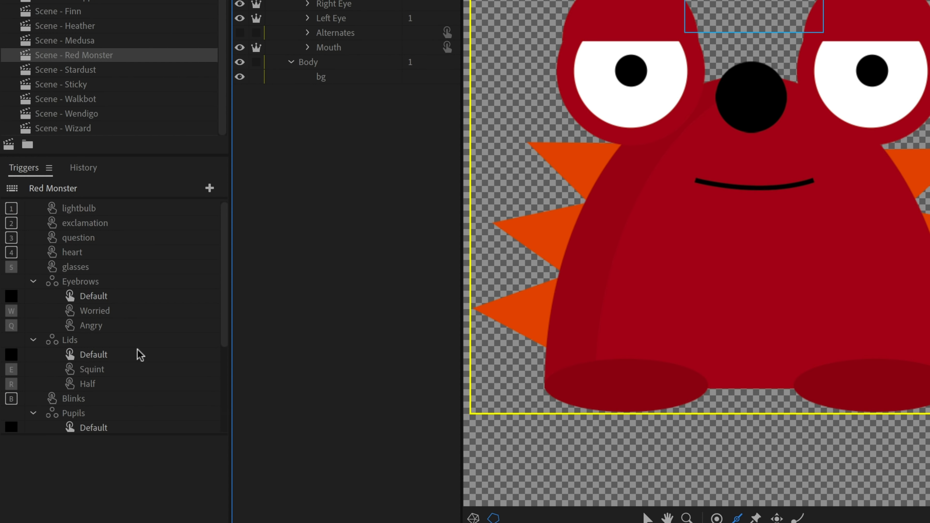
{"action": "mouse_move", "coordinate": [160, 256]}
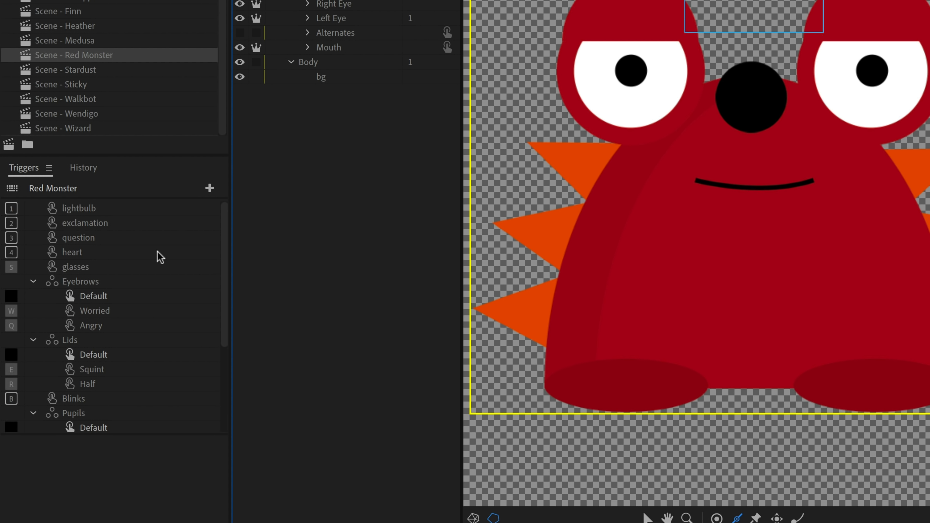
Scroll through Red Monster's Triggers list to review its triggers.
{"action": "scroll", "scroll_direction": "down", "scroll_amount": 3}
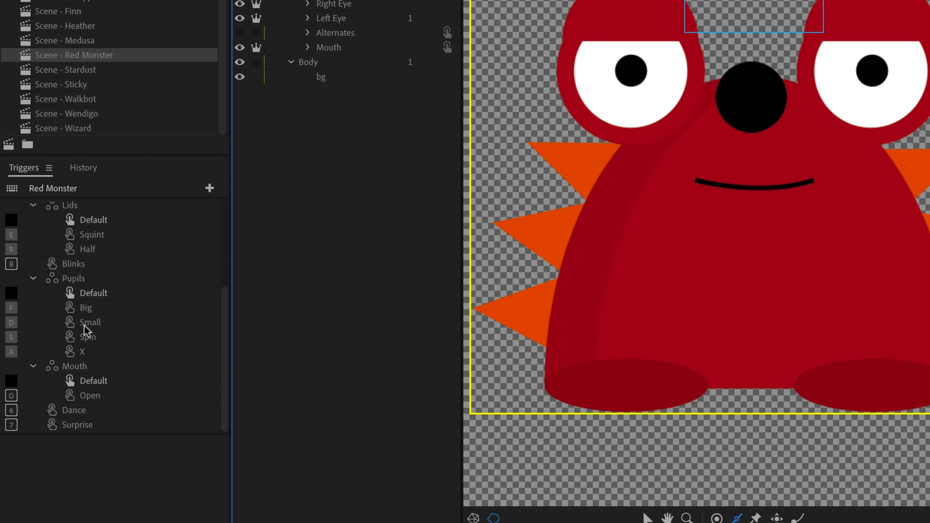
{"action": "scroll", "scroll_direction": "up", "scroll_amount": 3}
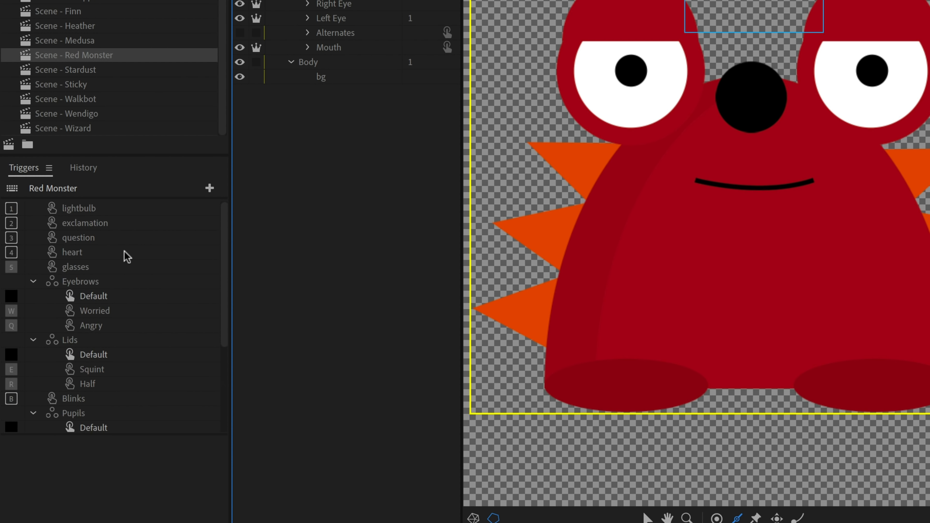
{"action": "scroll", "scroll_direction": "down", "scroll_amount": 3}
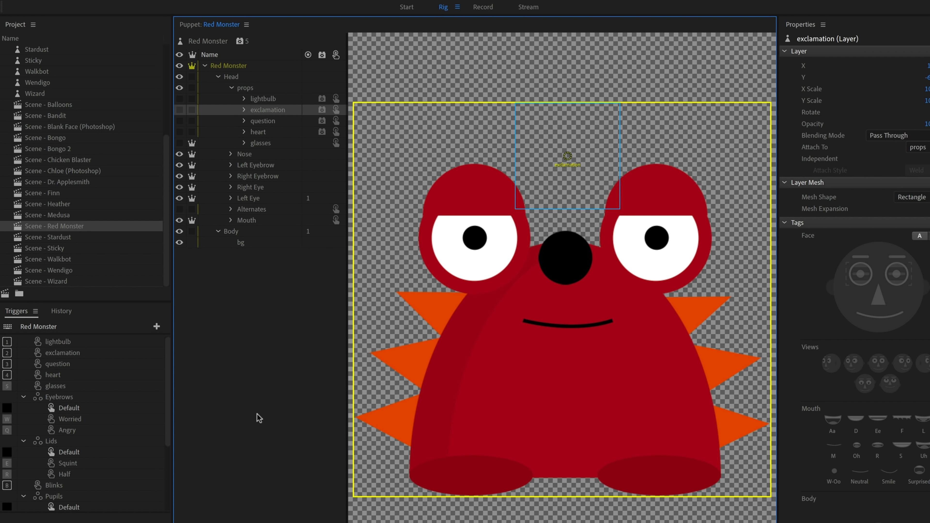
{"action": "mouse_move", "coordinate": [232, 418]}
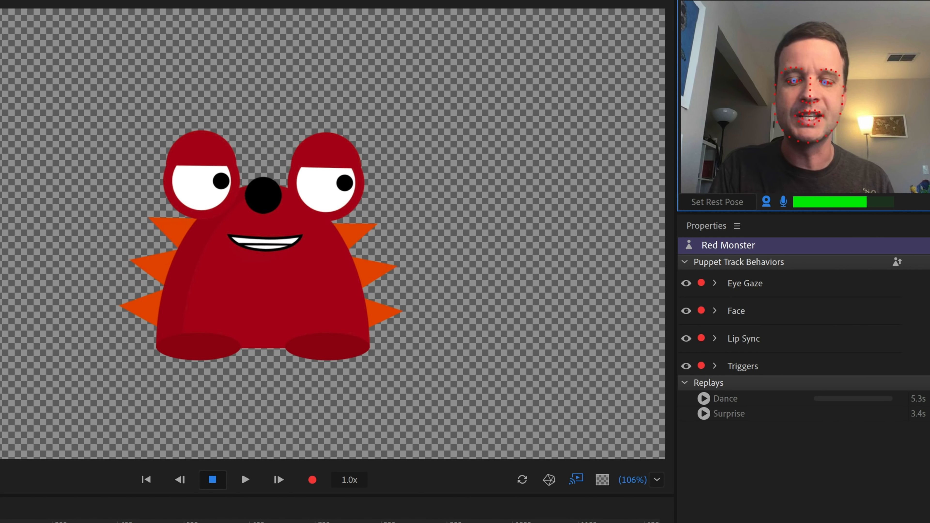
Play back the Red Monster's Dance replay during the live performance.
{"action": "left_click", "coordinate": [703, 398]}
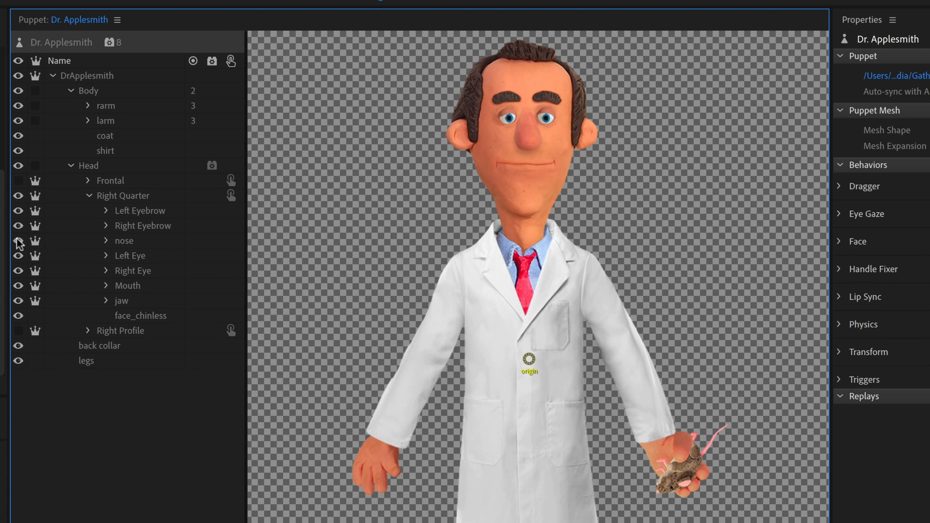
Hide and re-show one of Dr. Applesmith's eyebrow layers to see which part it controls.
{"action": "left_click", "coordinate": [18, 226]}
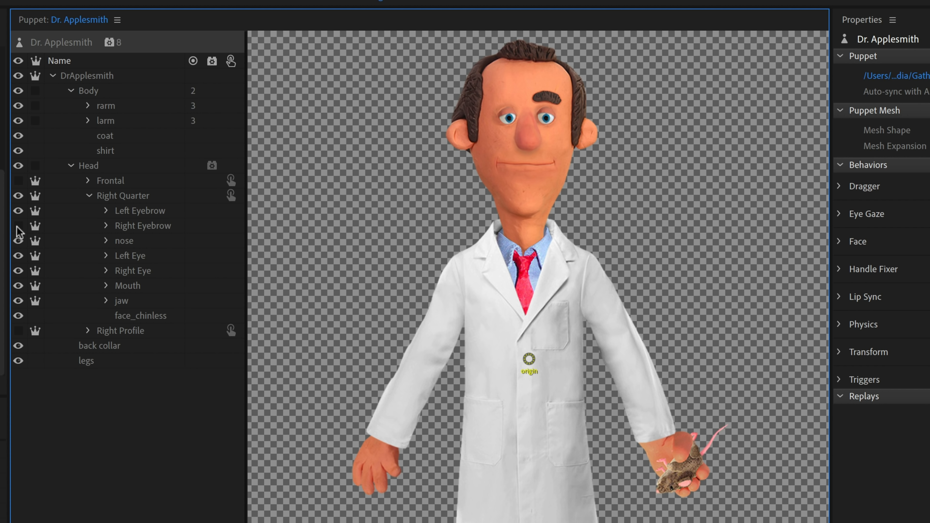
{"action": "left_click", "coordinate": [18, 227]}
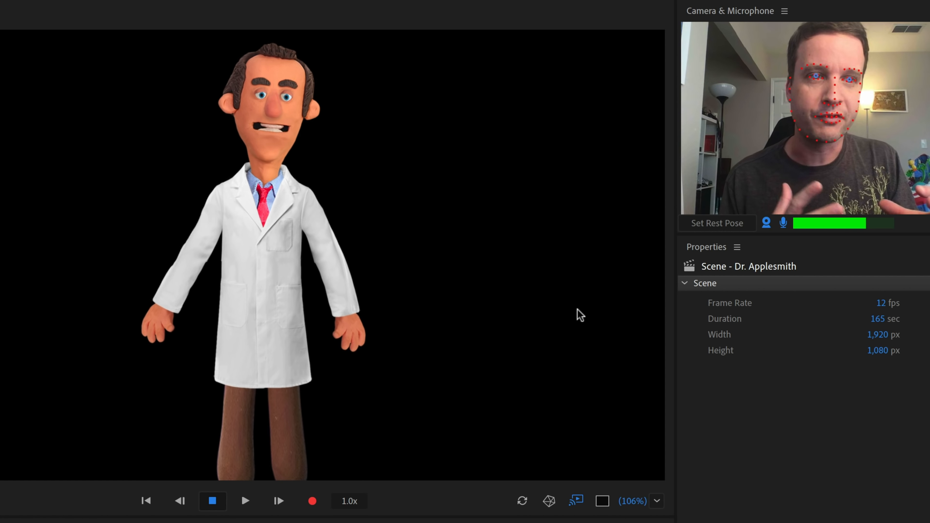
{"action": "mouse_move", "coordinate": [83, 123]}
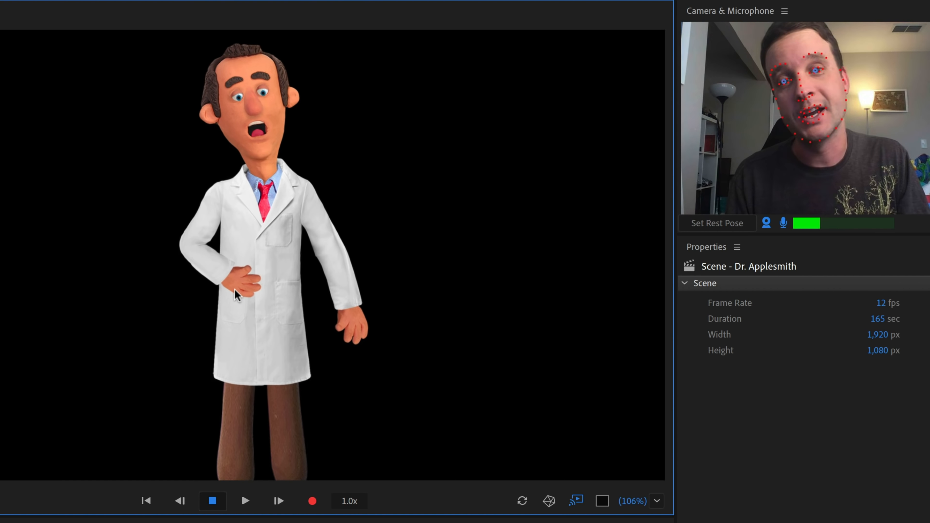
Drag Dr. Applesmith's hand handle so his hand rests at his waist.
{"action": "left_click", "coordinate": [732, 266]}
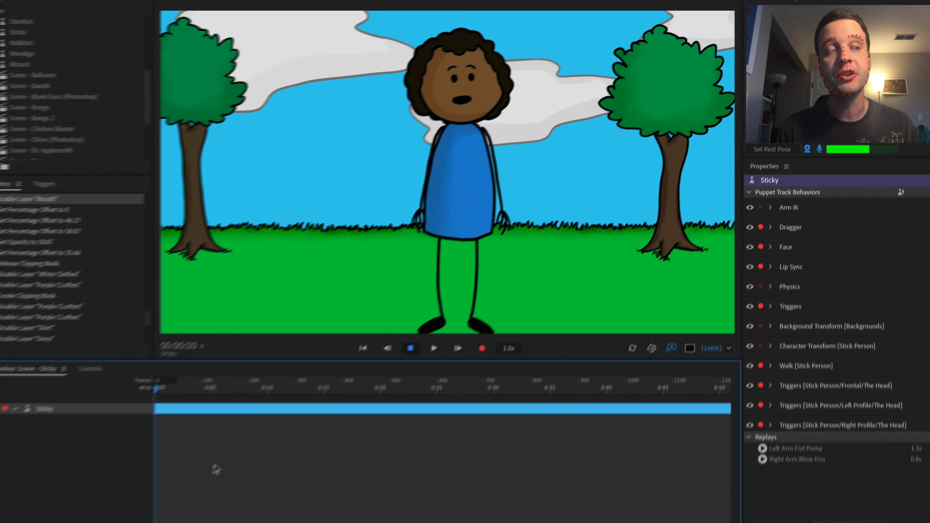
Open Scene - Sticky from the Project panel, showing the stick figure in a park.
{"action": "left_click", "coordinate": [90, 368]}
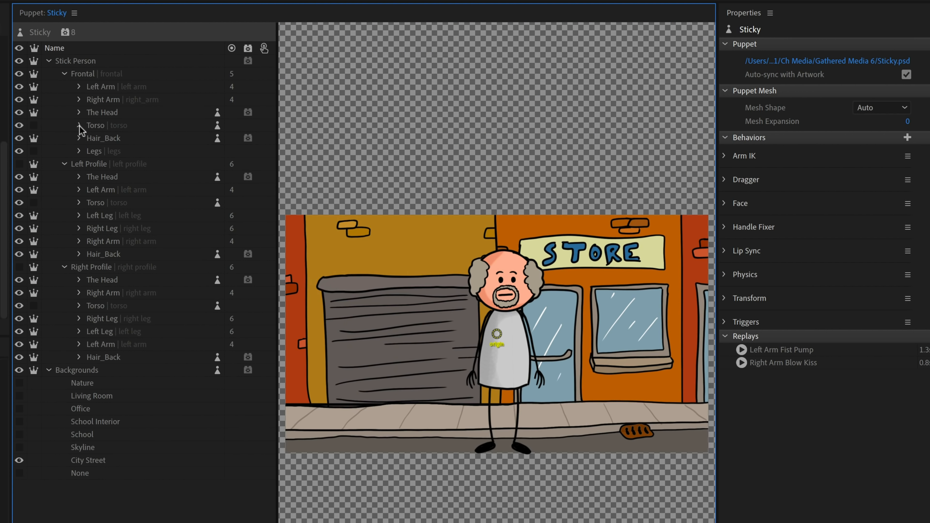
Expand Sticky's Torso, Clothes and Clothes Color groups and view Clothes Color's Multiply properties.
{"action": "left_click", "coordinate": [79, 125]}
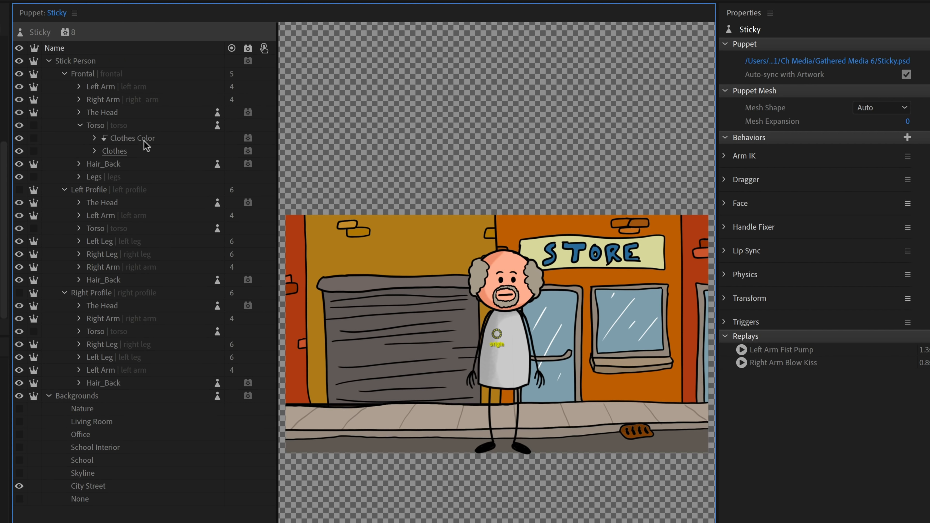
{"action": "left_click", "coordinate": [114, 151]}
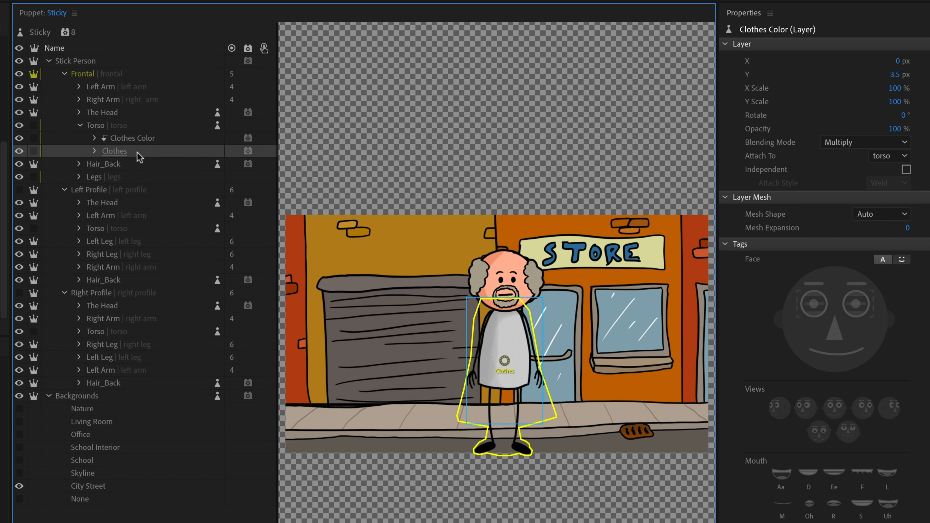
{"action": "left_click", "coordinate": [95, 151]}
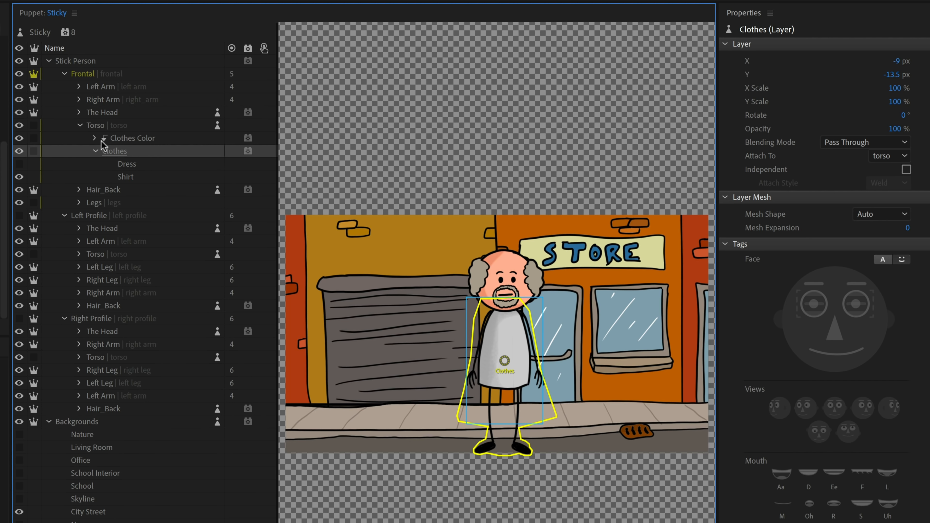
{"action": "left_click", "coordinate": [94, 137]}
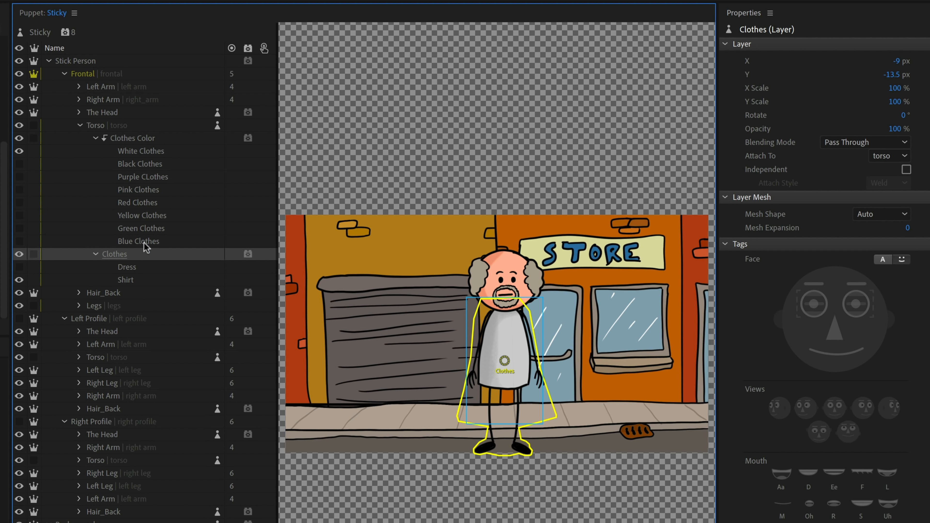
{"action": "mouse_move", "coordinate": [138, 241]}
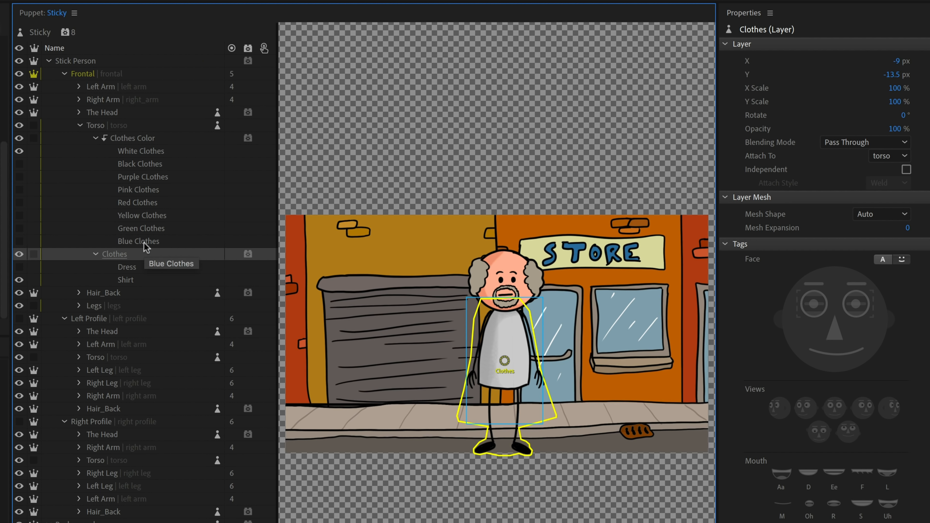
{"action": "mouse_move", "coordinate": [20, 174]}
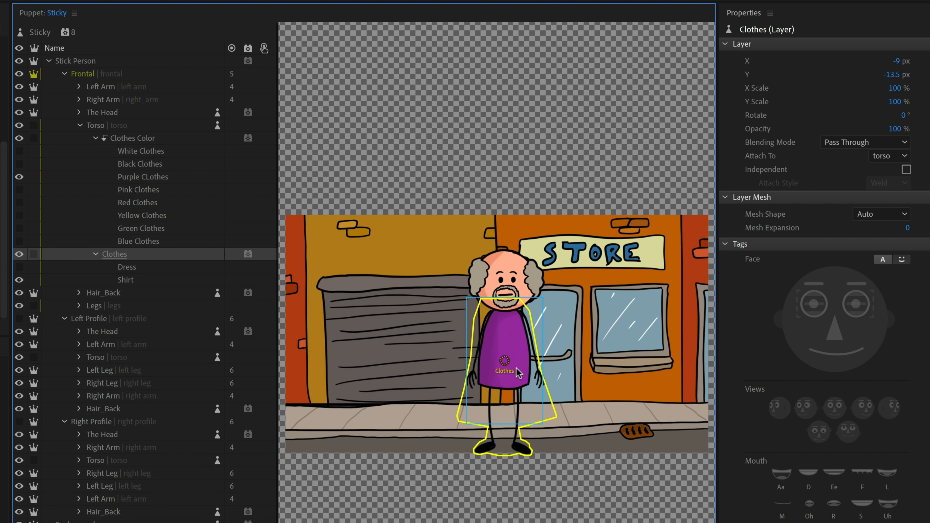
{"action": "mouse_move", "coordinate": [493, 388]}
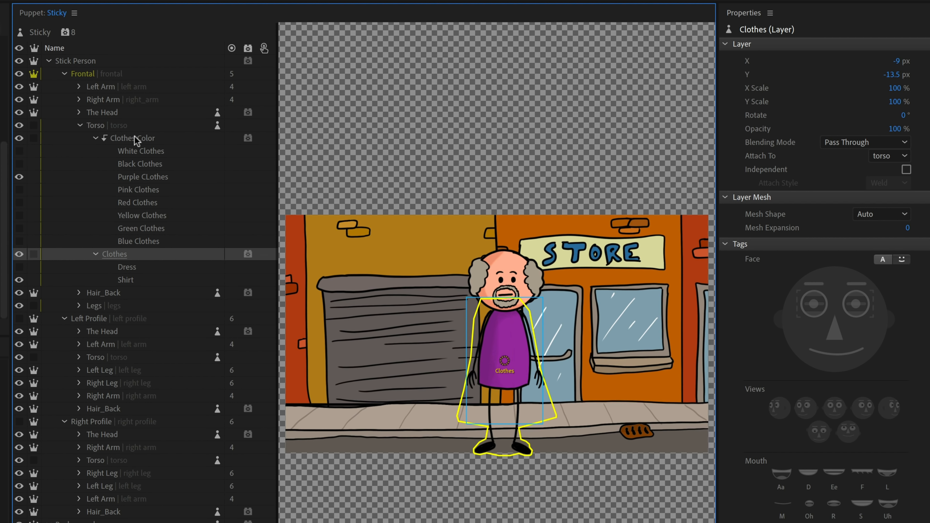
{"action": "left_click", "coordinate": [132, 138]}
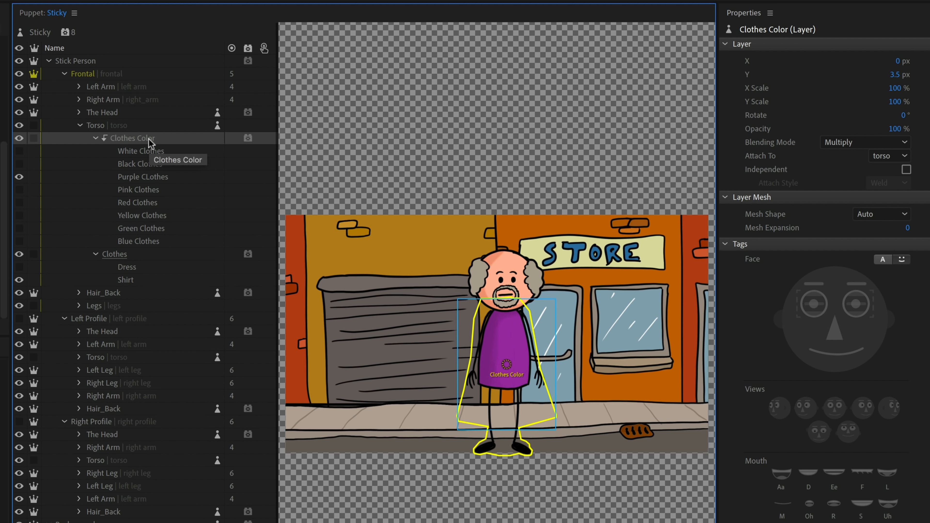
{"action": "mouse_move", "coordinate": [153, 144]}
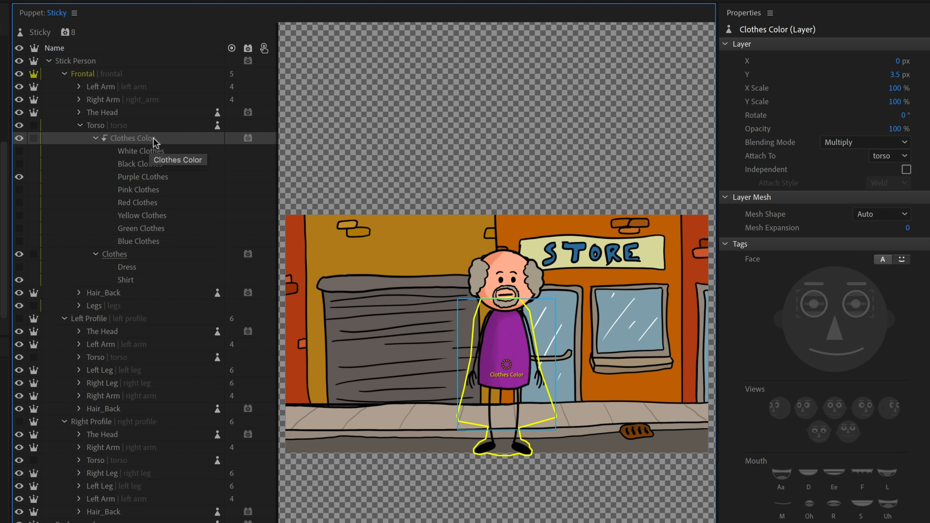
{"action": "mouse_move", "coordinate": [152, 267]}
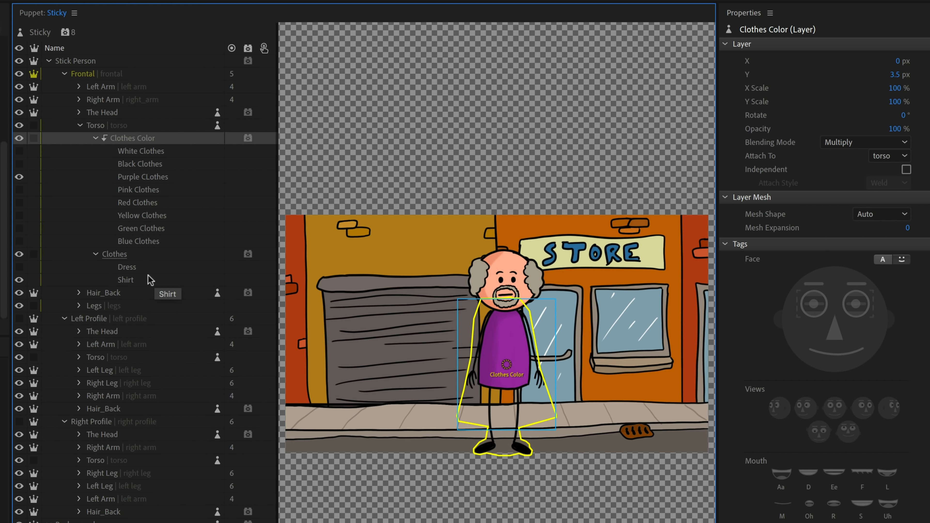
{"action": "mouse_move", "coordinate": [23, 272]}
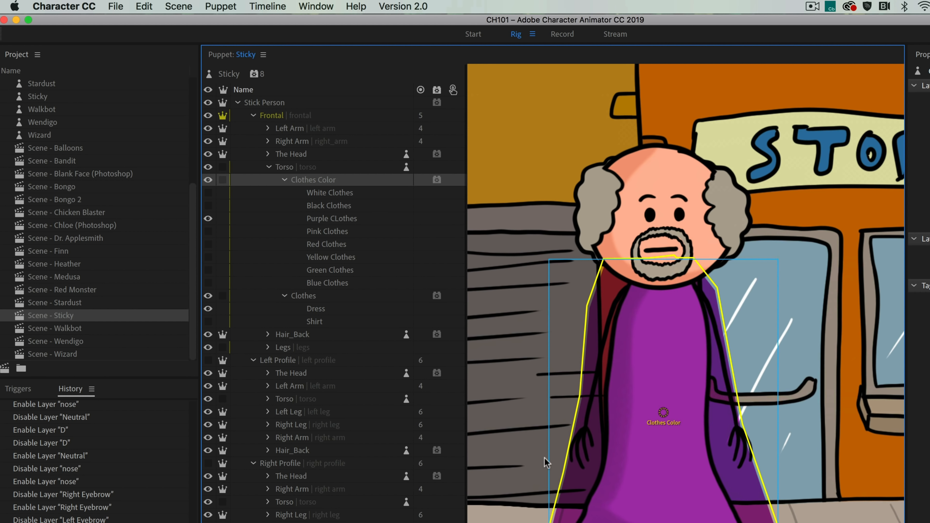
{"action": "mouse_move", "coordinate": [759, 415]}
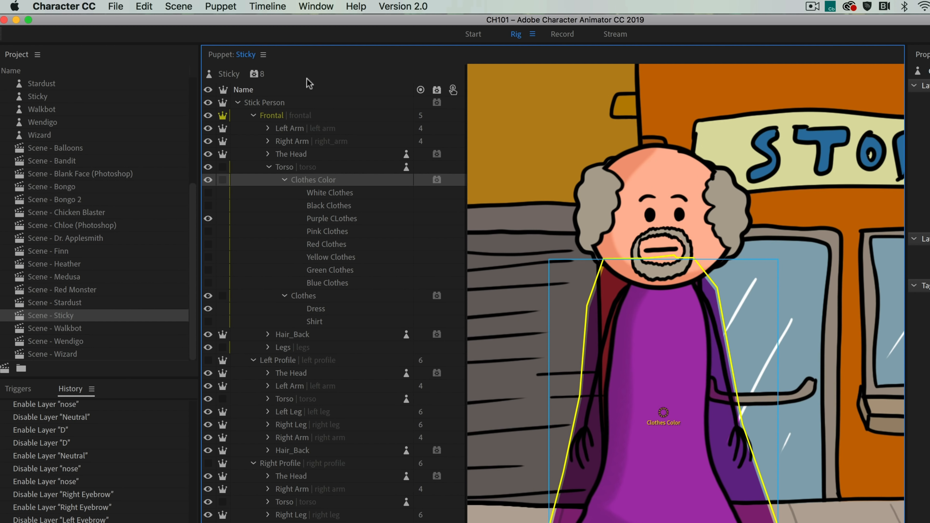
{"action": "mouse_move", "coordinate": [349, 161]}
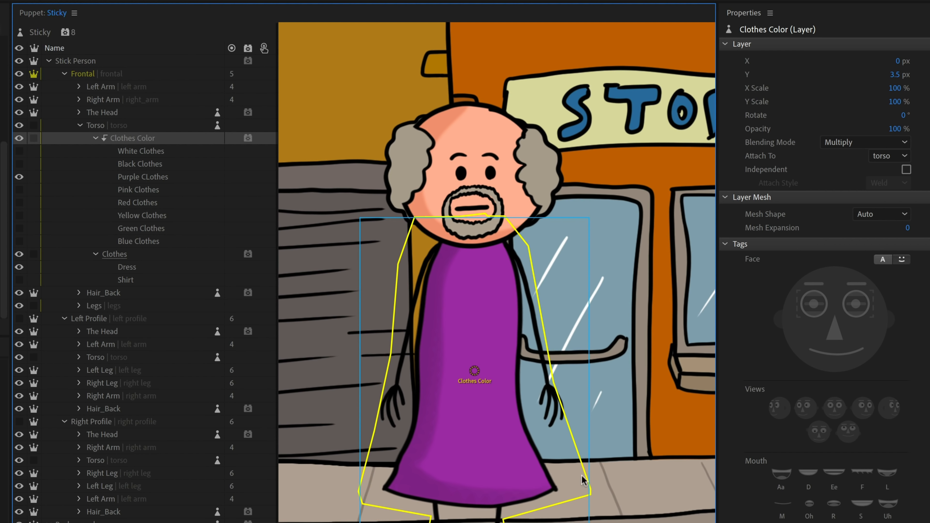
{"action": "mouse_move", "coordinate": [622, 500]}
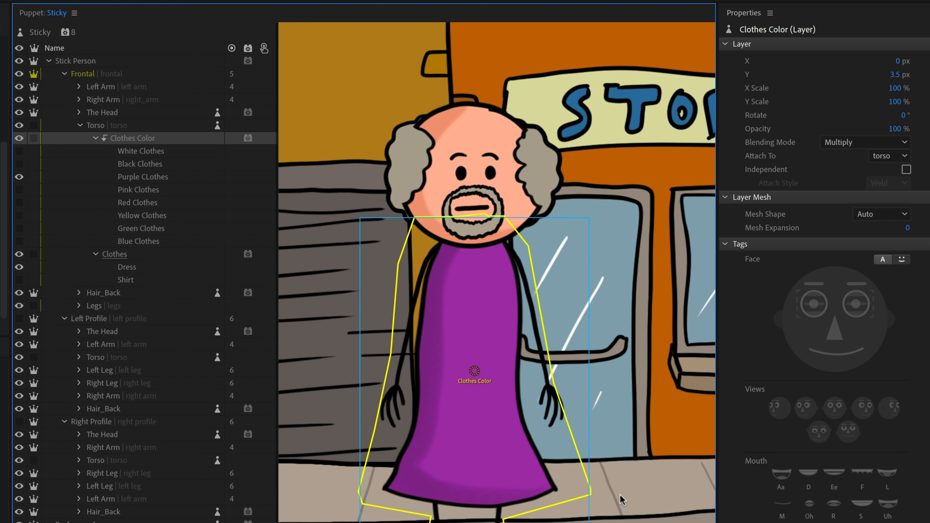
{"action": "mouse_move", "coordinate": [141, 273]}
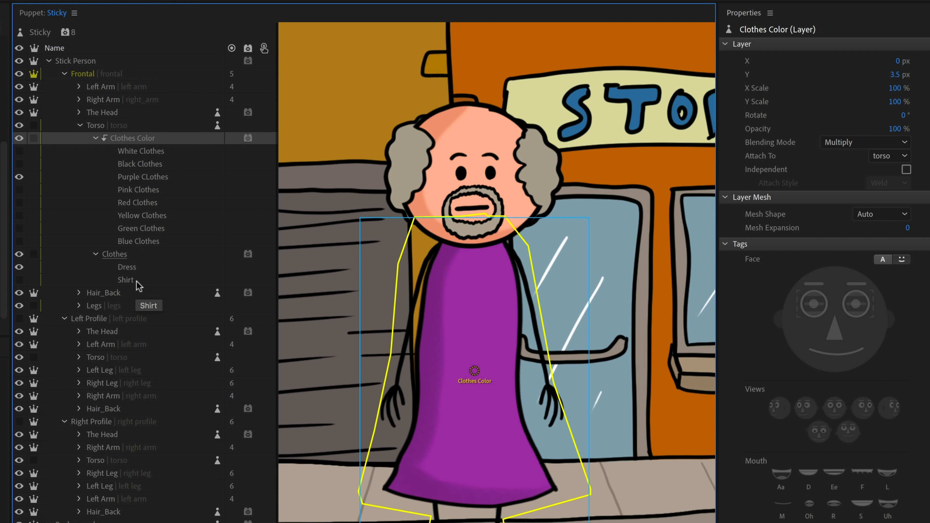
{"action": "mouse_move", "coordinate": [110, 250]}
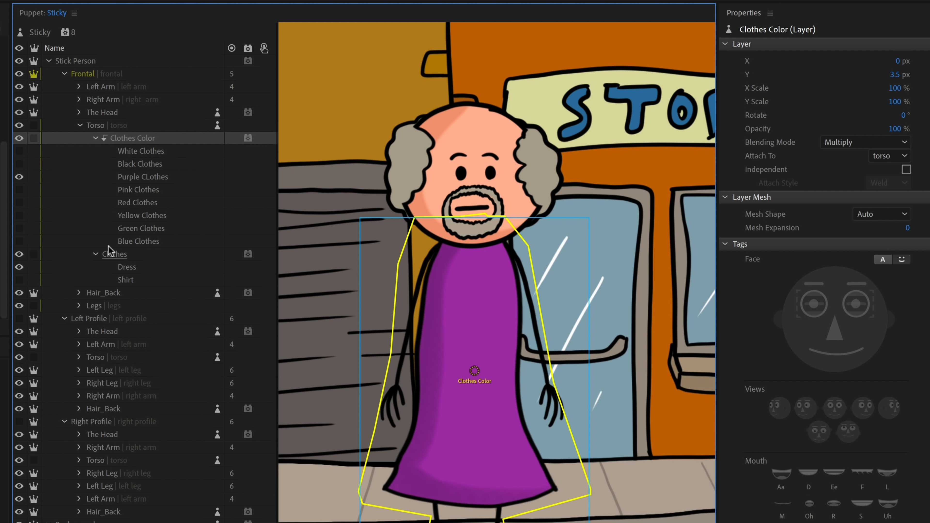
{"action": "mouse_move", "coordinate": [430, 362]}
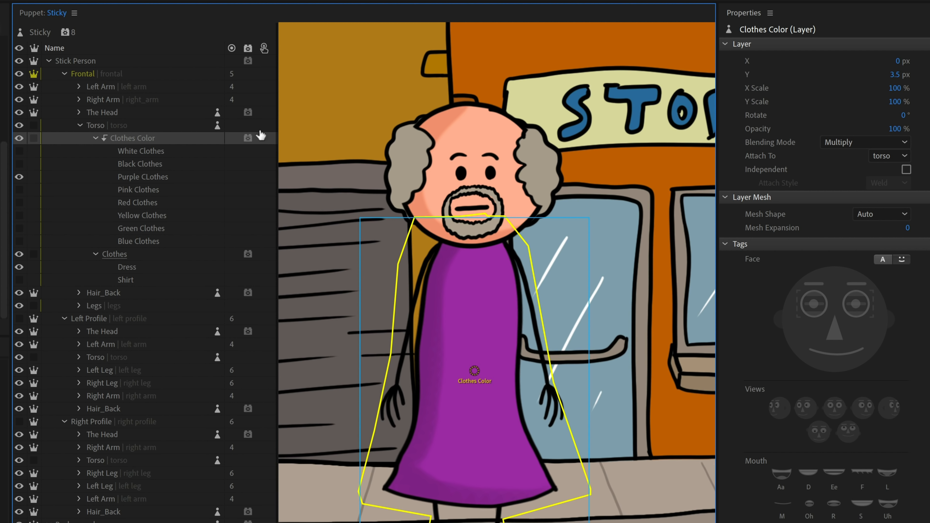
{"action": "mouse_move", "coordinate": [248, 138]}
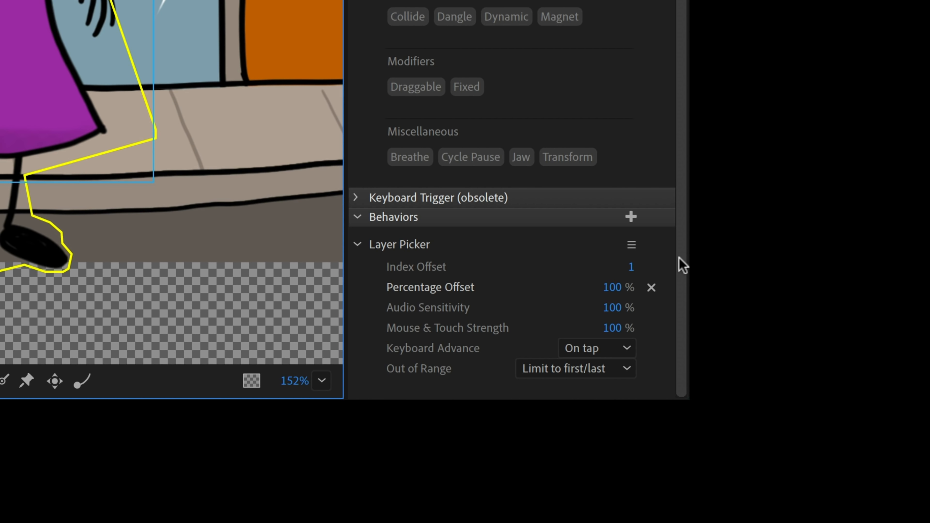
{"action": "mouse_move", "coordinate": [667, 266]}
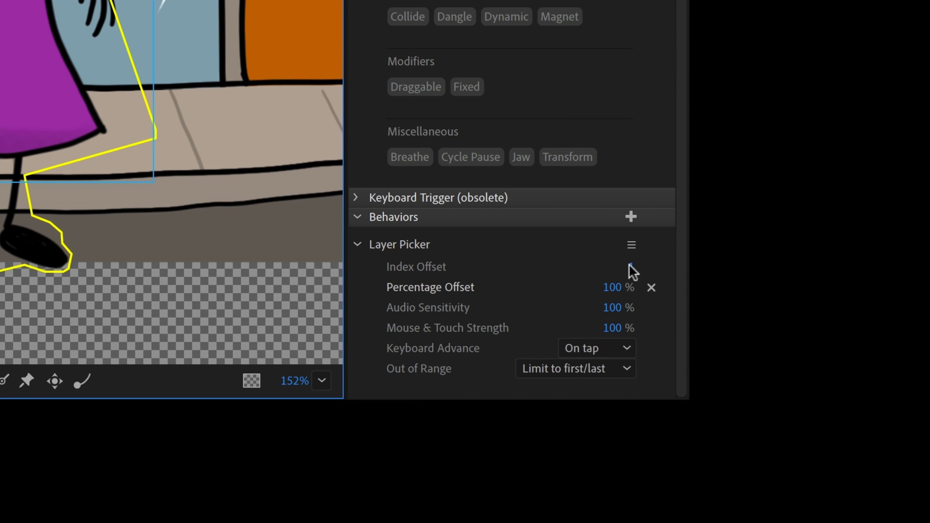
Inspect the Layer Picker behavior parameters of the Clothes Color group in Properties.
{"action": "left_click", "coordinate": [629, 266]}
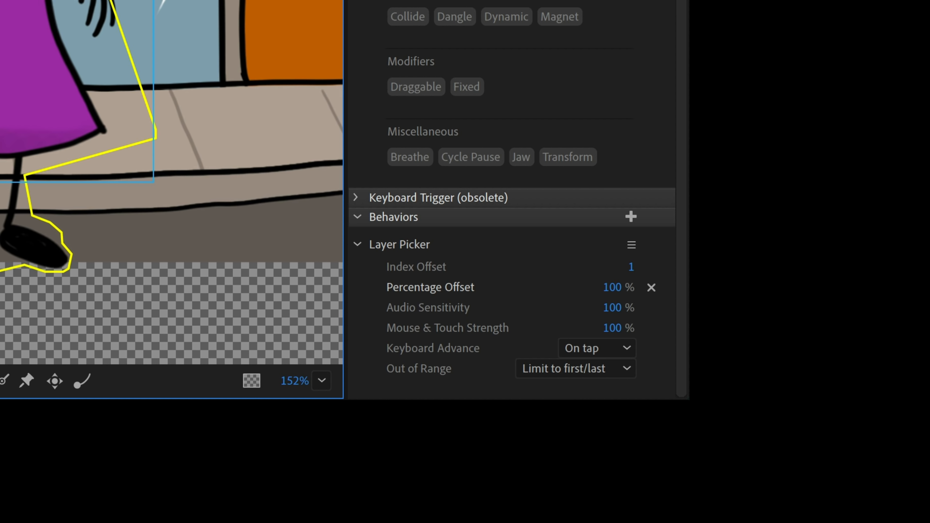
{"action": "mouse_move", "coordinate": [662, 249]}
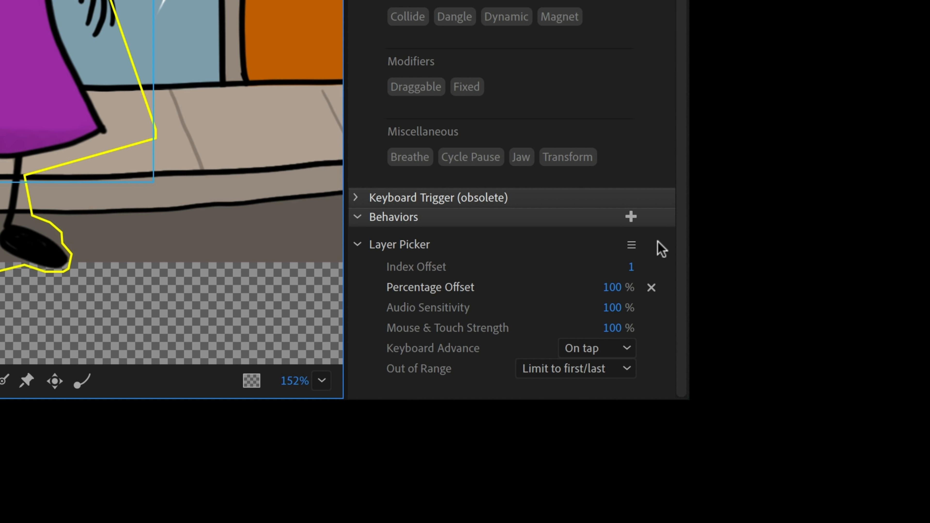
{"action": "mouse_move", "coordinate": [602, 317]}
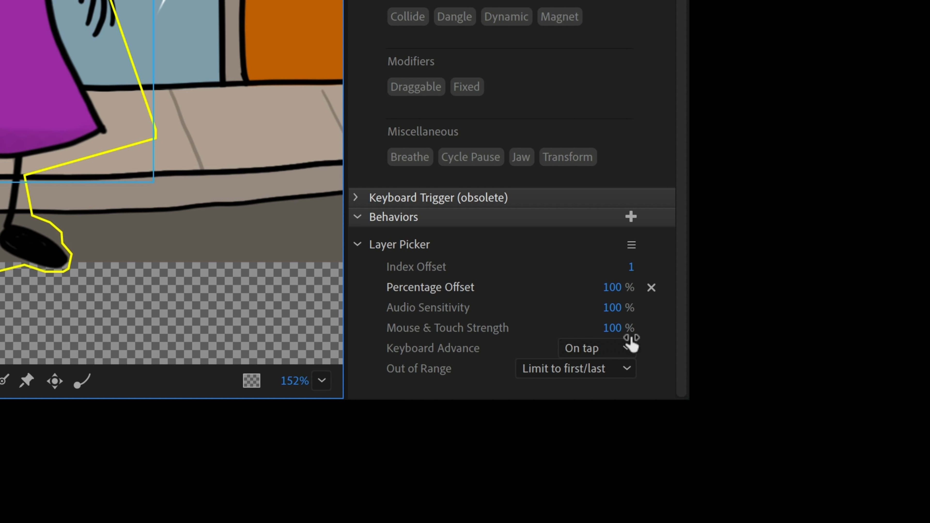
{"action": "mouse_move", "coordinate": [507, 311]}
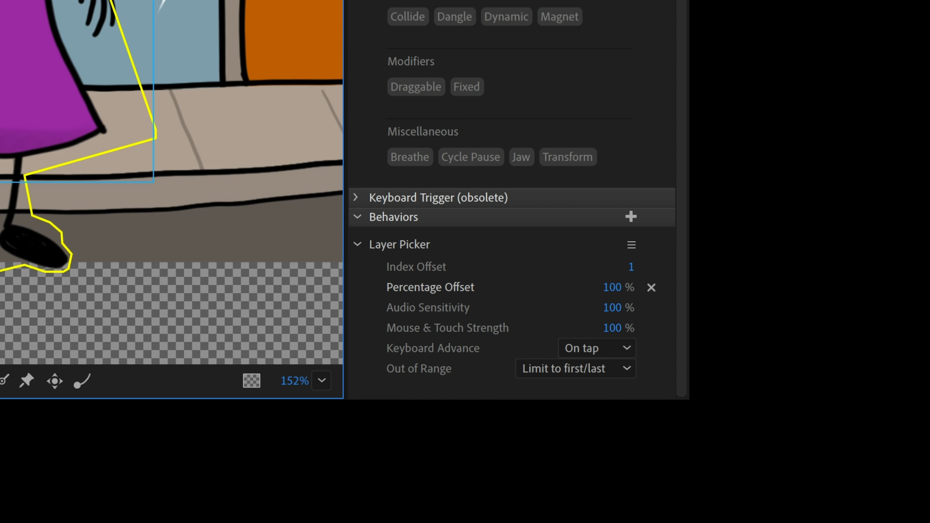
{"action": "mouse_move", "coordinate": [449, 291]}
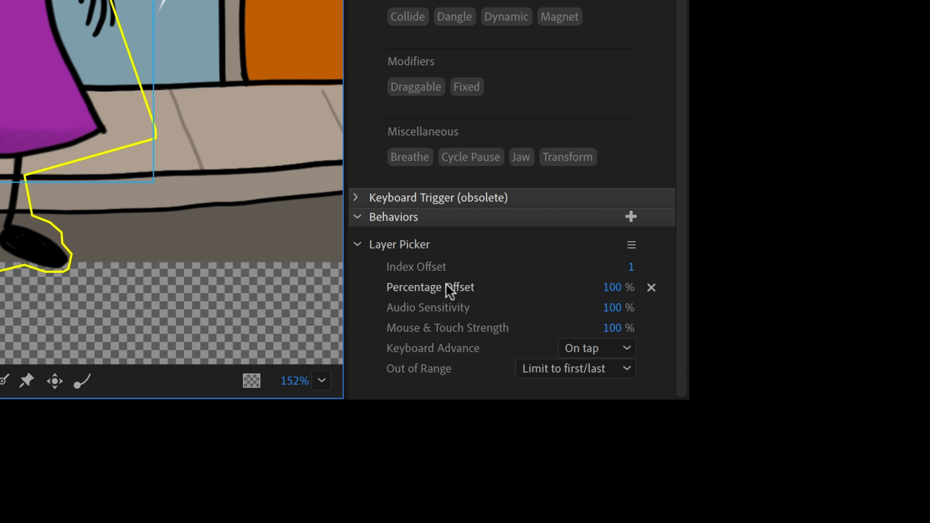
{"action": "mouse_move", "coordinate": [490, 282]}
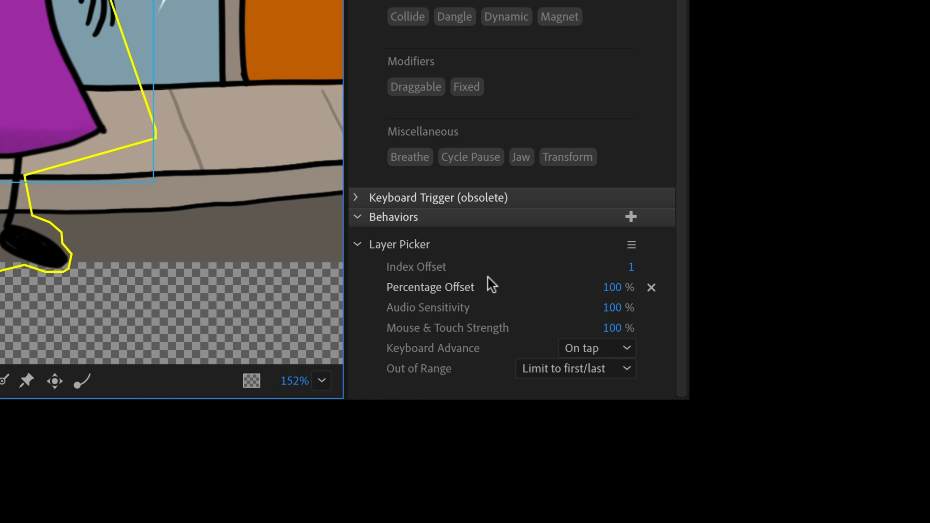
{"action": "mouse_move", "coordinate": [515, 320]}
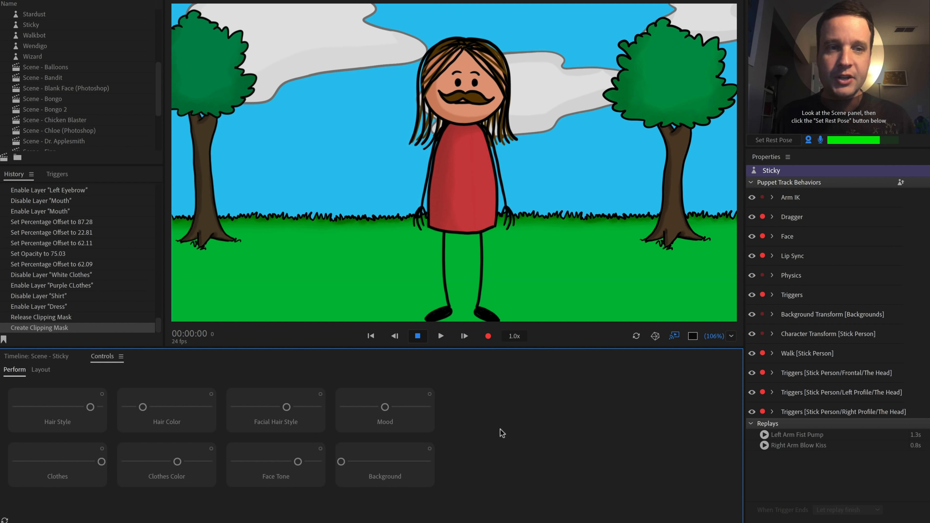
Ungroup the Clothes Color control into Percentage Offset sliders and set one to 100, turning the dress blue.
{"action": "left_click", "coordinate": [41, 369]}
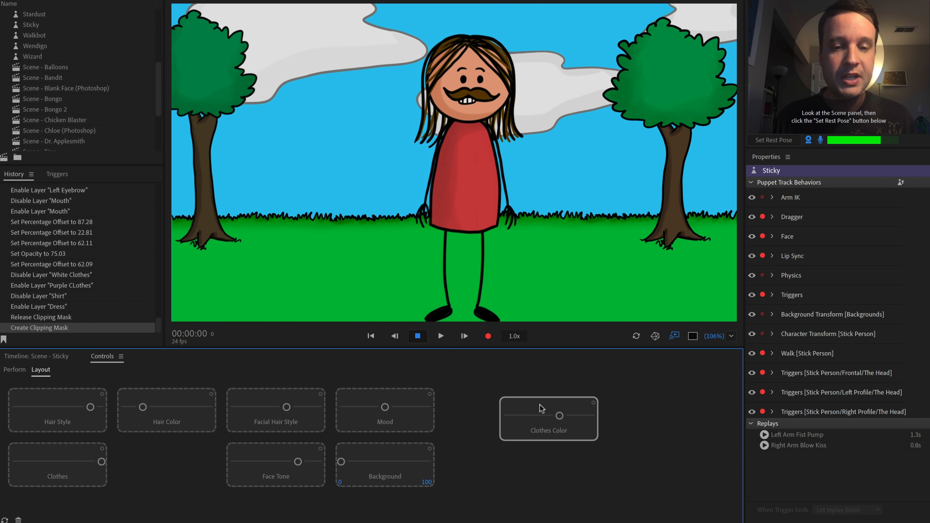
{"action": "right_click", "coordinate": [548, 418]}
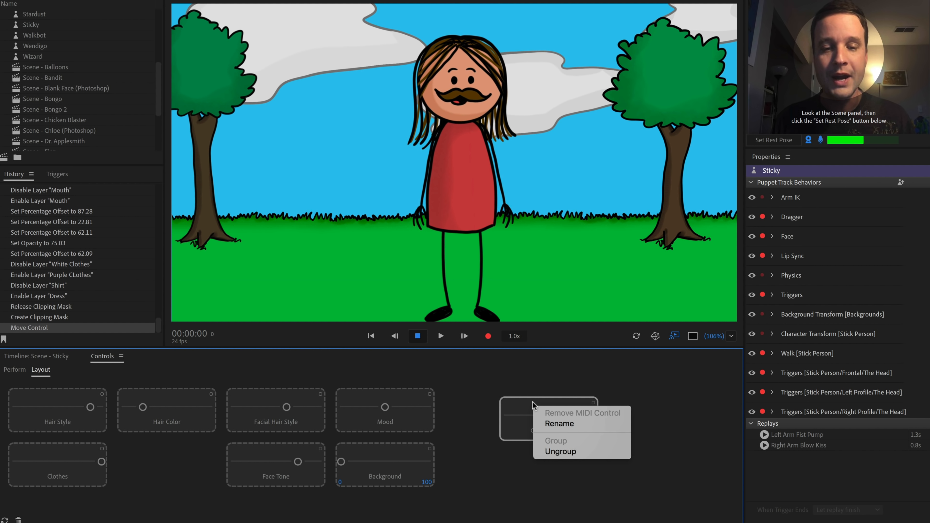
{"action": "left_click", "coordinate": [560, 452]}
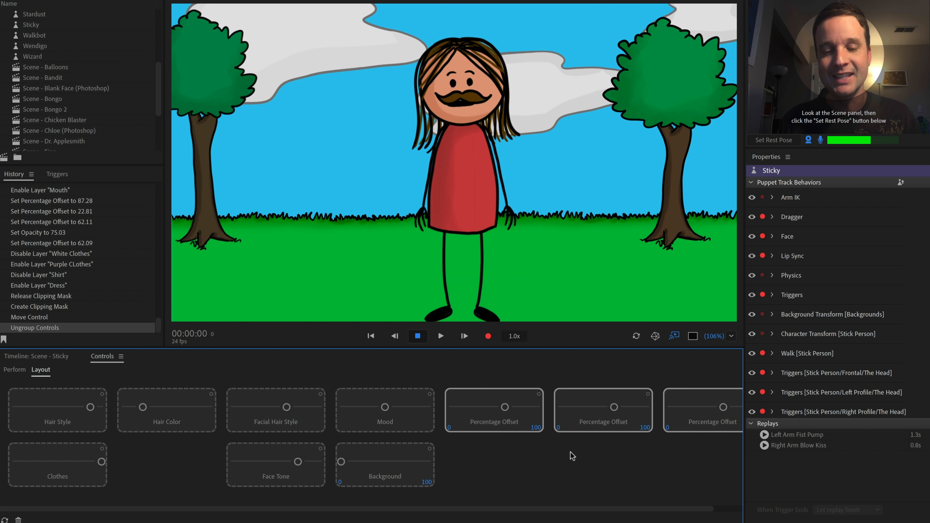
{"action": "left_click", "coordinate": [14, 369]}
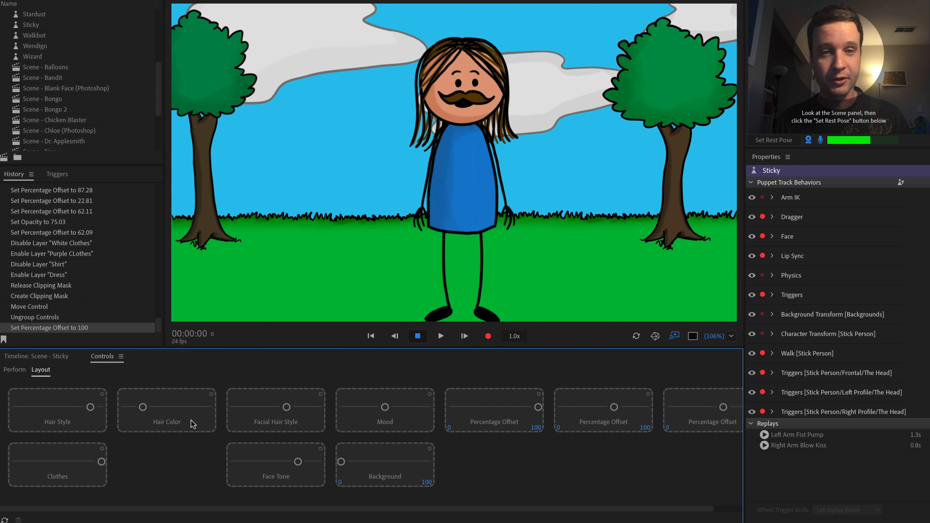
Ungroup the Hair Color control into its individual sliders.
{"action": "right_click", "coordinate": [167, 409]}
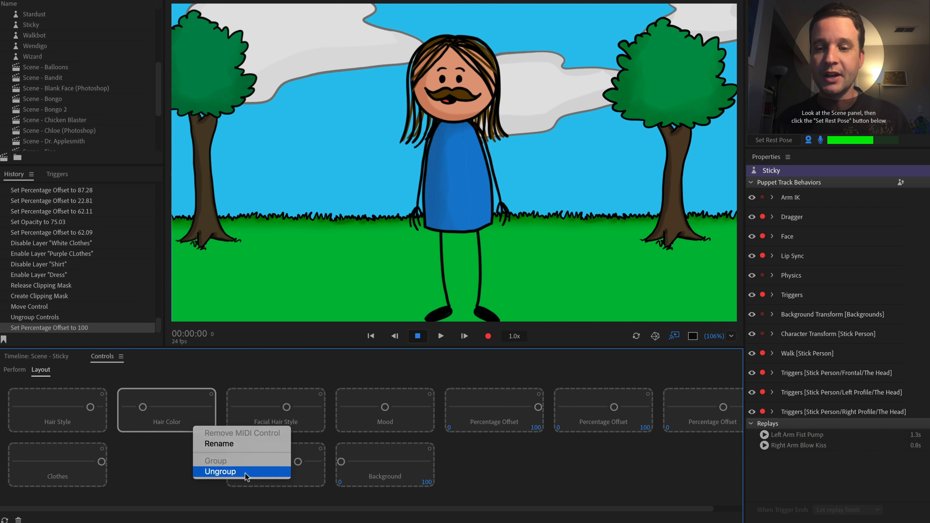
{"action": "left_click", "coordinate": [220, 471]}
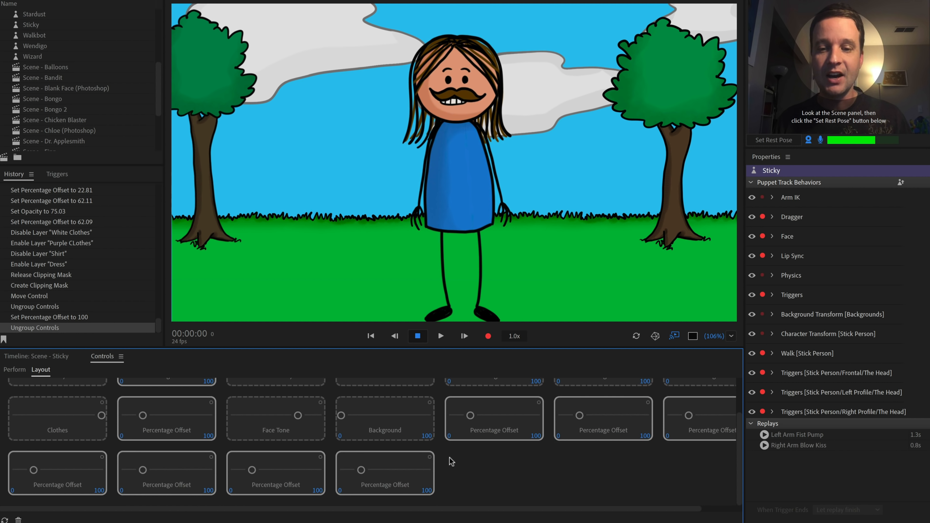
{"action": "mouse_move", "coordinate": [618, 462]}
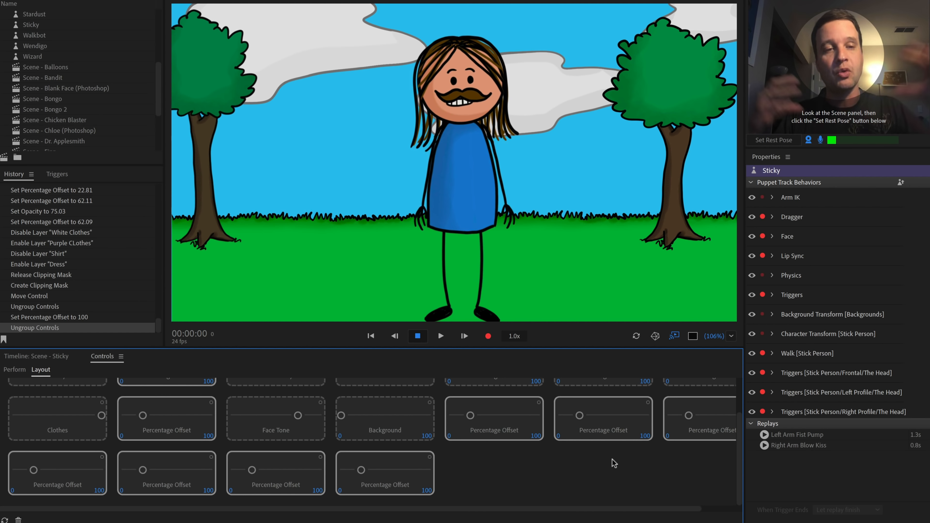
Group the selected Percentage Offset sliders into one grouped control.
{"action": "right_click", "coordinate": [613, 411]}
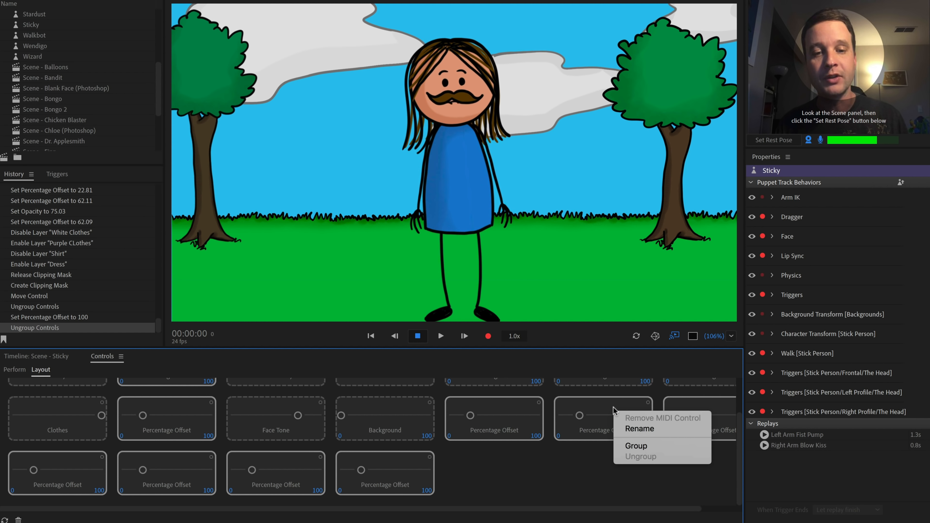
{"action": "left_click", "coordinate": [635, 445]}
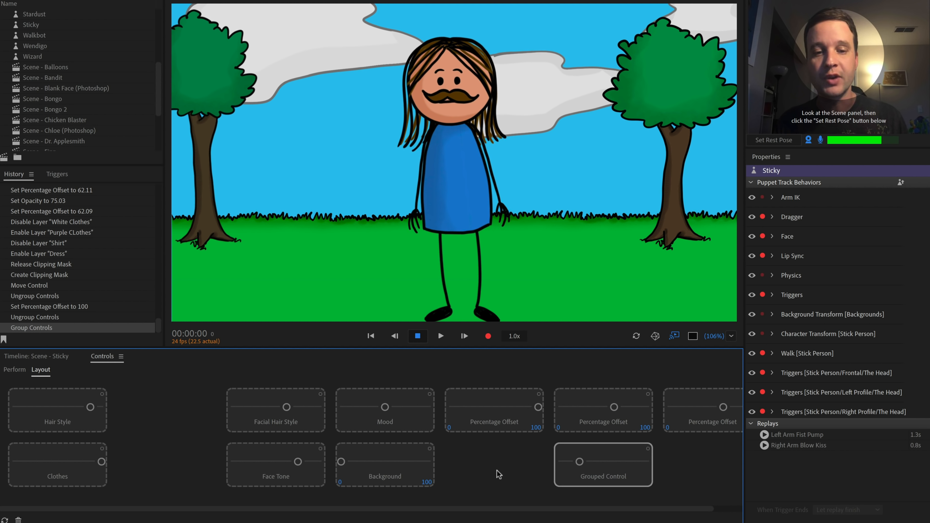
{"action": "left_click", "coordinate": [14, 369]}
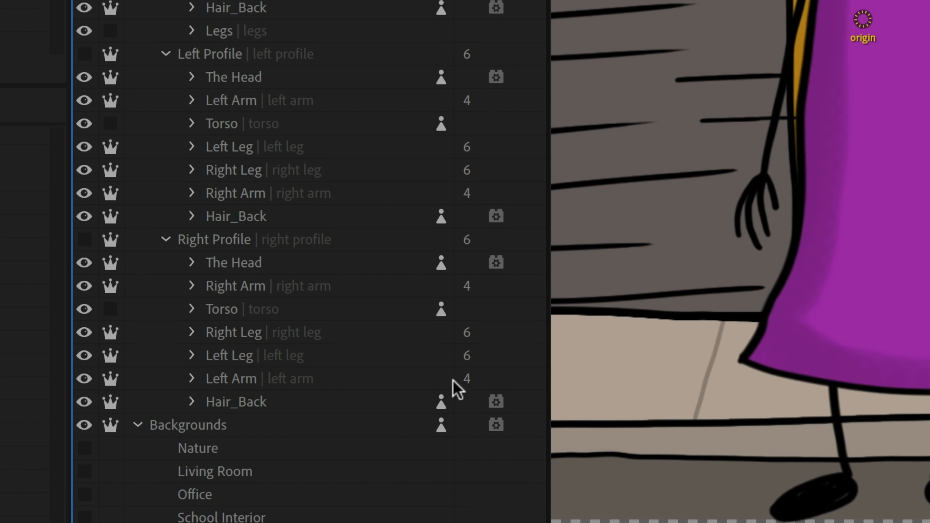
{"action": "mouse_move", "coordinate": [442, 365]}
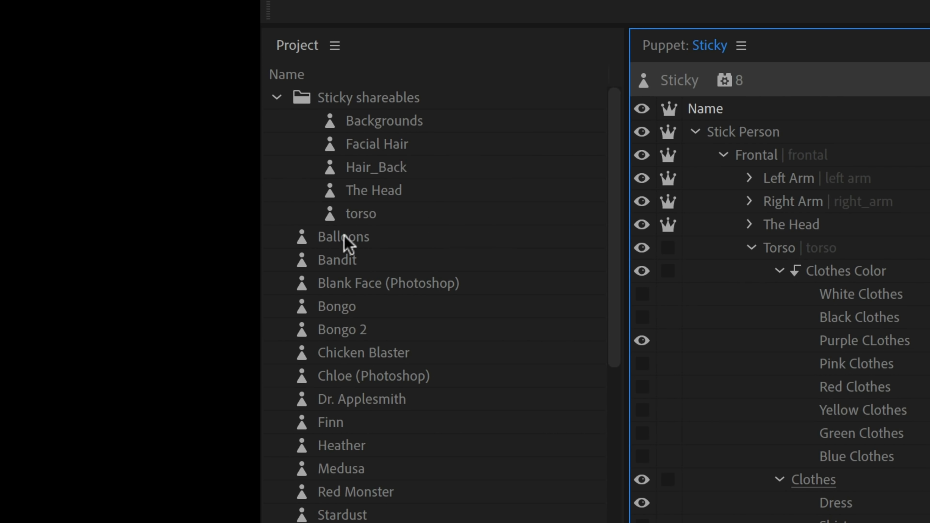
{"action": "mouse_move", "coordinate": [437, 216]}
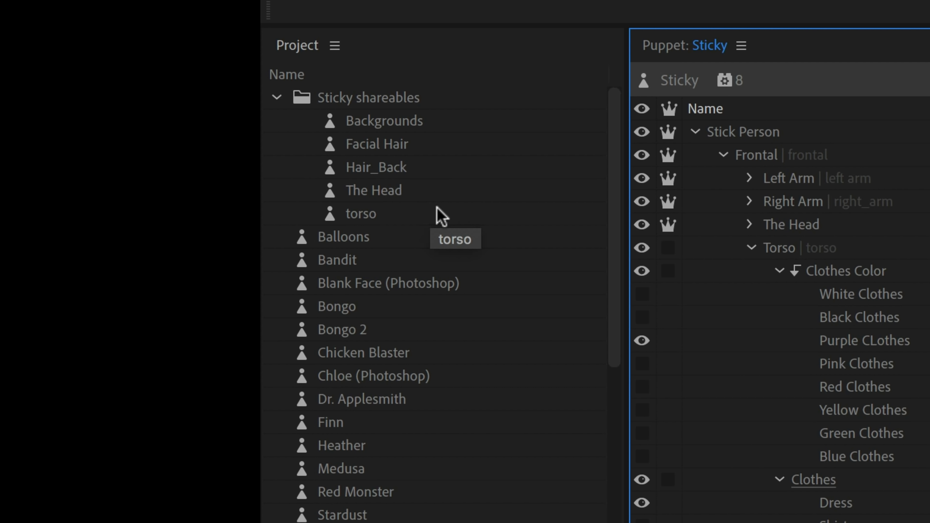
{"action": "mouse_move", "coordinate": [461, 126]}
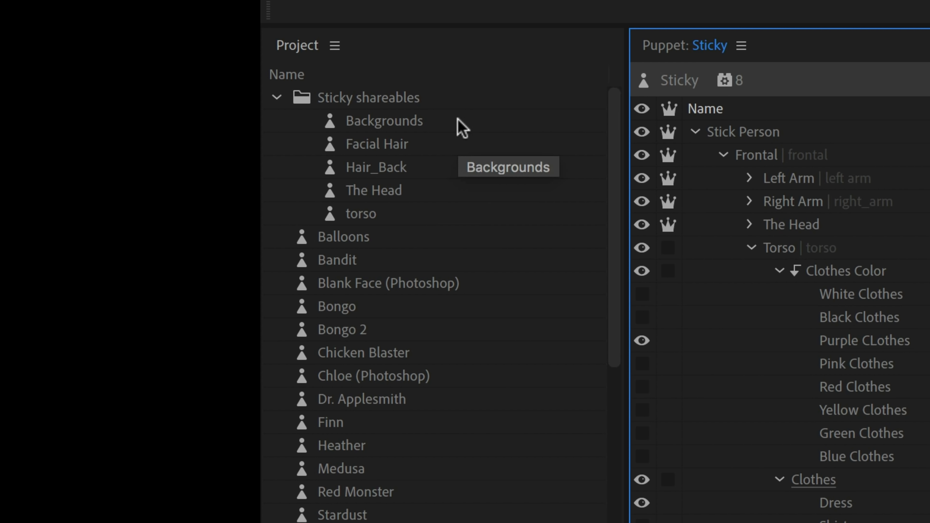
{"action": "mouse_move", "coordinate": [452, 150]}
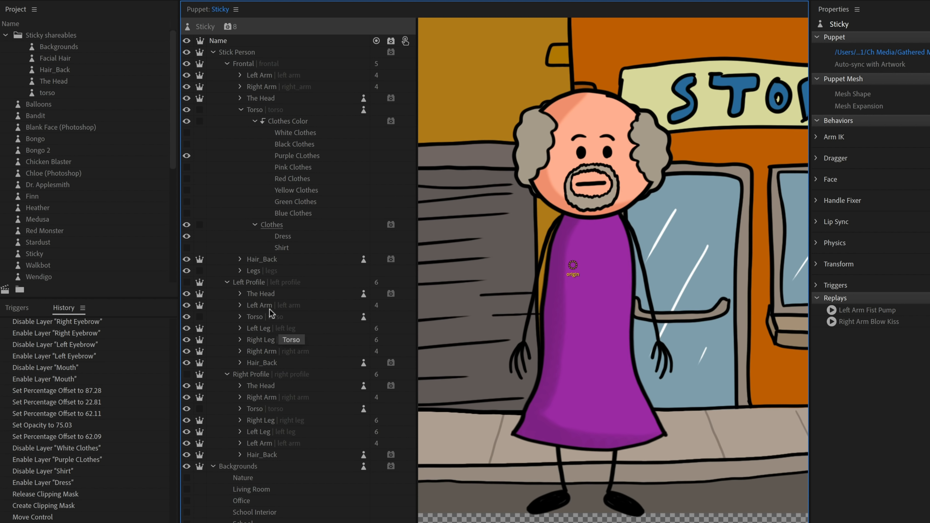
{"action": "left_click", "coordinate": [248, 282]}
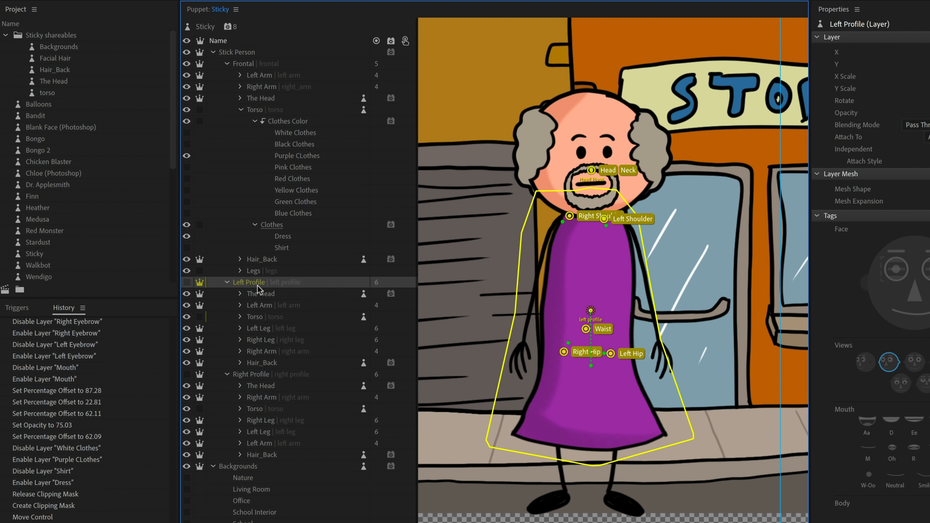
{"action": "mouse_move", "coordinate": [259, 289]}
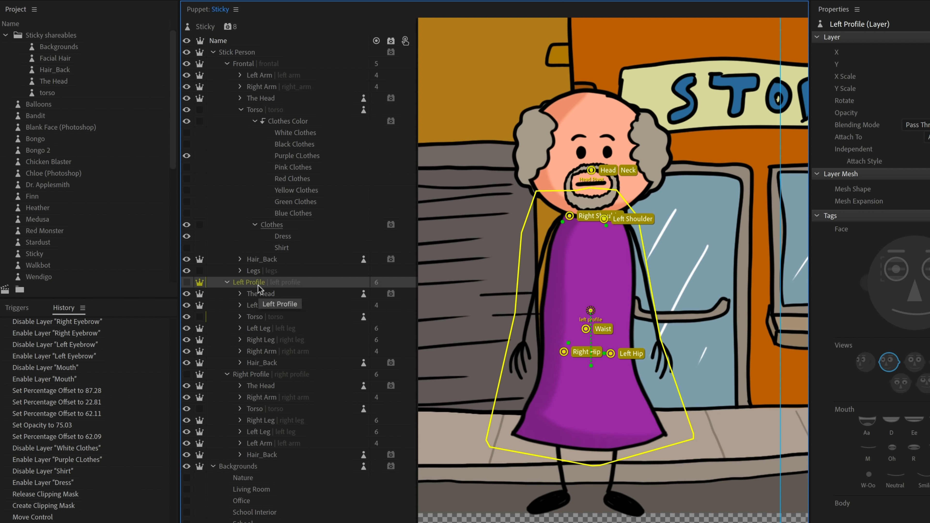
{"action": "mouse_move", "coordinate": [261, 290]}
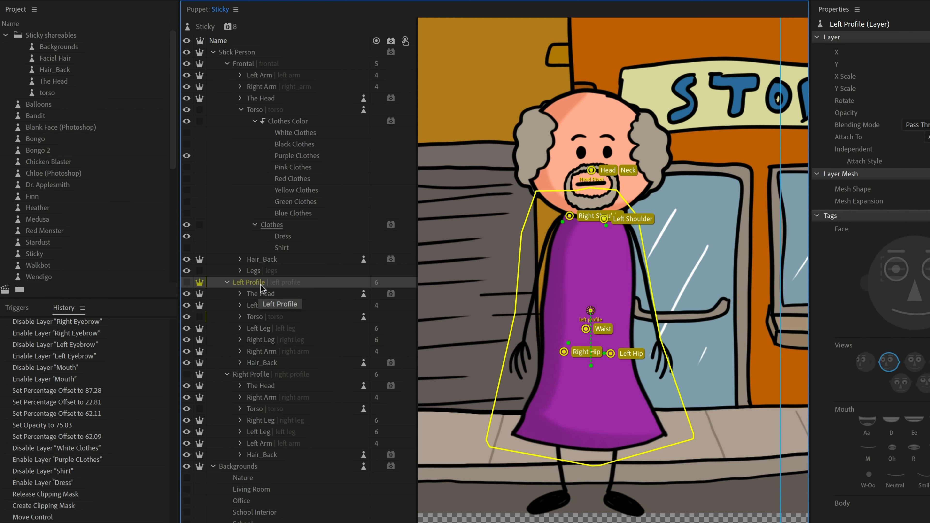
{"action": "right_click", "coordinate": [259, 281]}
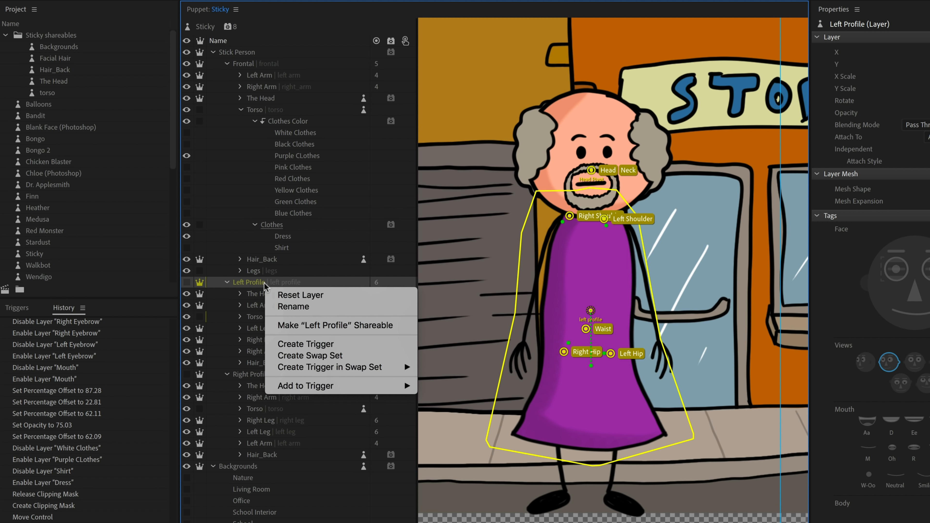
{"action": "mouse_move", "coordinate": [404, 328]}
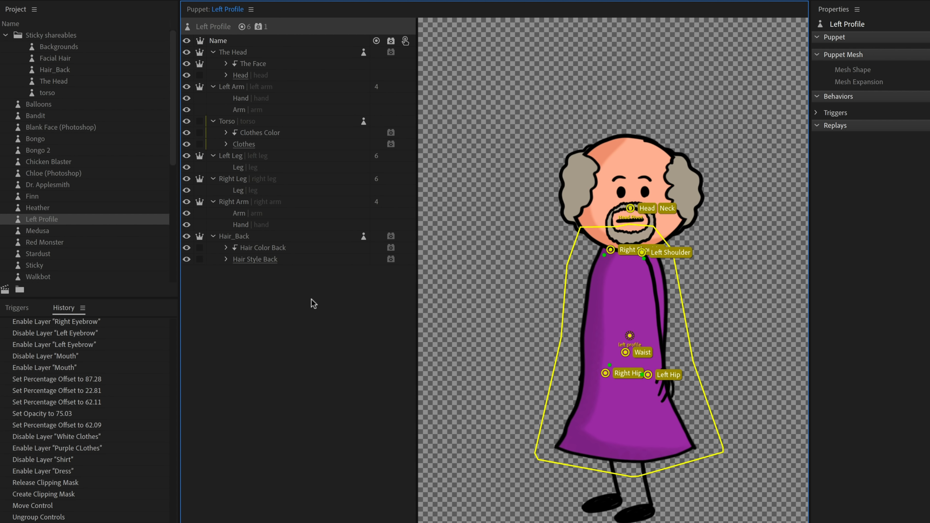
{"action": "left_click", "coordinate": [34, 253]}
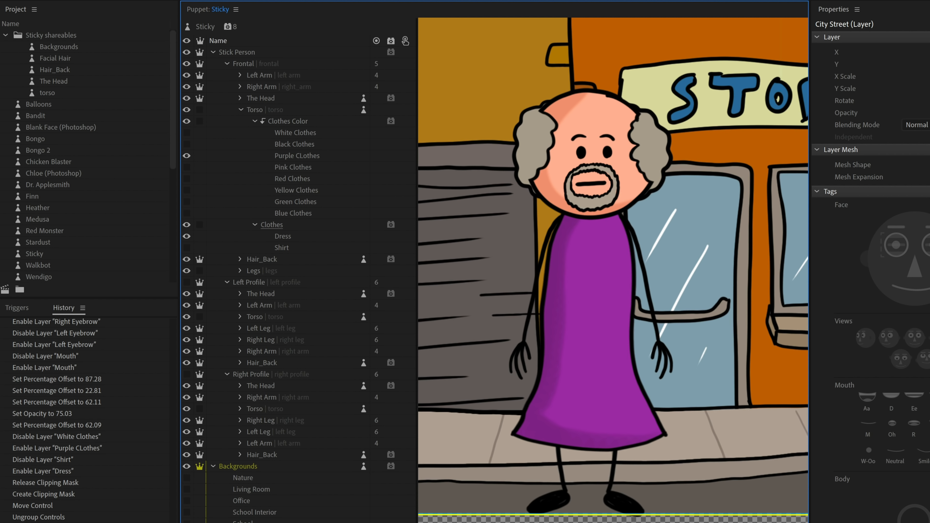
{"action": "left_click", "coordinate": [261, 98]}
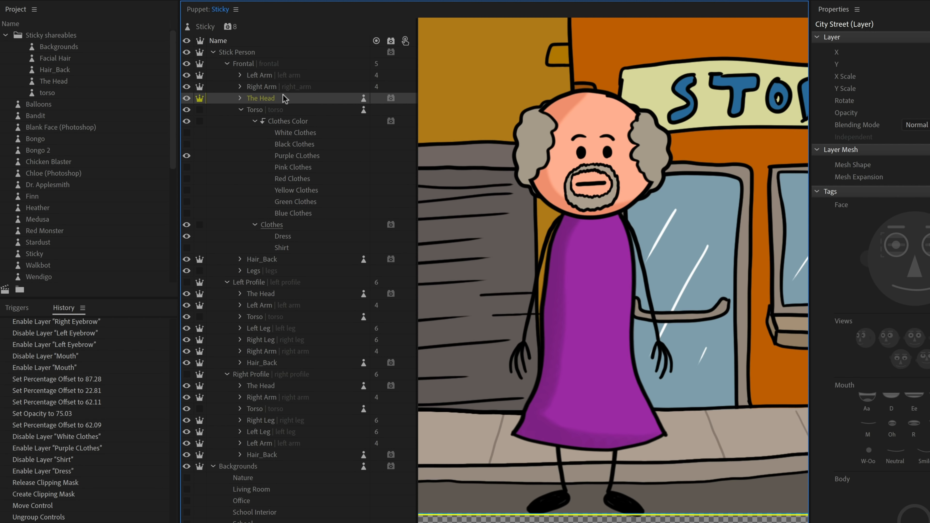
{"action": "left_click", "coordinate": [261, 293]}
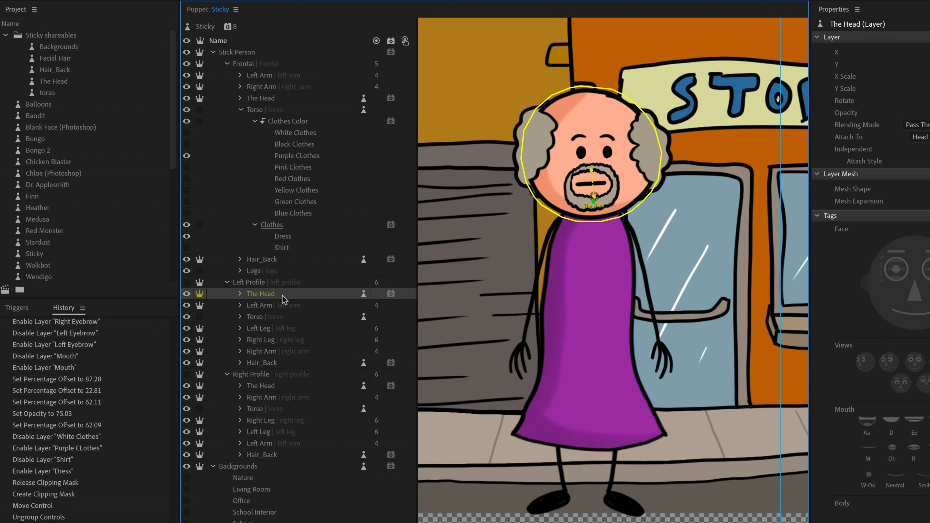
{"action": "left_click", "coordinate": [261, 385]}
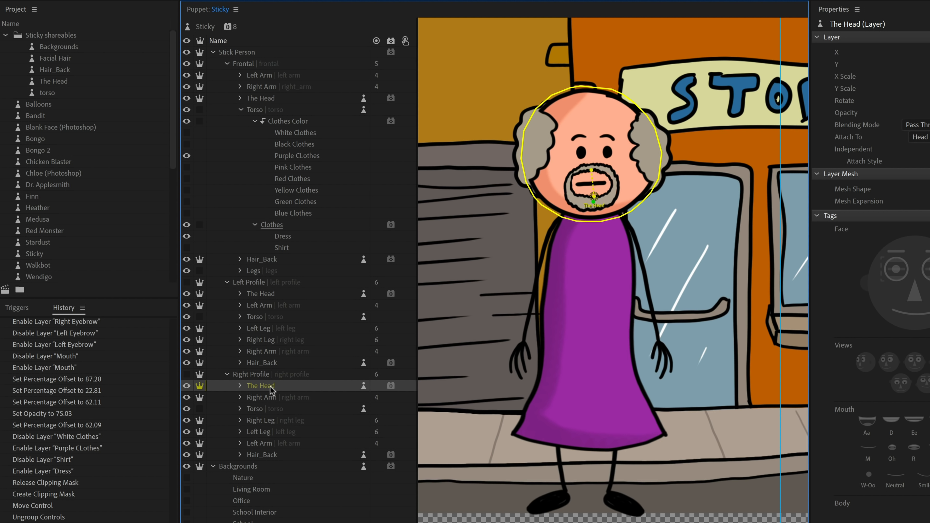
{"action": "mouse_move", "coordinate": [271, 388]}
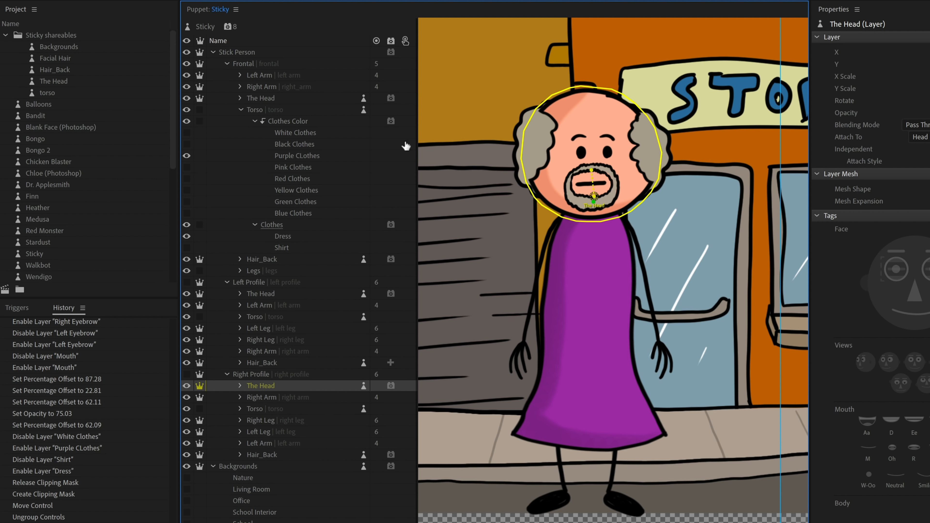
{"action": "mouse_move", "coordinate": [53, 83]}
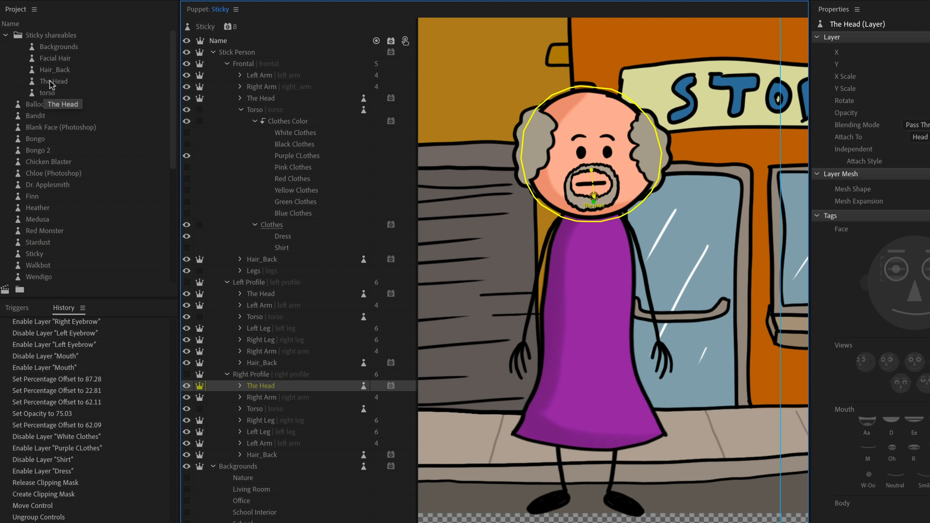
{"action": "mouse_move", "coordinate": [246, 335]}
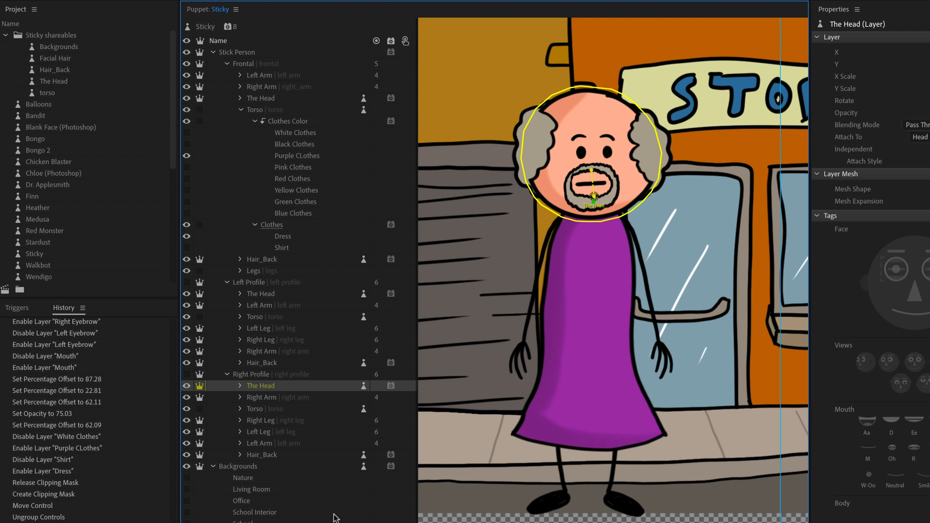
{"action": "left_click", "coordinate": [240, 109]}
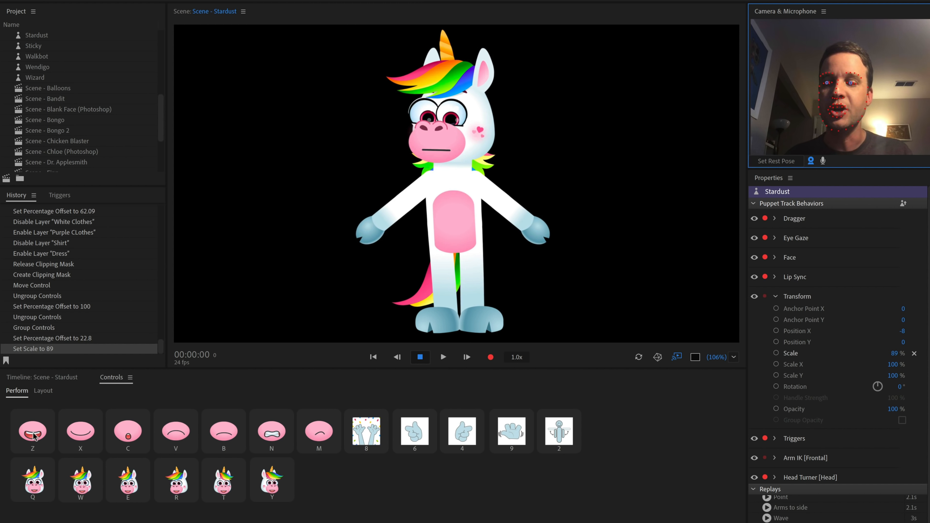
Fire Stardust's Happy, Smile, Unhappy, Mad and Unimpressed expression triggers from the Controls panel.
{"action": "left_click", "coordinate": [32, 430]}
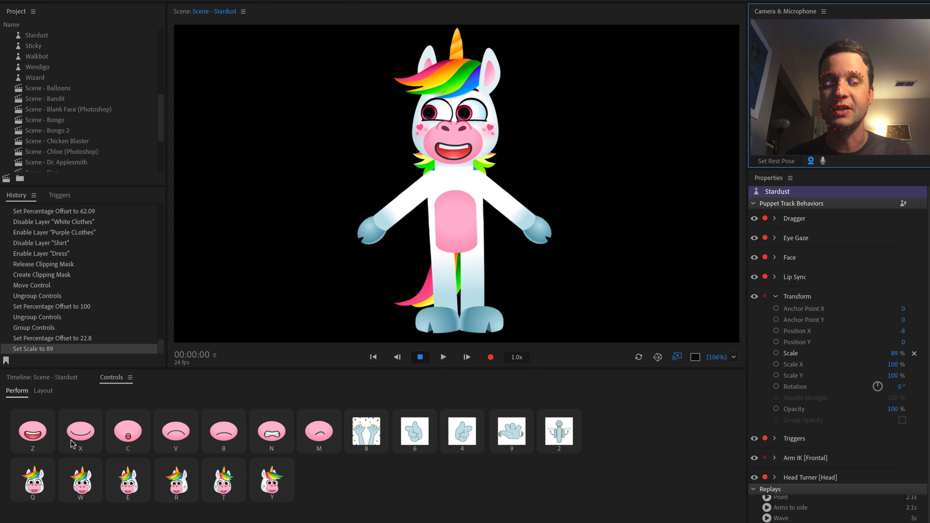
{"action": "left_click", "coordinate": [127, 431]}
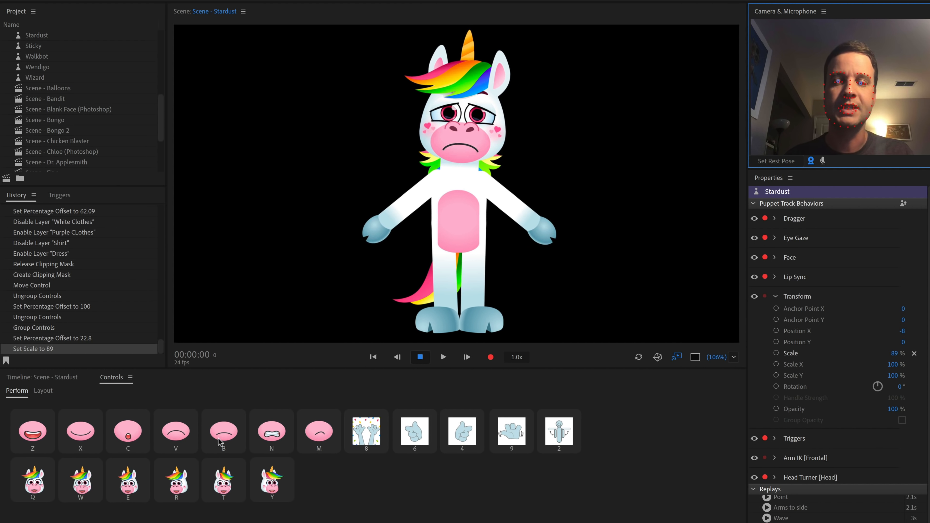
{"action": "left_click", "coordinate": [271, 431]}
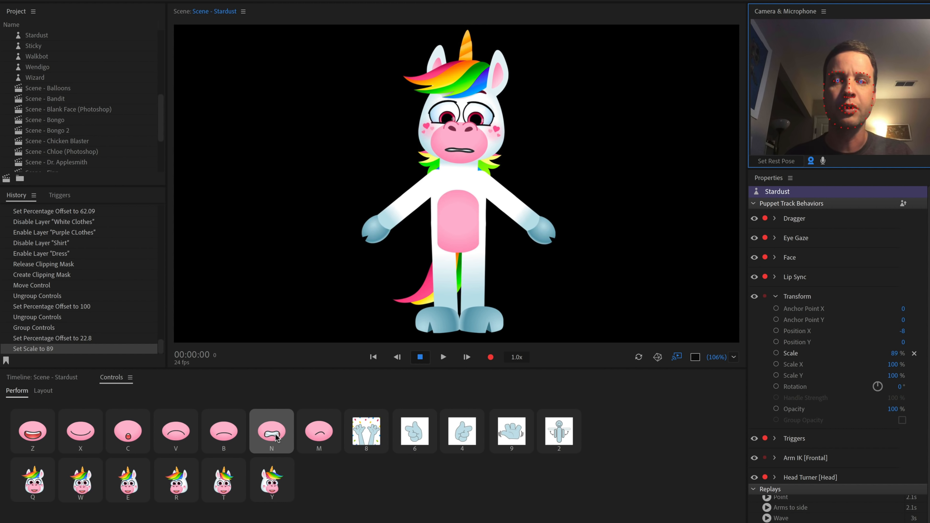
{"action": "left_click", "coordinate": [318, 431]}
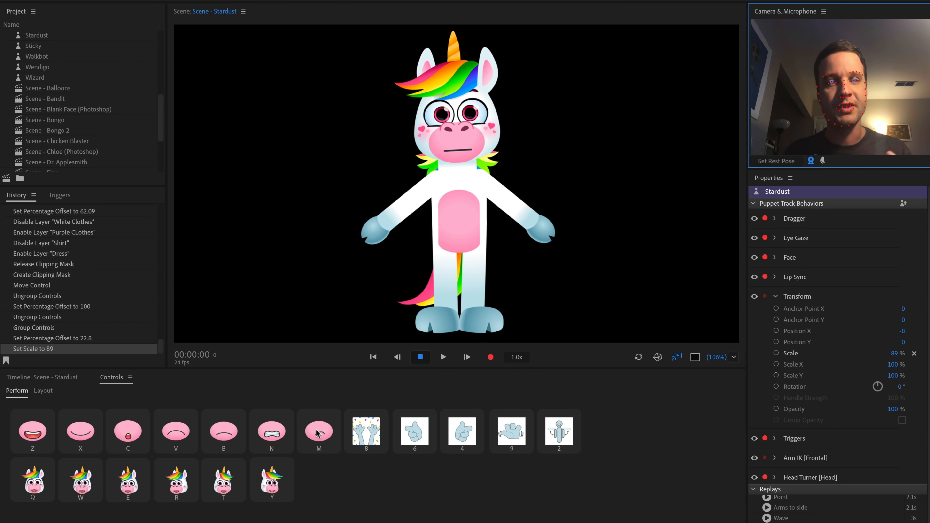
{"action": "left_click", "coordinate": [318, 431]}
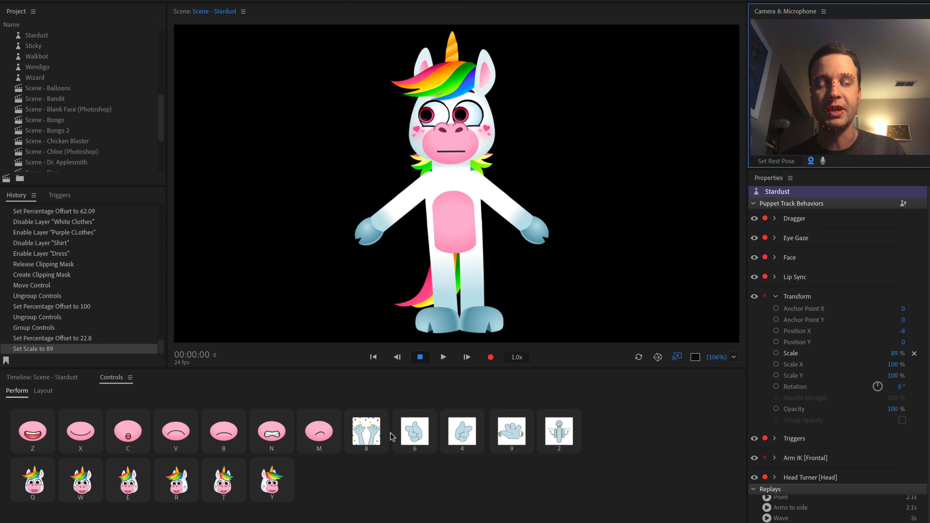
{"action": "left_click", "coordinate": [366, 431]}
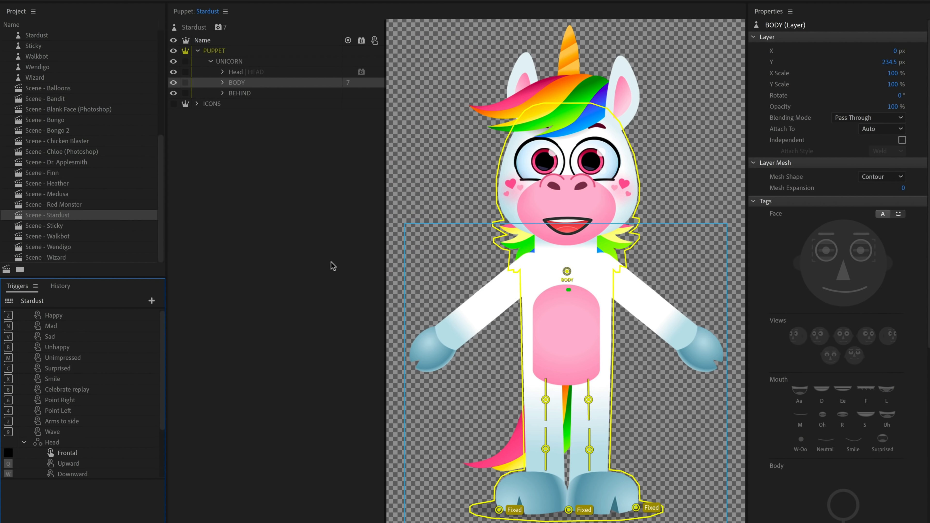
{"action": "mouse_move", "coordinate": [274, 320]}
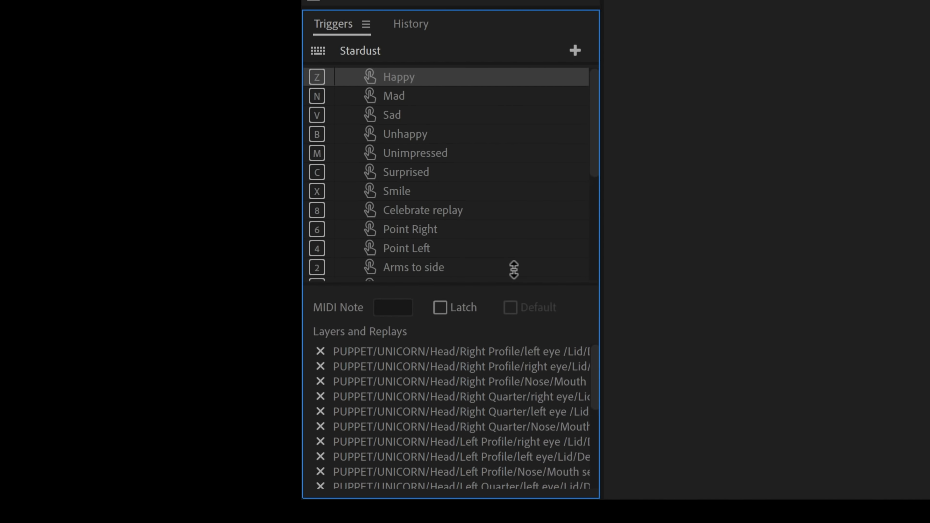
Select the Sad trigger, then the Mad trigger, to view their head-layer swaps.
{"action": "scroll", "scroll_direction": "down", "scroll_amount": 3}
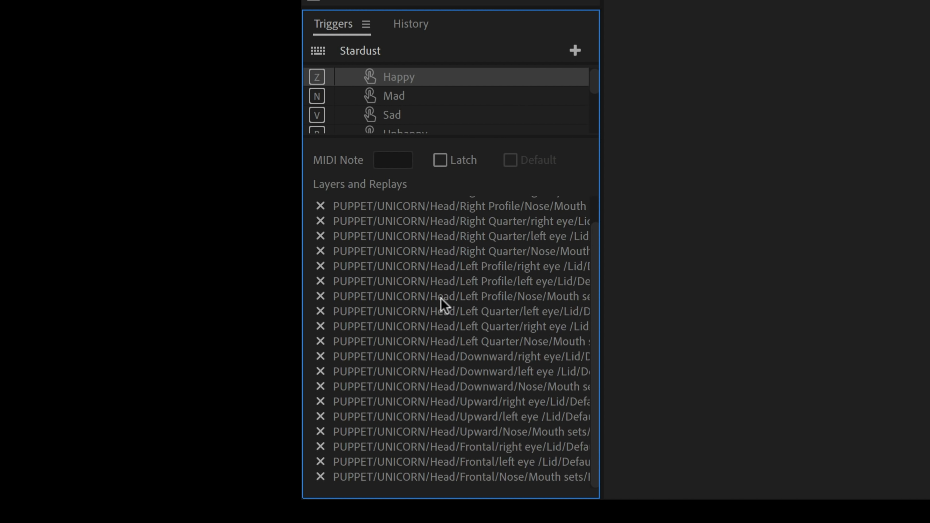
{"action": "scroll", "scroll_direction": "up", "scroll_amount": 3}
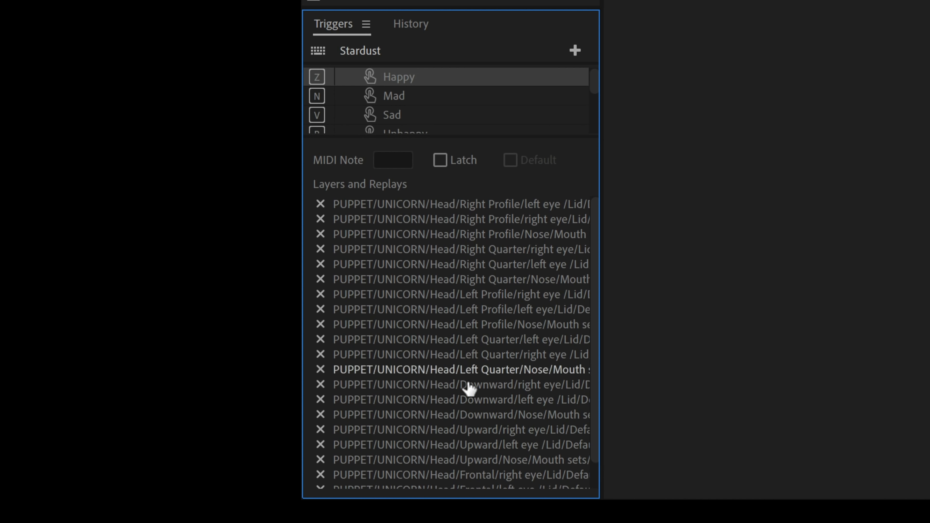
{"action": "mouse_move", "coordinate": [600, 224]}
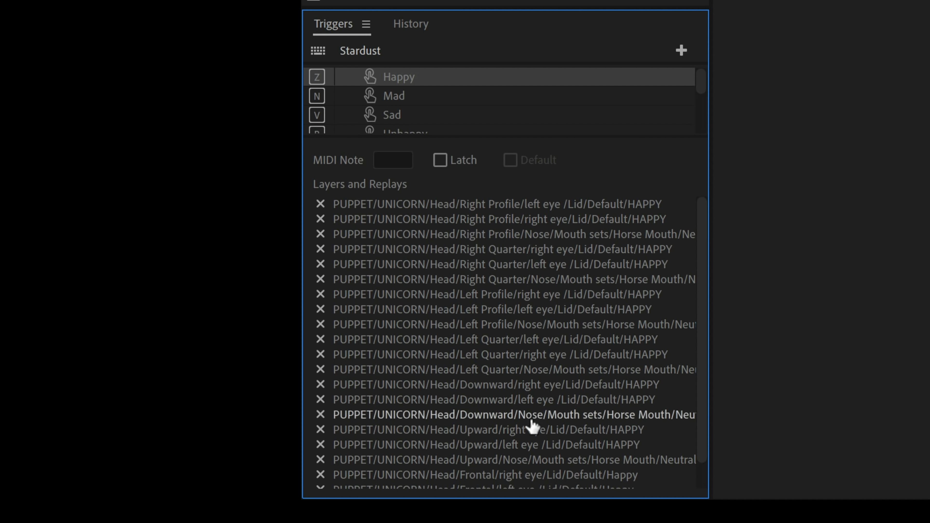
{"action": "mouse_move", "coordinate": [505, 195]}
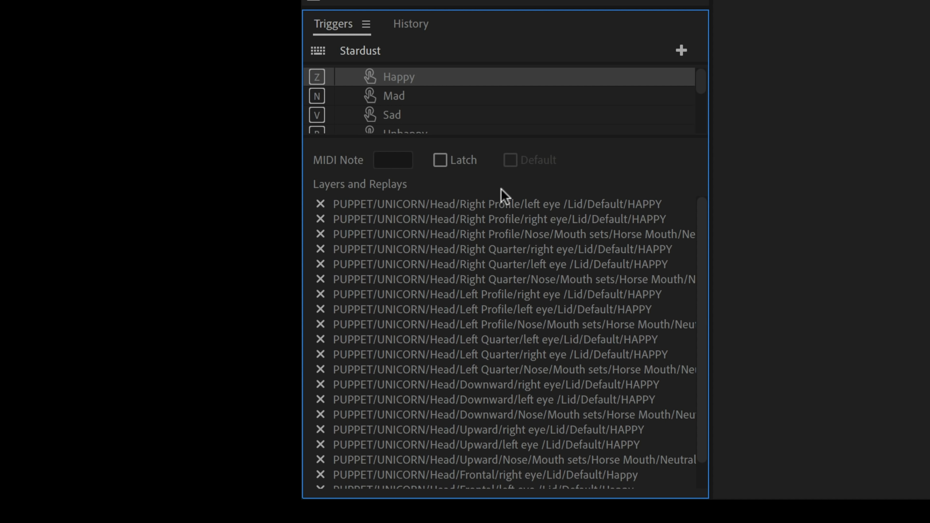
{"action": "mouse_move", "coordinate": [506, 309]}
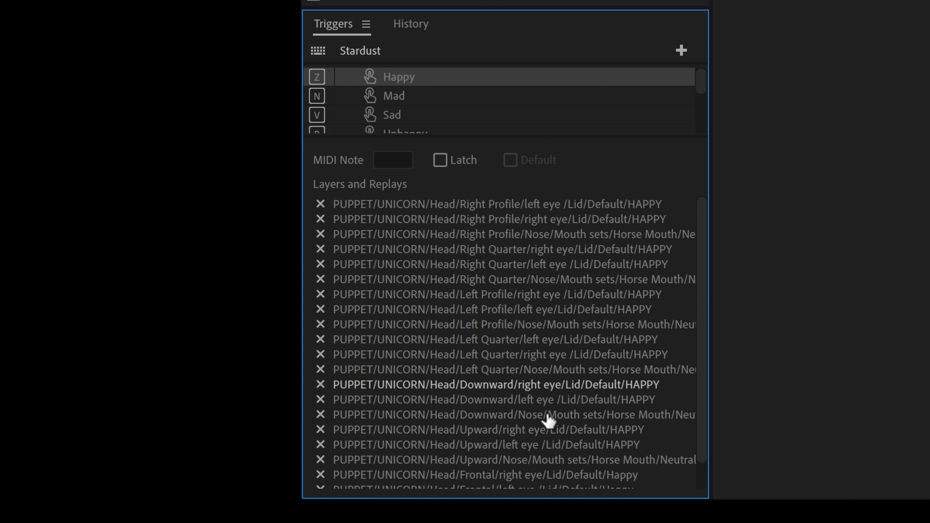
{"action": "mouse_move", "coordinate": [532, 138]}
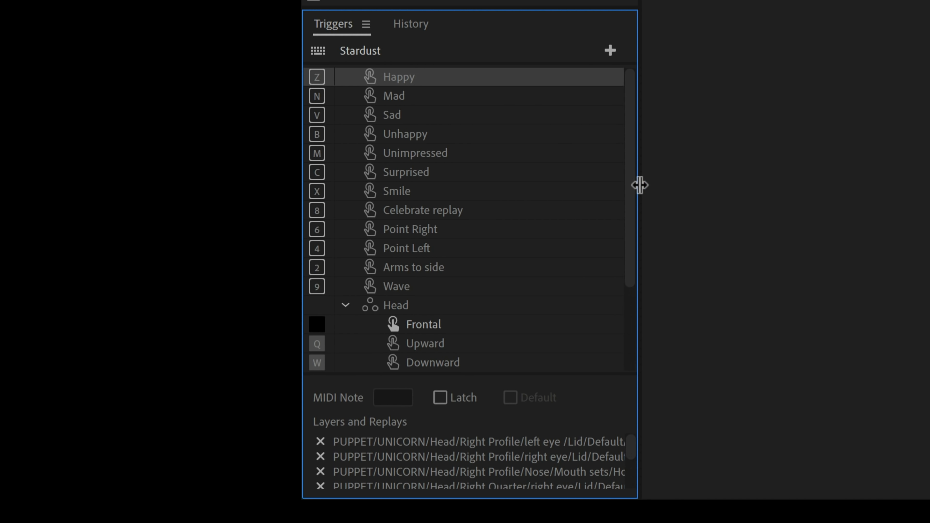
{"action": "left_click", "coordinate": [392, 115]}
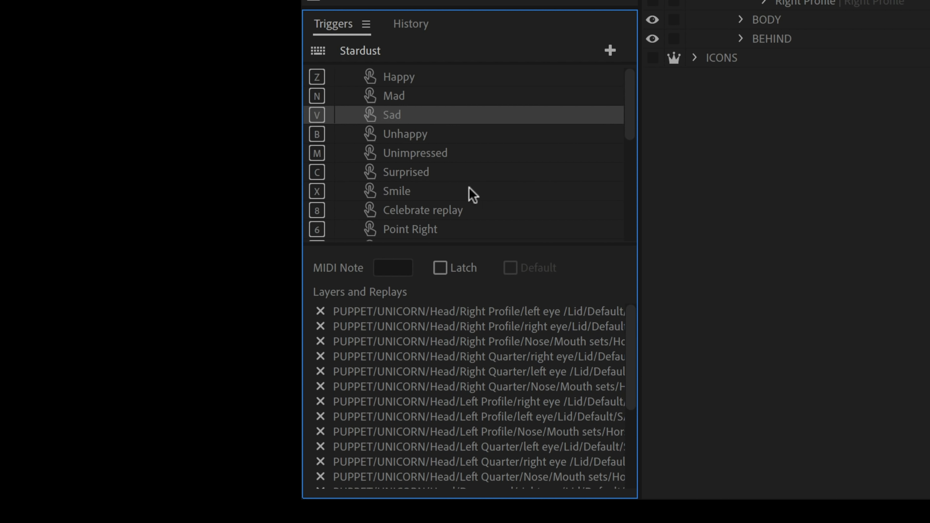
{"action": "left_click", "coordinate": [393, 95]}
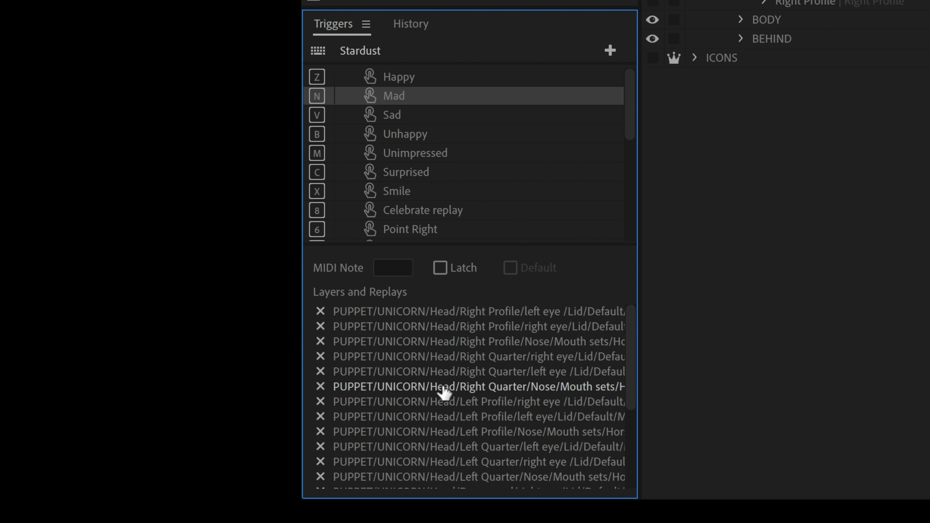
{"action": "mouse_move", "coordinate": [668, 235]}
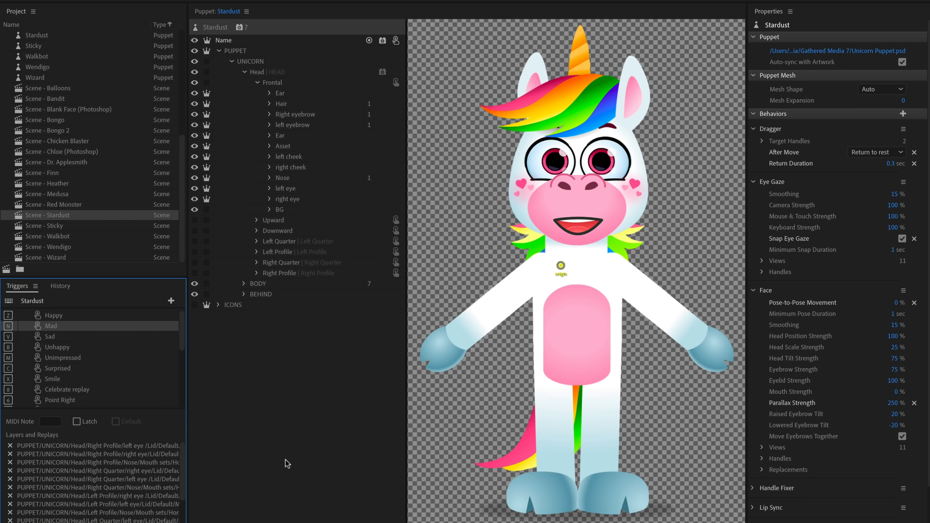
{"action": "mouse_move", "coordinate": [208, 486]}
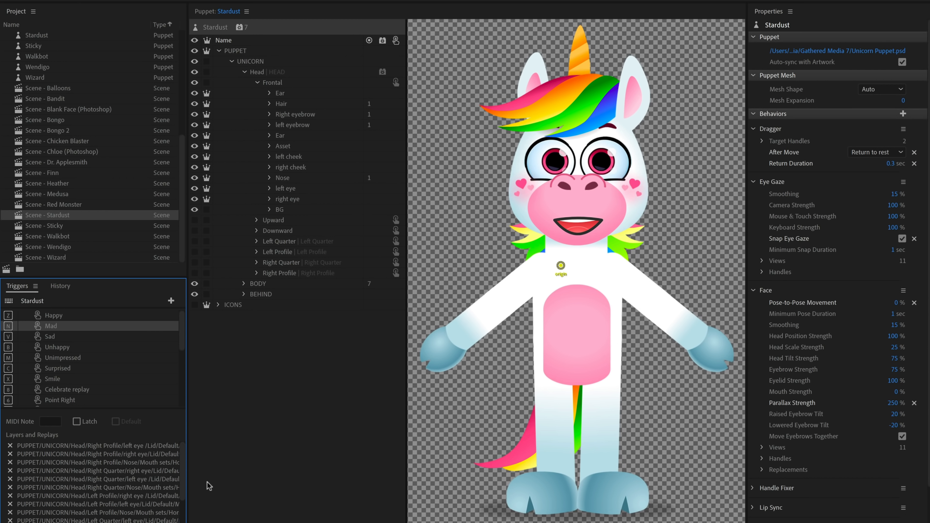
{"action": "mouse_move", "coordinate": [271, 438]}
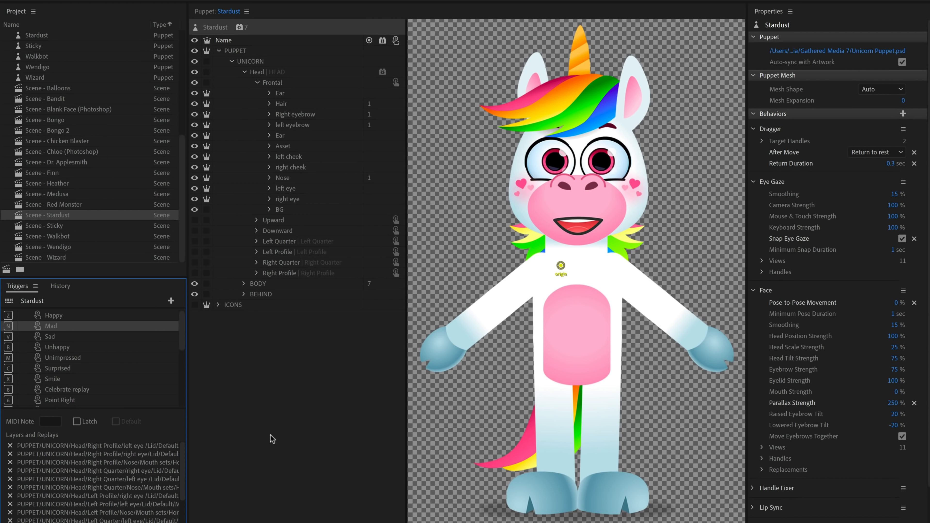
{"action": "mouse_move", "coordinate": [203, 474]}
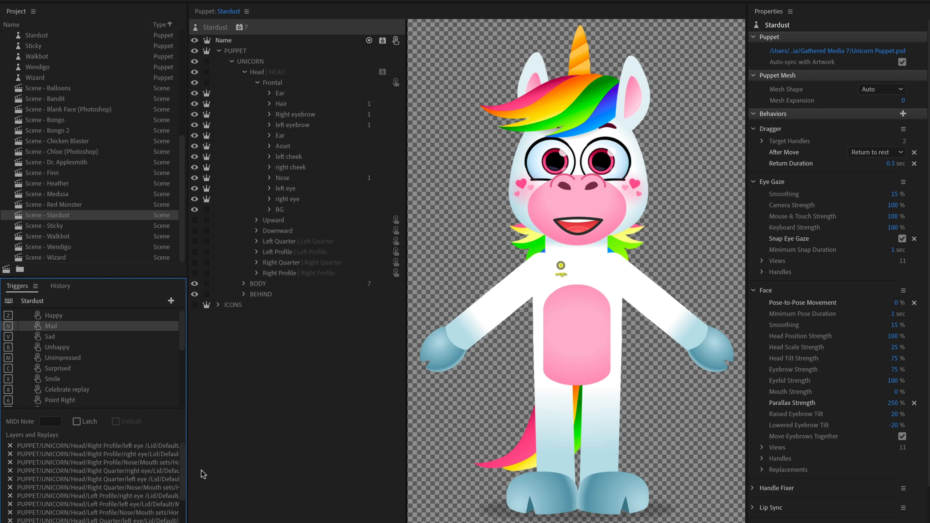
Select the Surprised trigger to list its Nose/Mouth set layers across all head views.
{"action": "scroll", "scroll_direction": "down", "scroll_amount": 3}
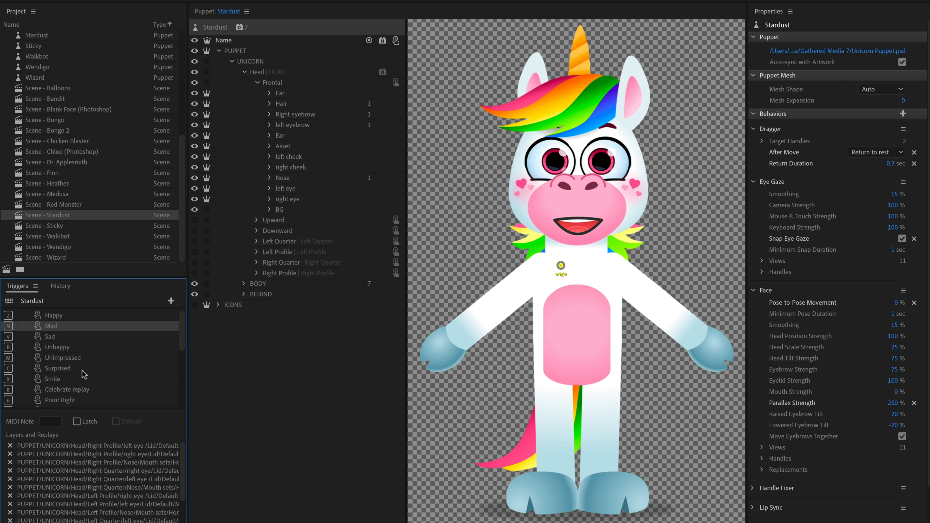
{"action": "left_click", "coordinate": [57, 368]}
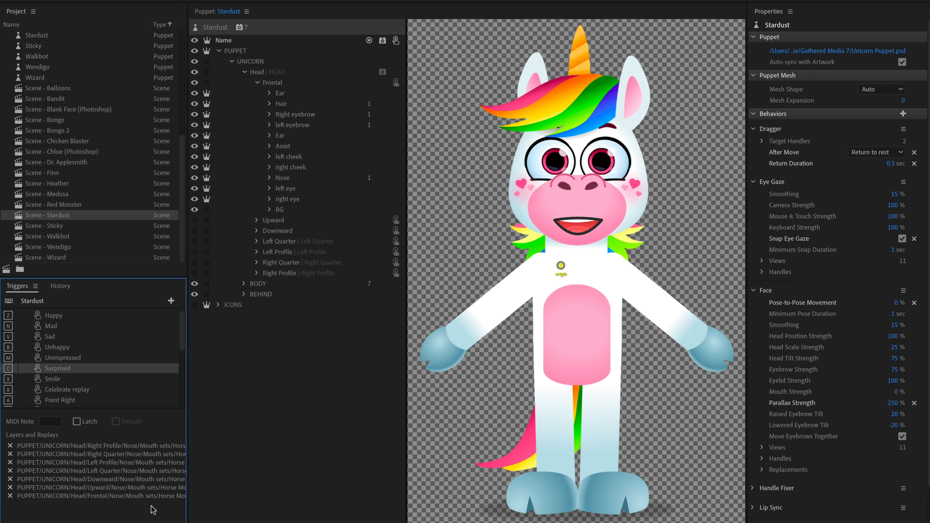
{"action": "mouse_move", "coordinate": [155, 513]}
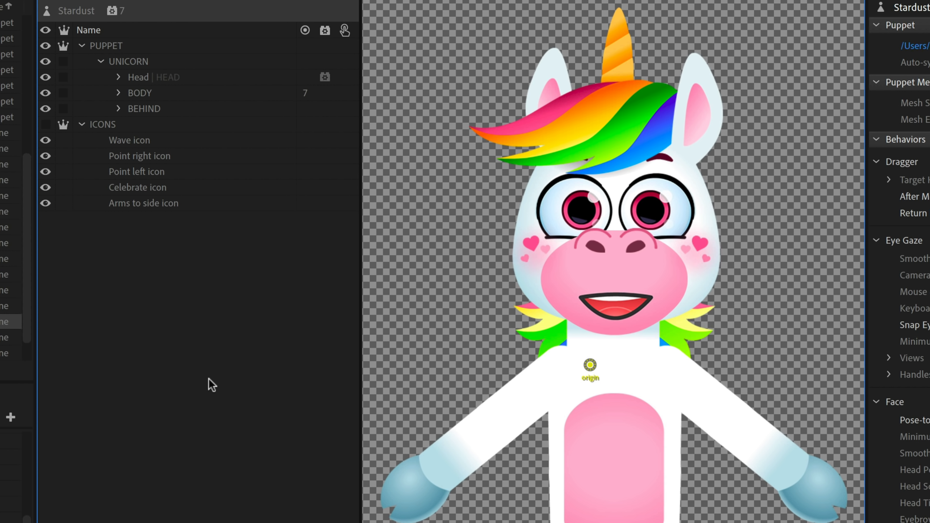
{"action": "mouse_move", "coordinate": [102, 125]}
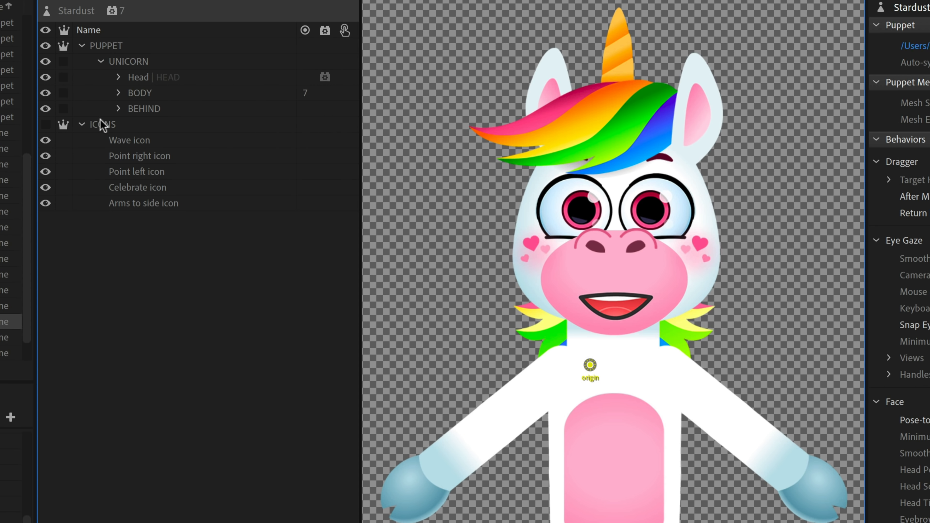
Select Stardust's ICONS group row to show its layer properties.
{"action": "left_click", "coordinate": [102, 124]}
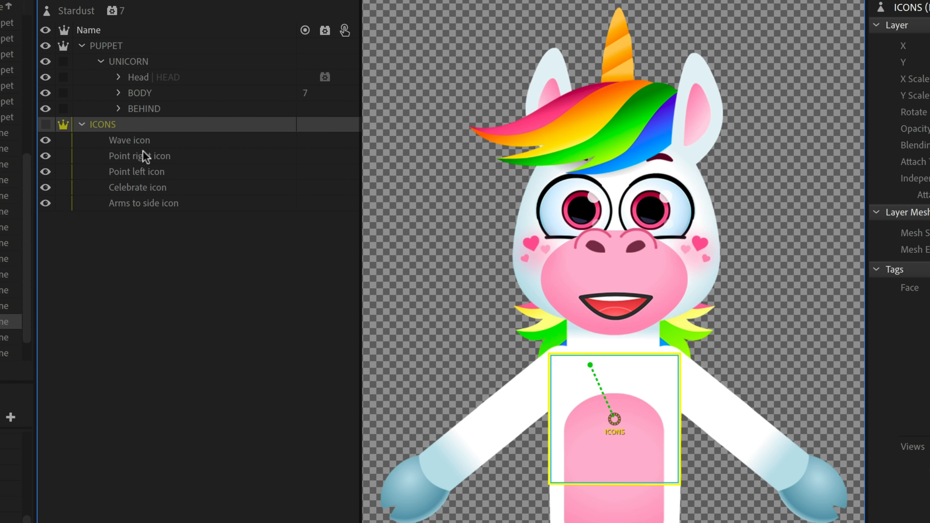
{"action": "mouse_move", "coordinate": [50, 130]}
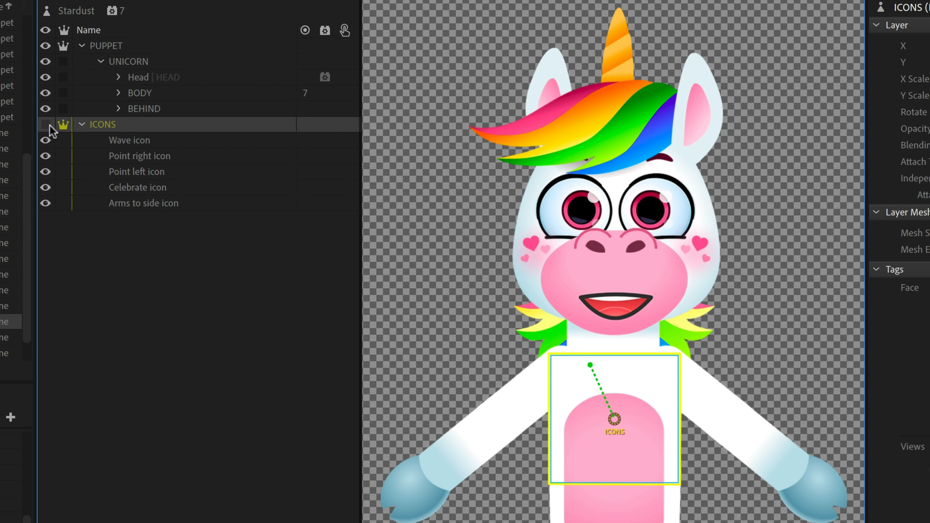
{"action": "left_click", "coordinate": [46, 124]}
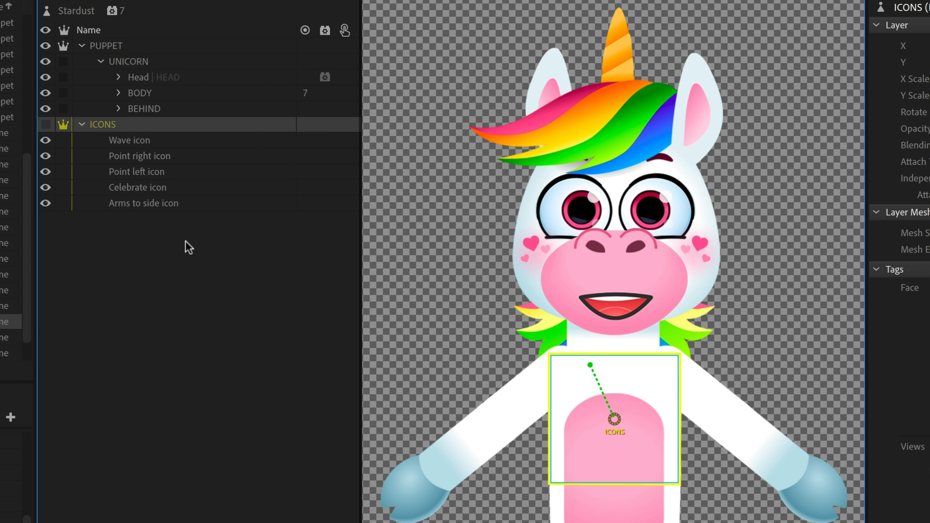
{"action": "mouse_move", "coordinate": [144, 164]}
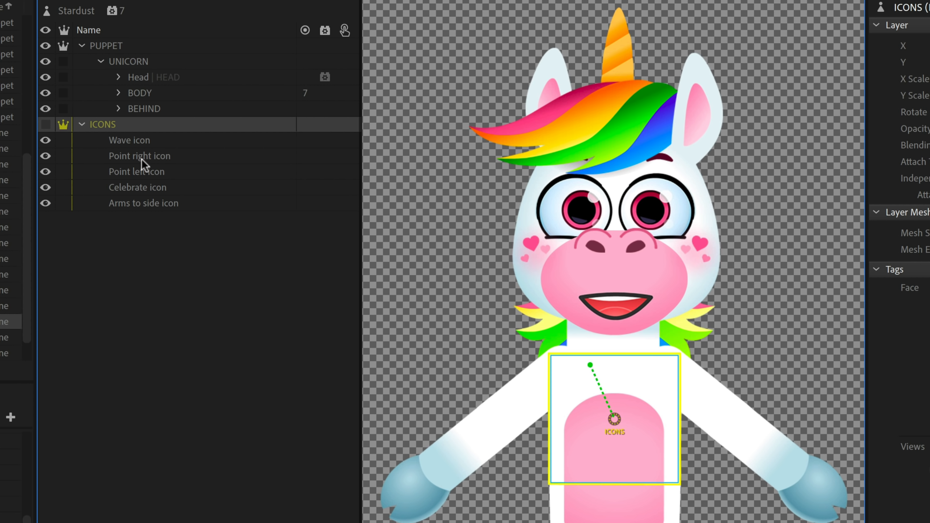
{"action": "mouse_move", "coordinate": [196, 248]}
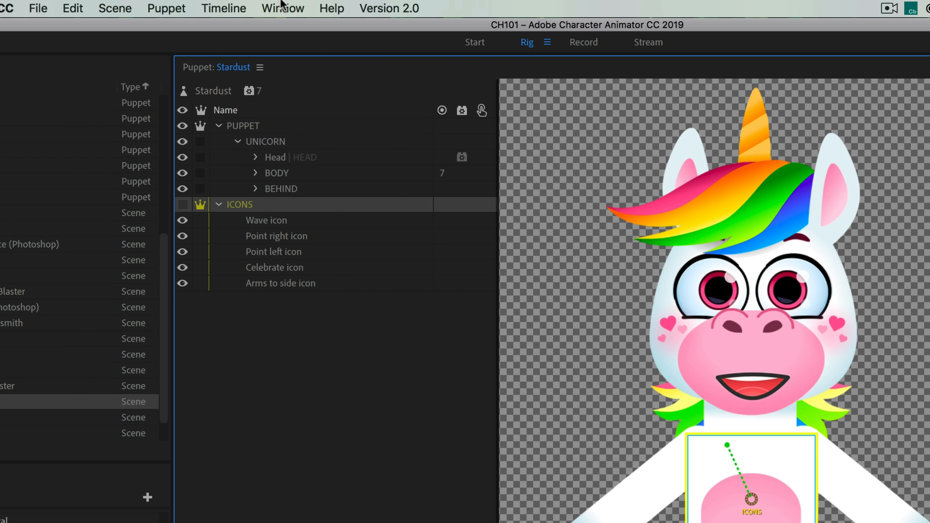
{"action": "mouse_move", "coordinate": [348, 76]}
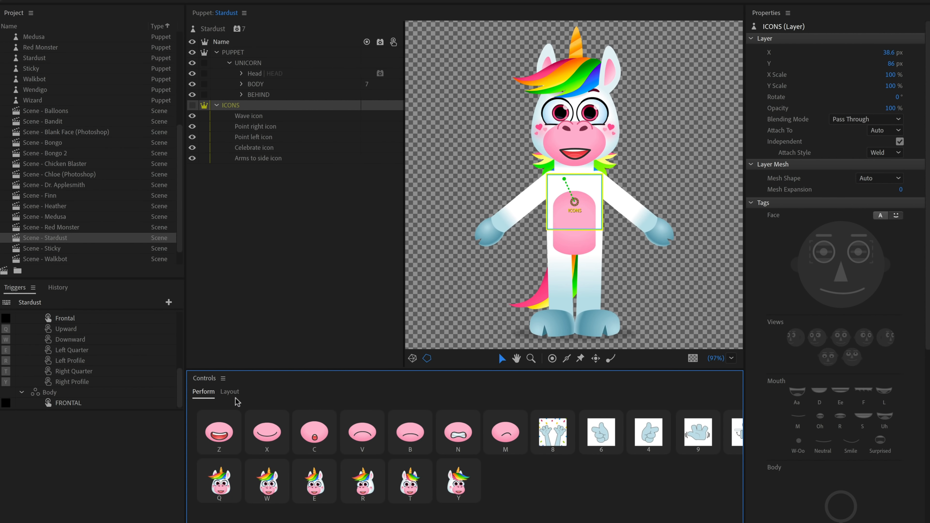
In layout mode, assign the Wave icon layer as artwork for trigger control C, then return to Perform.
{"action": "left_click", "coordinate": [230, 391]}
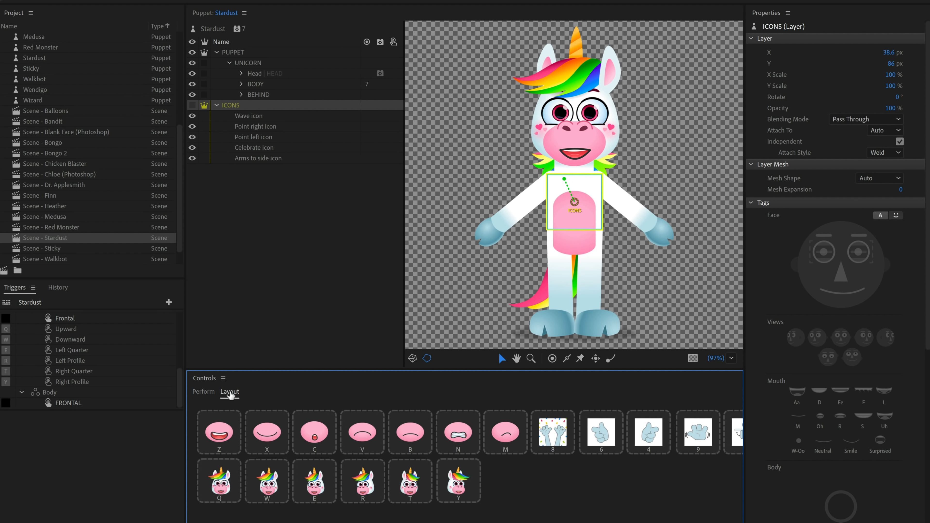
{"action": "mouse_move", "coordinate": [462, 442]}
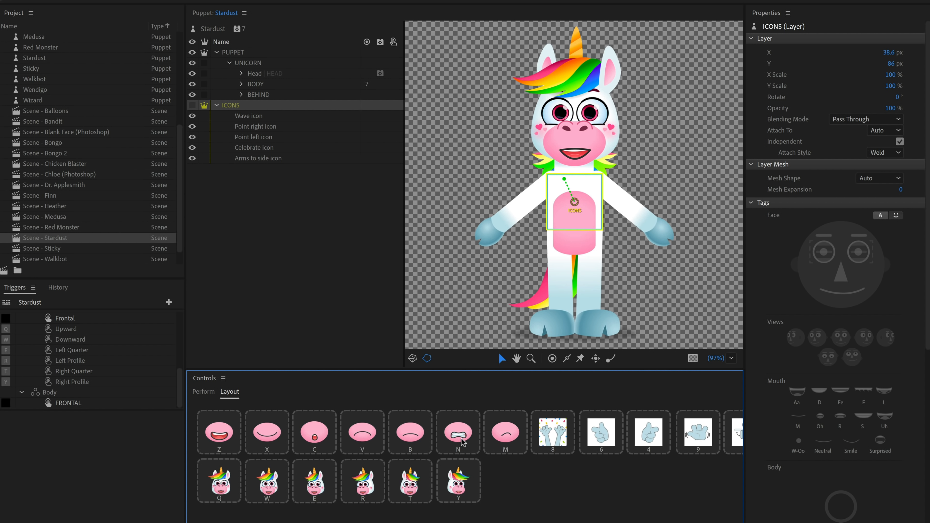
{"action": "mouse_move", "coordinate": [329, 339]}
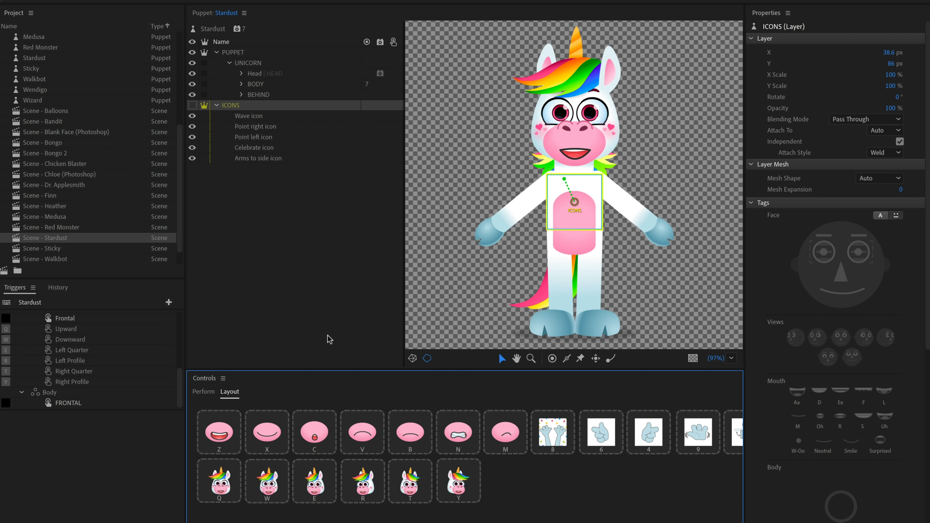
{"action": "mouse_move", "coordinate": [267, 155]}
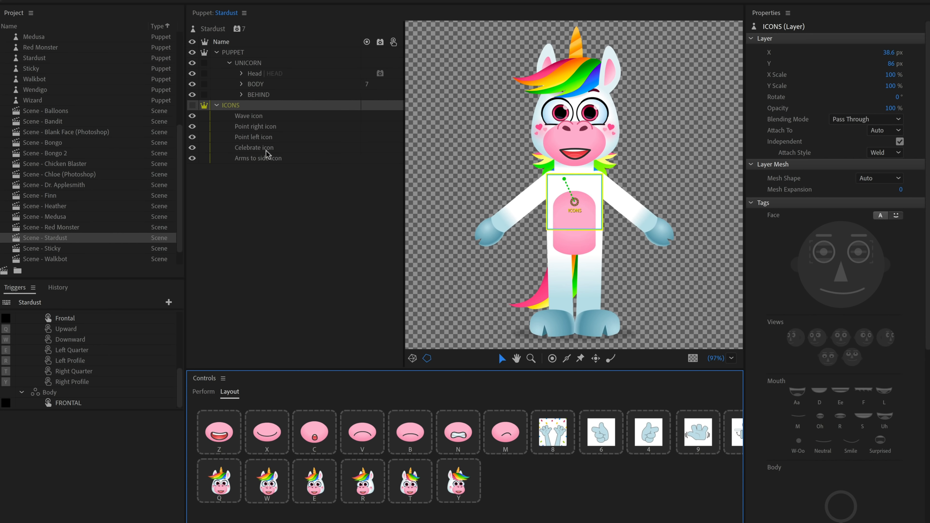
{"action": "left_click", "coordinate": [246, 116]}
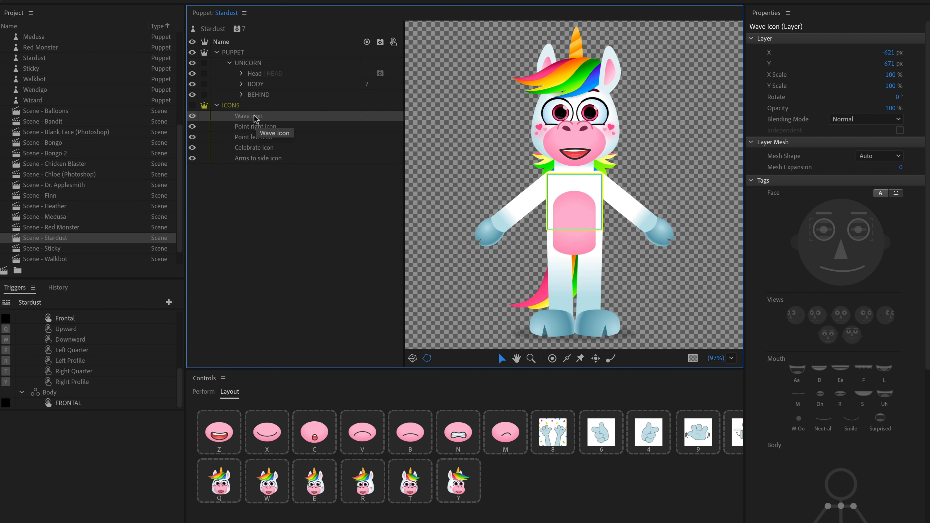
{"action": "mouse_move", "coordinate": [319, 425]}
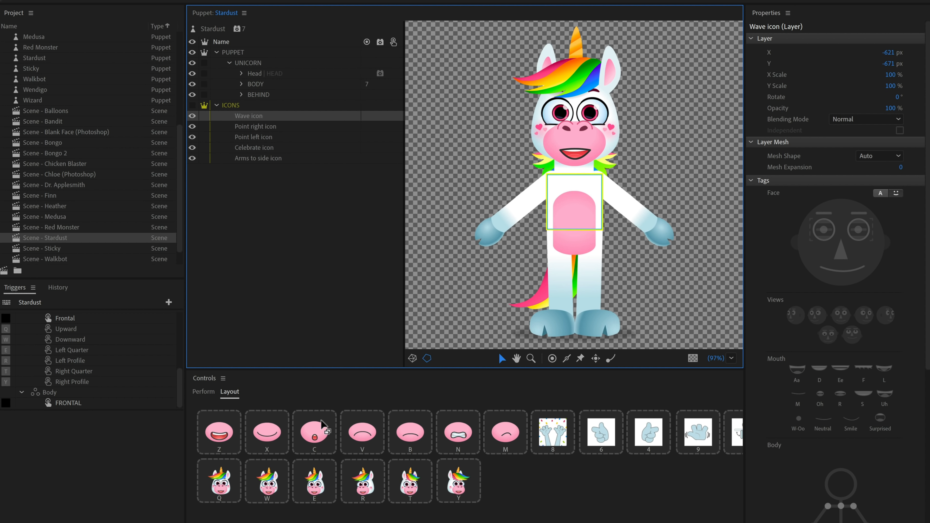
{"action": "left_click", "coordinate": [314, 432]}
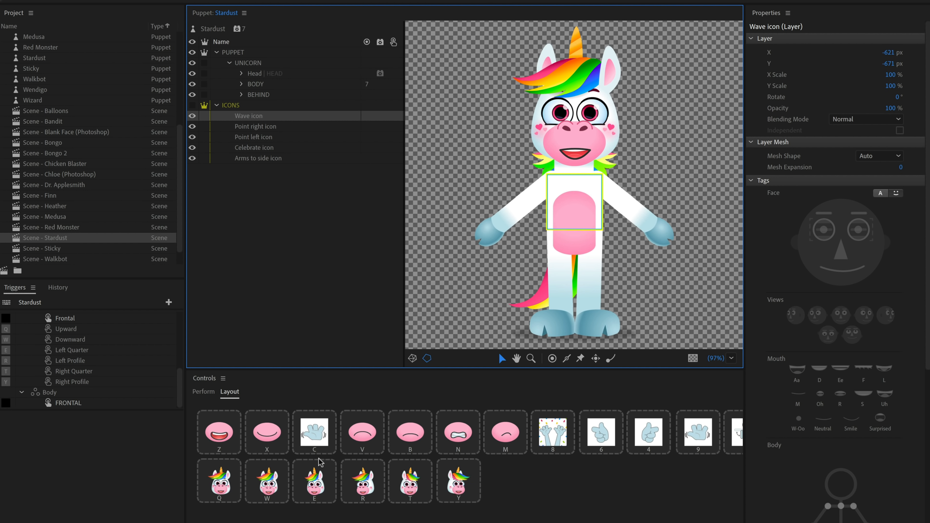
{"action": "left_click", "coordinate": [203, 391]}
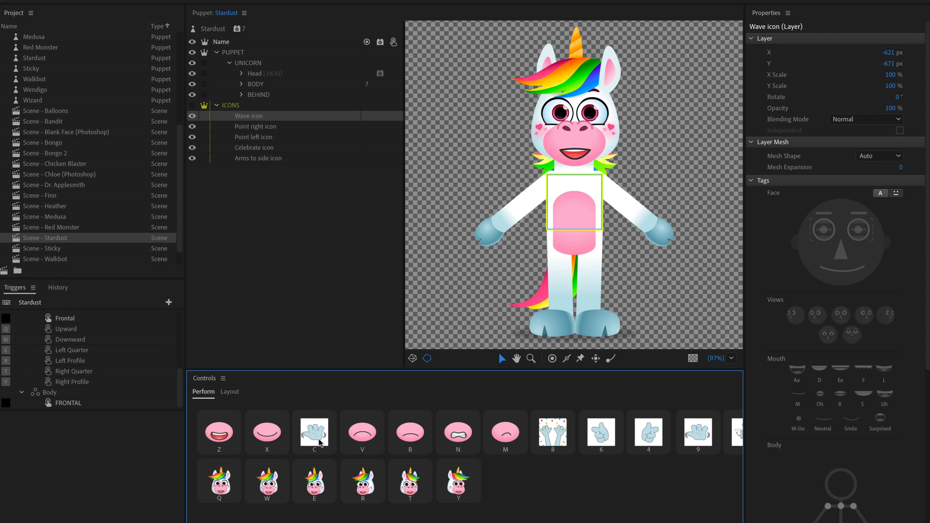
{"action": "mouse_move", "coordinate": [320, 441]}
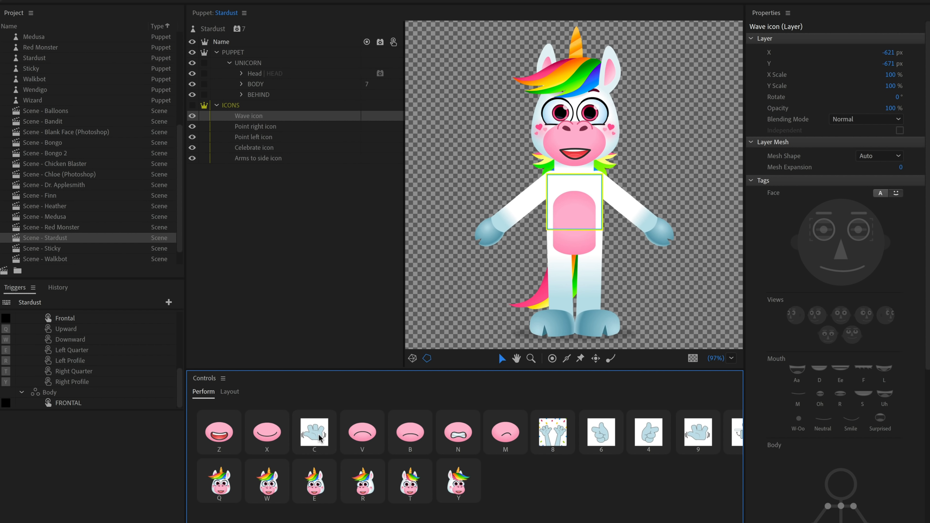
{"action": "mouse_move", "coordinate": [322, 442]}
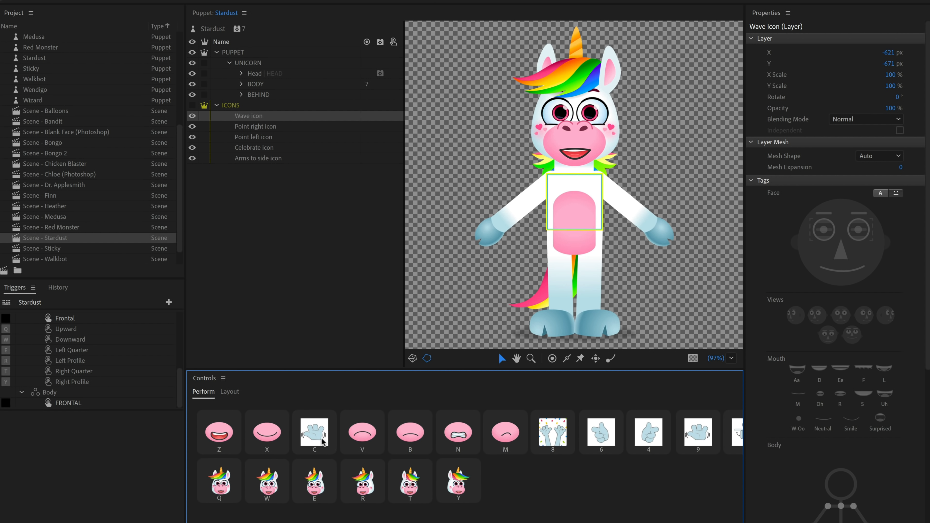
{"action": "mouse_move", "coordinate": [556, 471]}
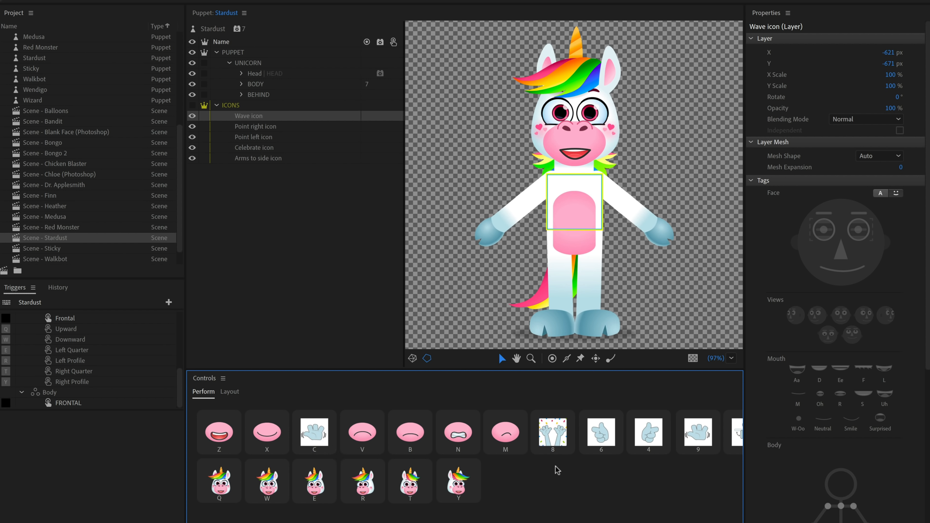
{"action": "mouse_move", "coordinate": [553, 493]}
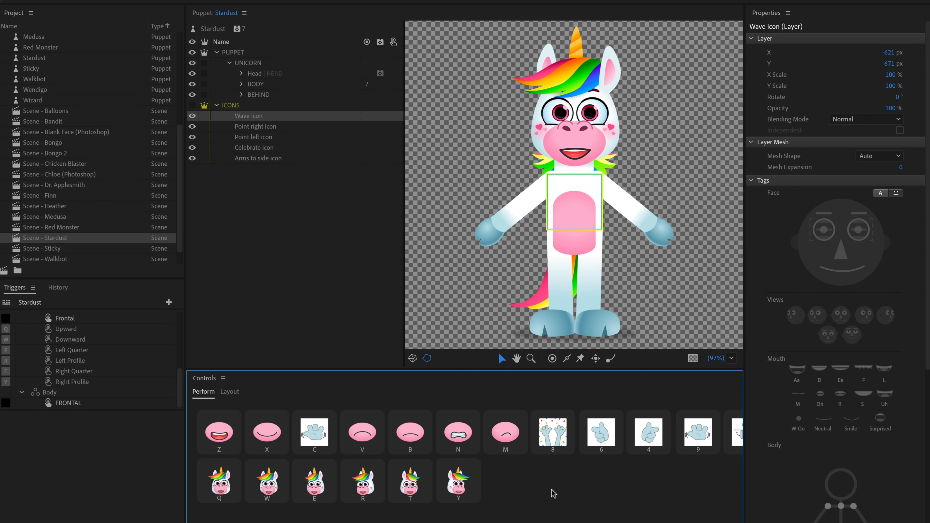
{"action": "mouse_move", "coordinate": [272, 225]}
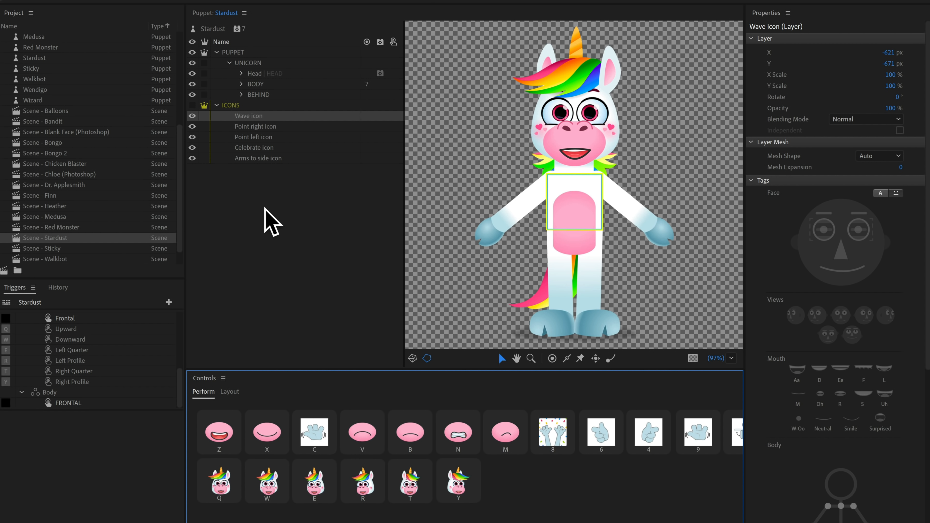
{"action": "mouse_move", "coordinate": [258, 110]}
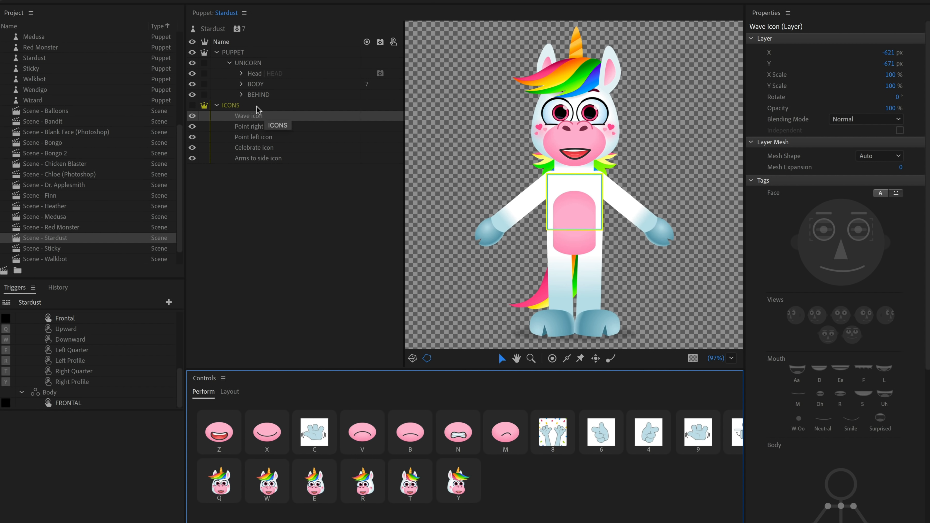
{"action": "mouse_move", "coordinate": [292, 410]}
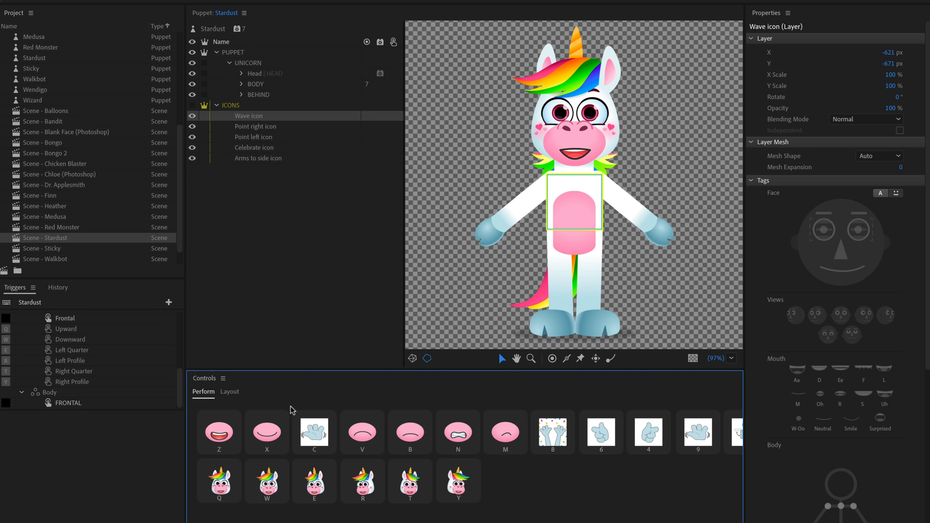
{"action": "mouse_move", "coordinate": [562, 484]}
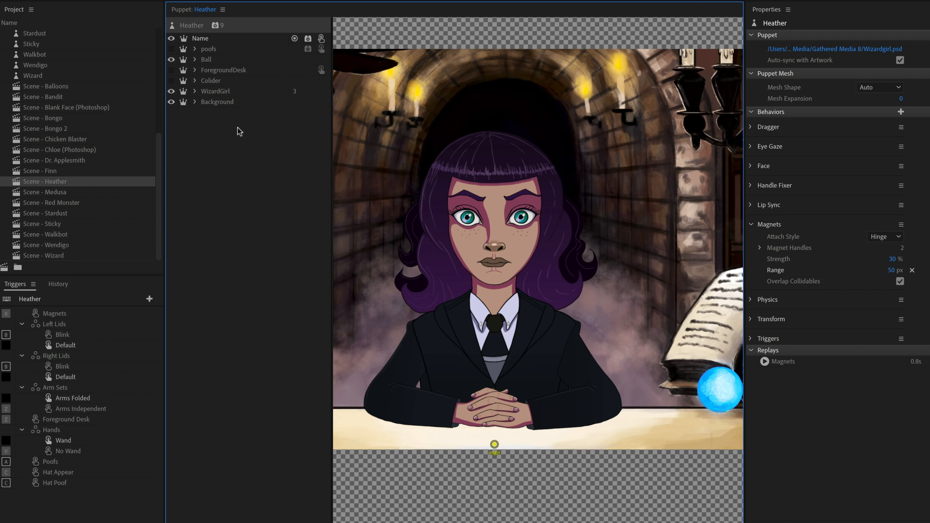
{"action": "mouse_move", "coordinate": [257, 125]}
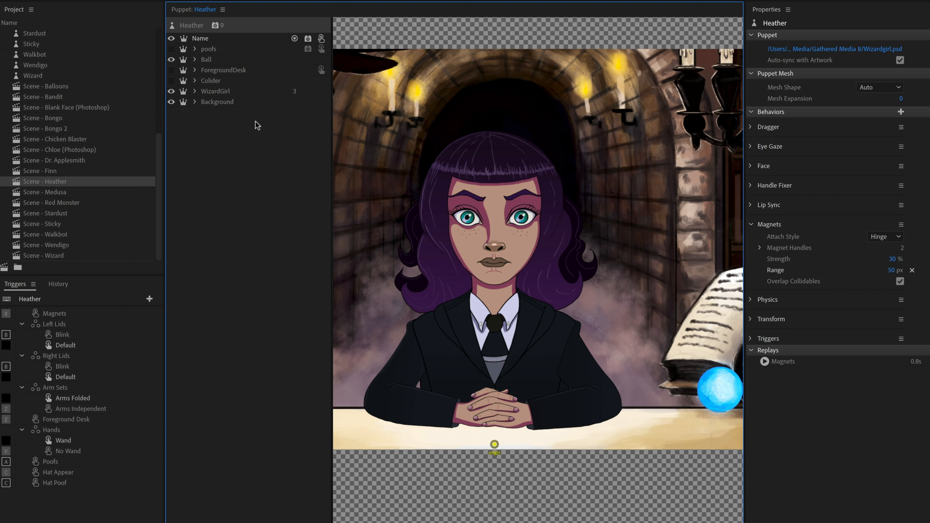
{"action": "left_click", "coordinate": [214, 90]}
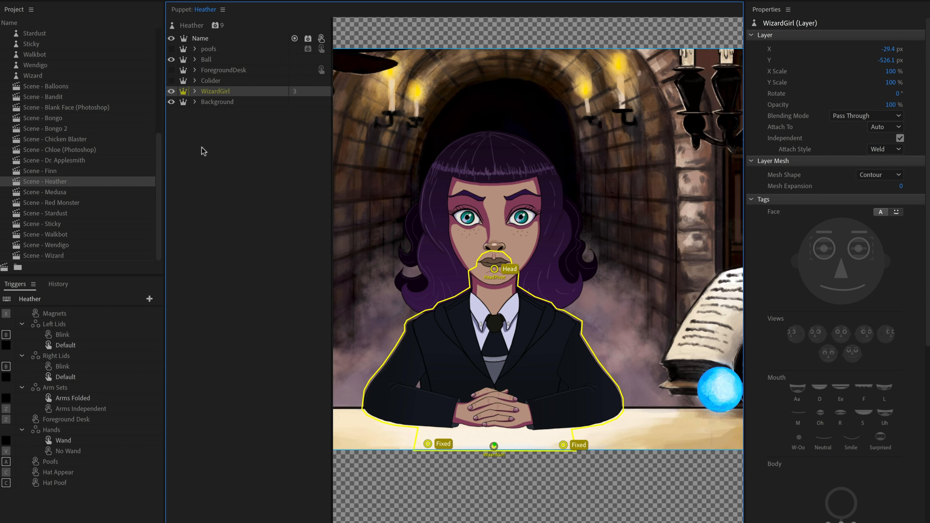
{"action": "mouse_move", "coordinate": [211, 162]}
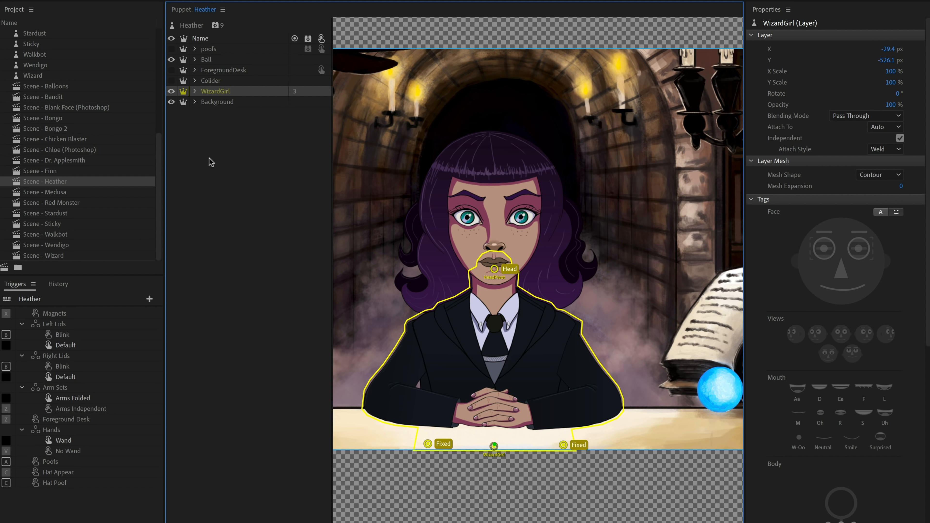
{"action": "left_click", "coordinate": [217, 101]}
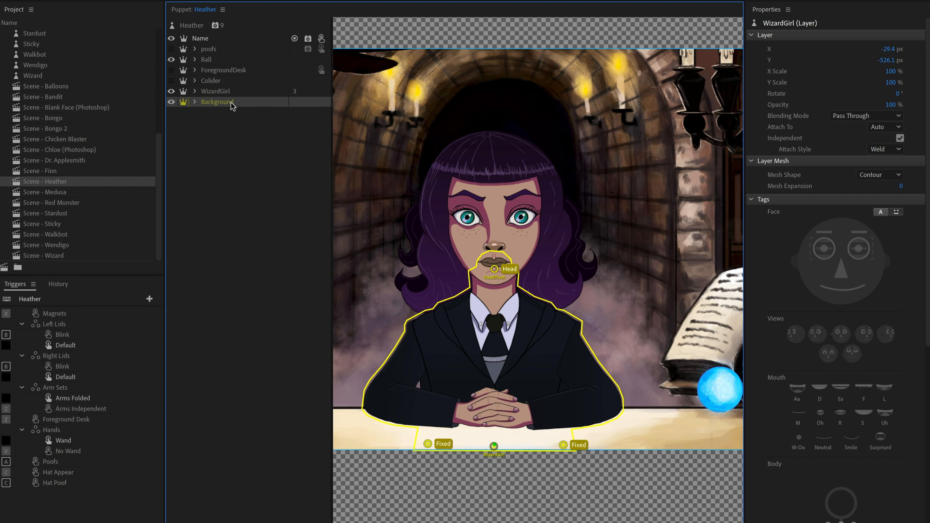
{"action": "left_click", "coordinate": [224, 70]}
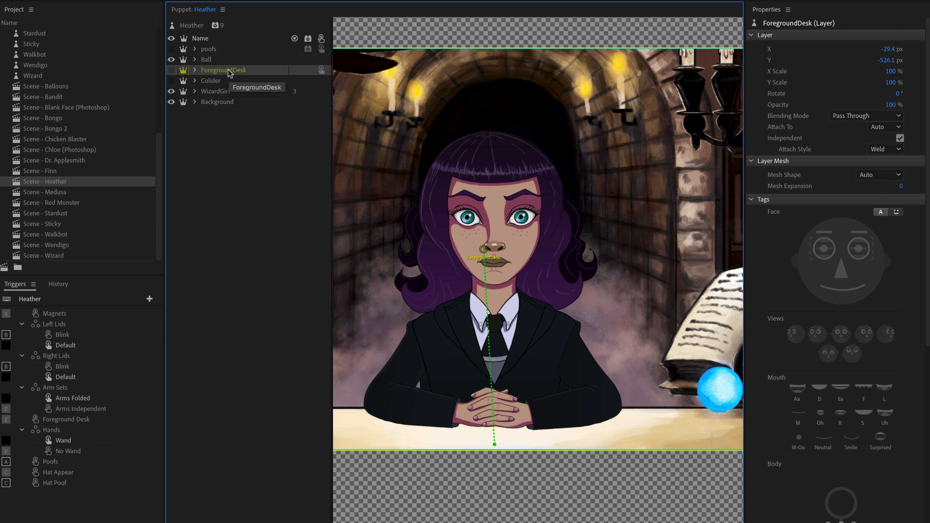
{"action": "left_click", "coordinate": [207, 58]}
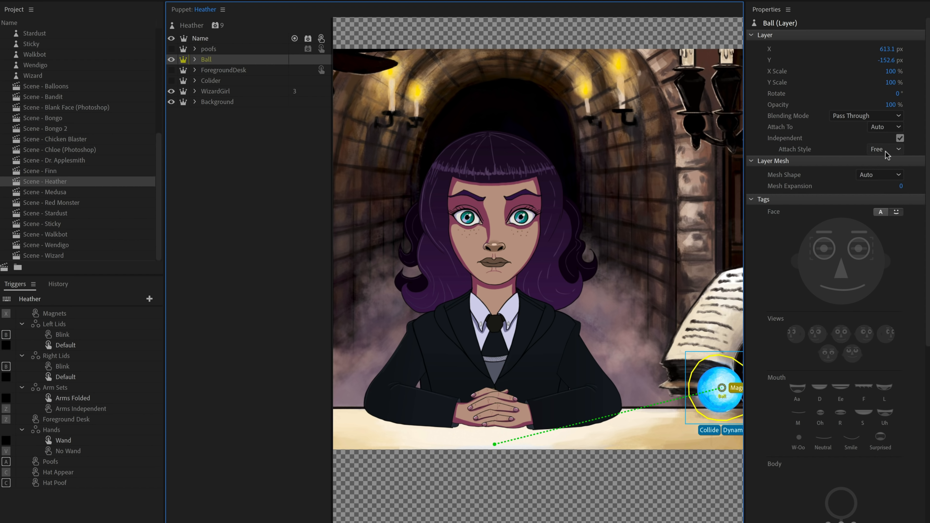
{"action": "left_click", "coordinate": [217, 101]}
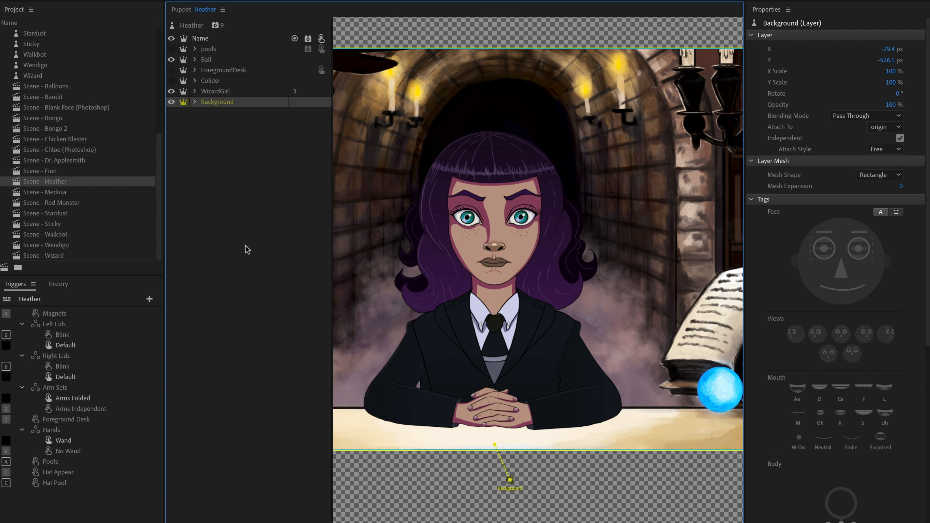
{"action": "mouse_move", "coordinate": [581, 334]}
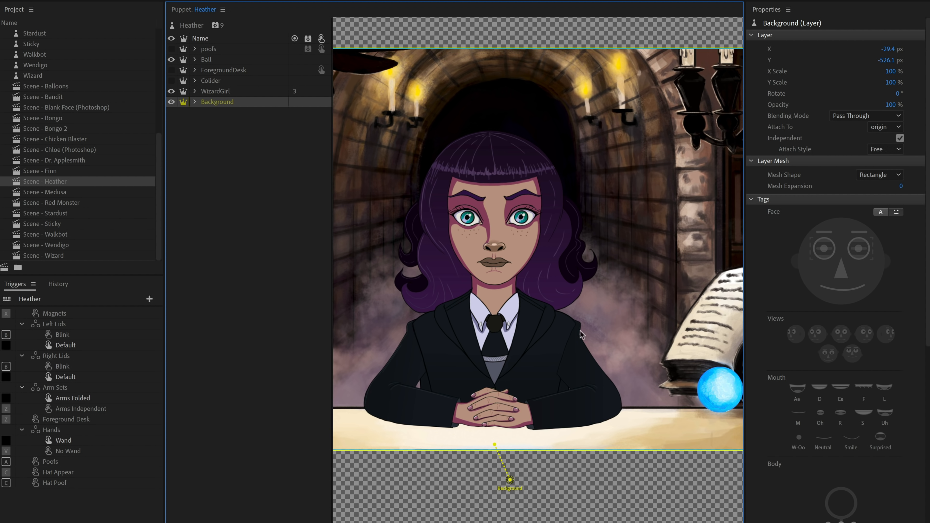
{"action": "mouse_move", "coordinate": [279, 275]}
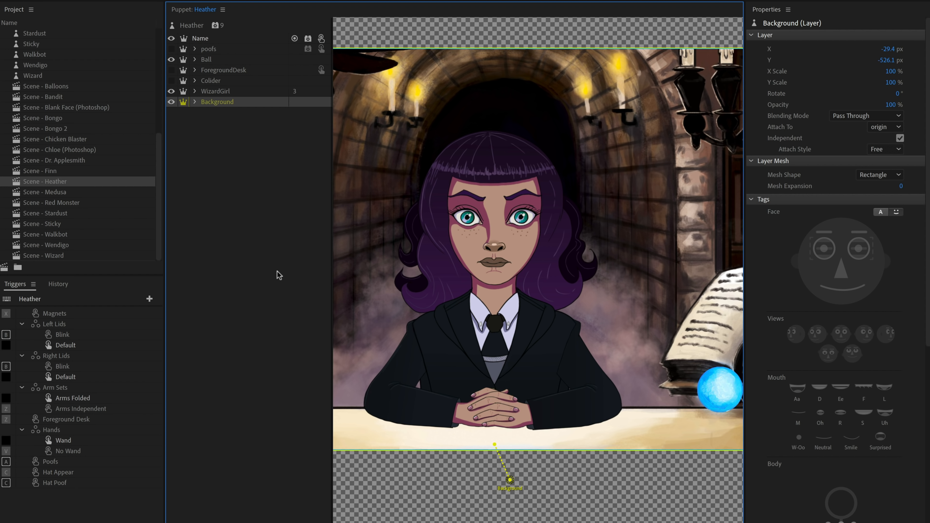
{"action": "mouse_move", "coordinate": [218, 130]}
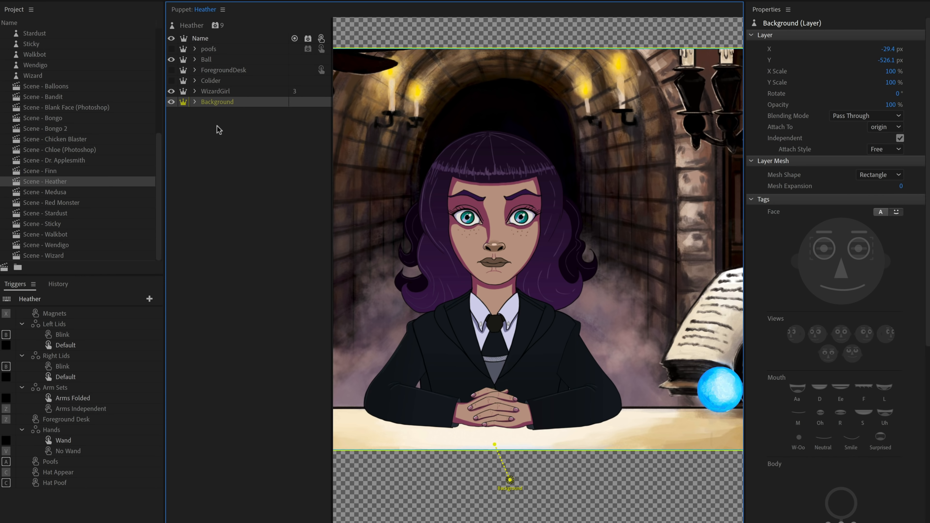
Inspect the Leftarm and Ball magnet handles, then show Heather's Magnets behaviour settings.
{"action": "left_click", "coordinate": [194, 91]}
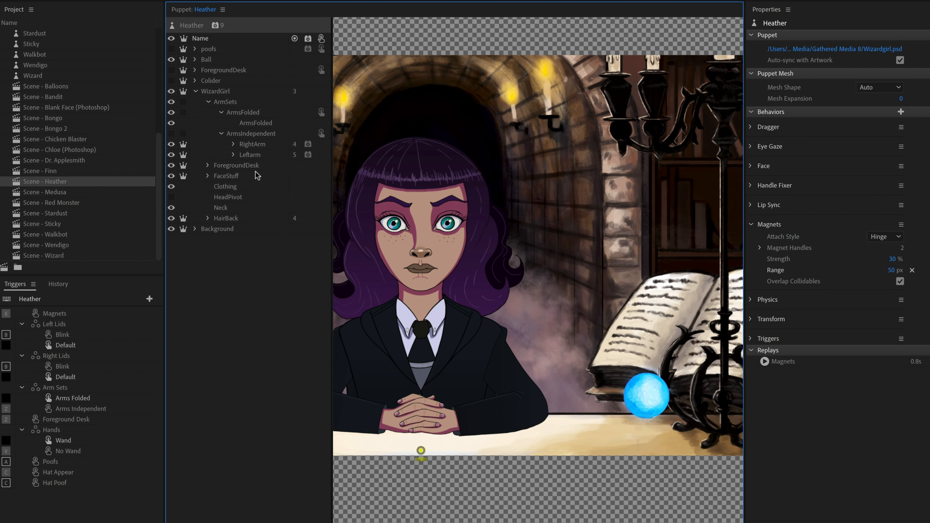
{"action": "left_click", "coordinate": [248, 155]}
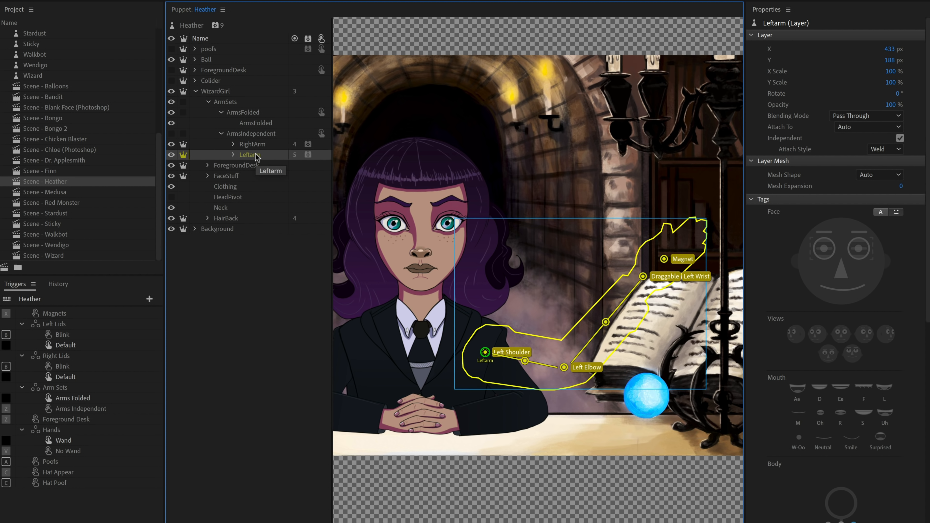
{"action": "mouse_move", "coordinate": [671, 273]}
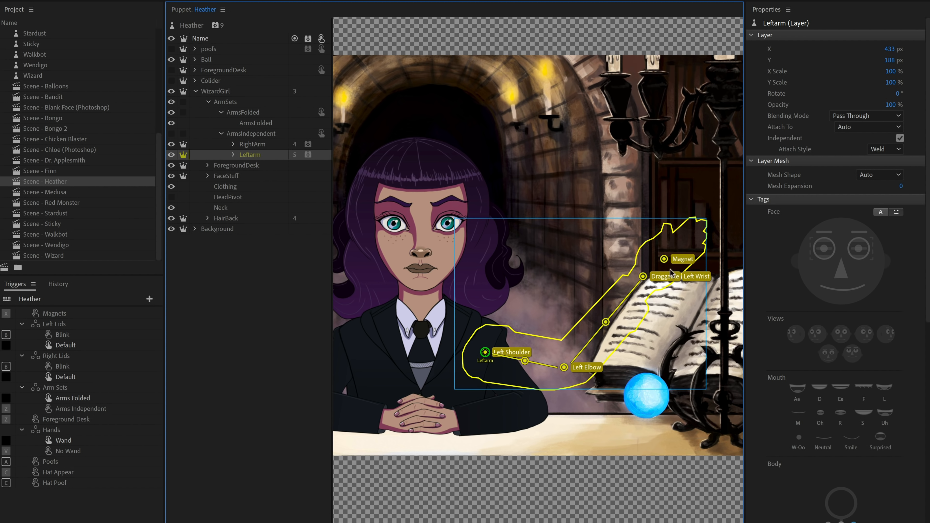
{"action": "mouse_move", "coordinate": [665, 262]}
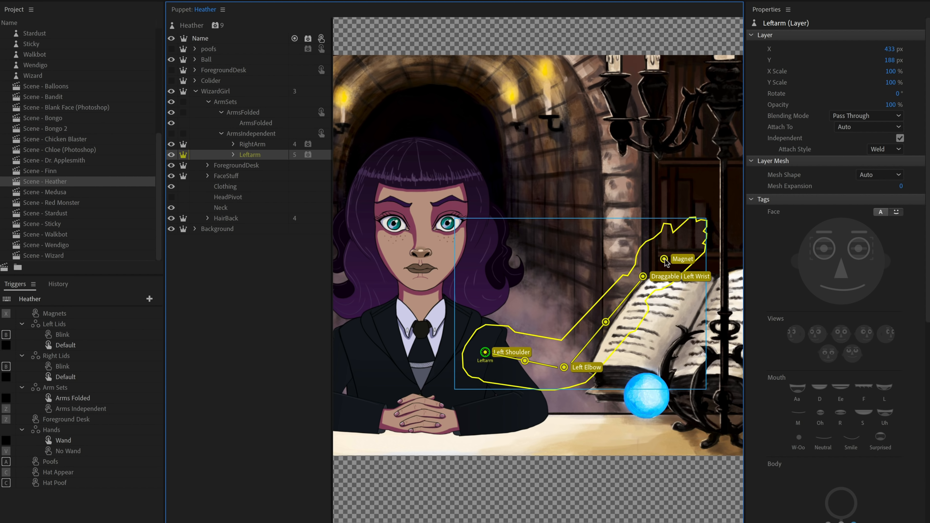
{"action": "mouse_move", "coordinate": [451, 413]}
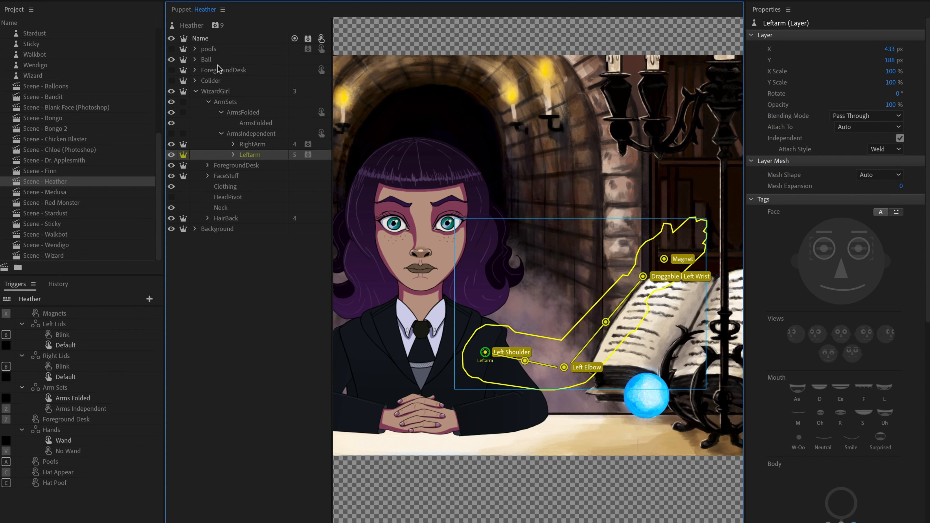
{"action": "left_click", "coordinate": [206, 59]}
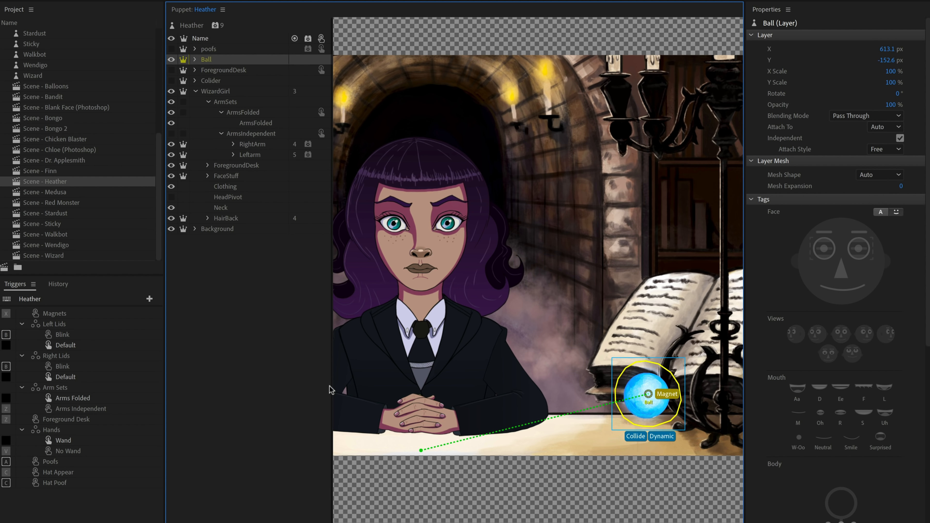
{"action": "left_click", "coordinate": [191, 26]}
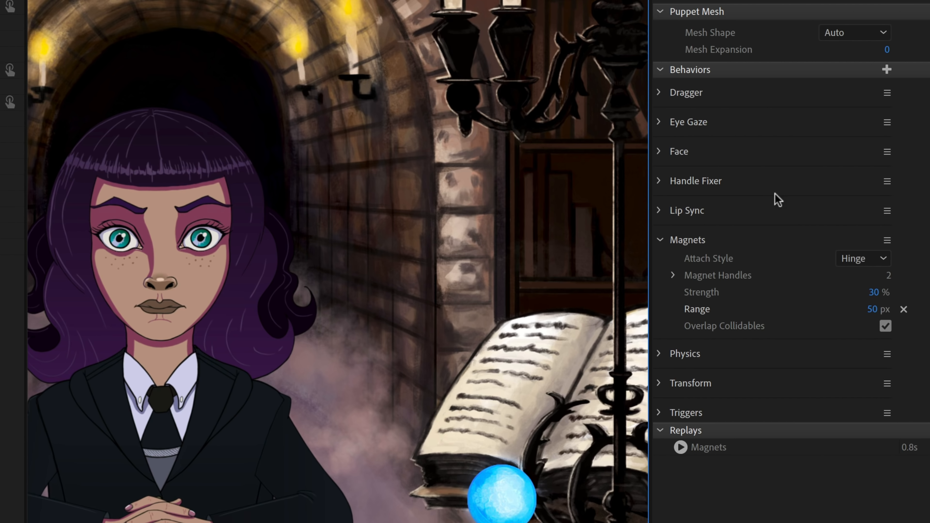
{"action": "mouse_move", "coordinate": [783, 340]}
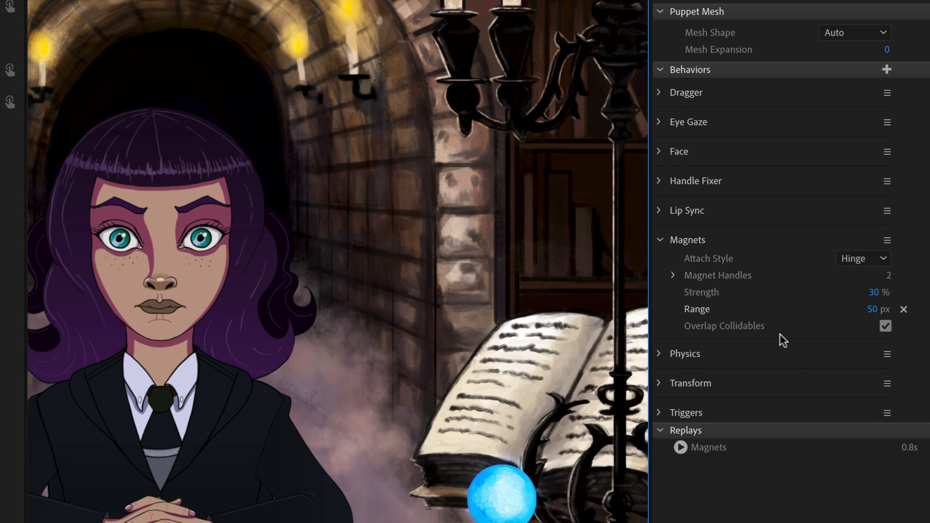
{"action": "mouse_move", "coordinate": [802, 332]}
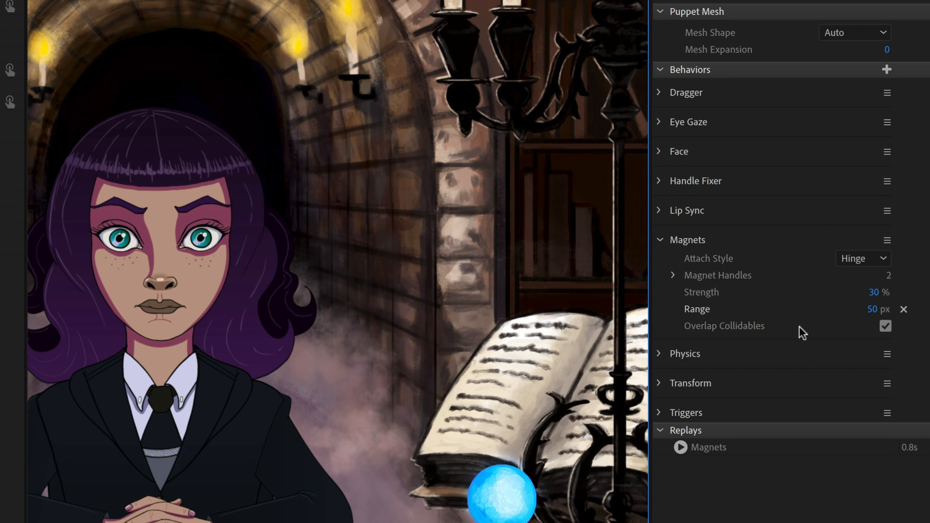
{"action": "mouse_move", "coordinate": [854, 327]}
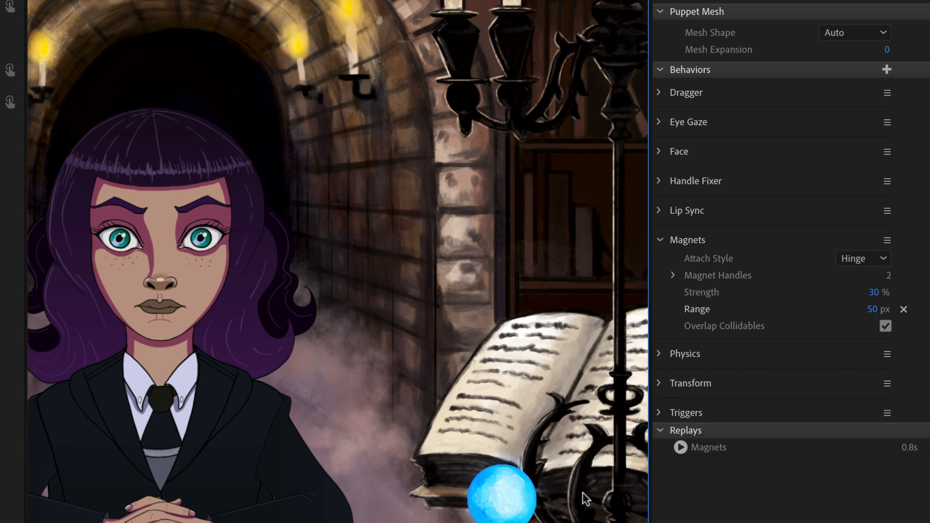
{"action": "mouse_move", "coordinate": [909, 289]}
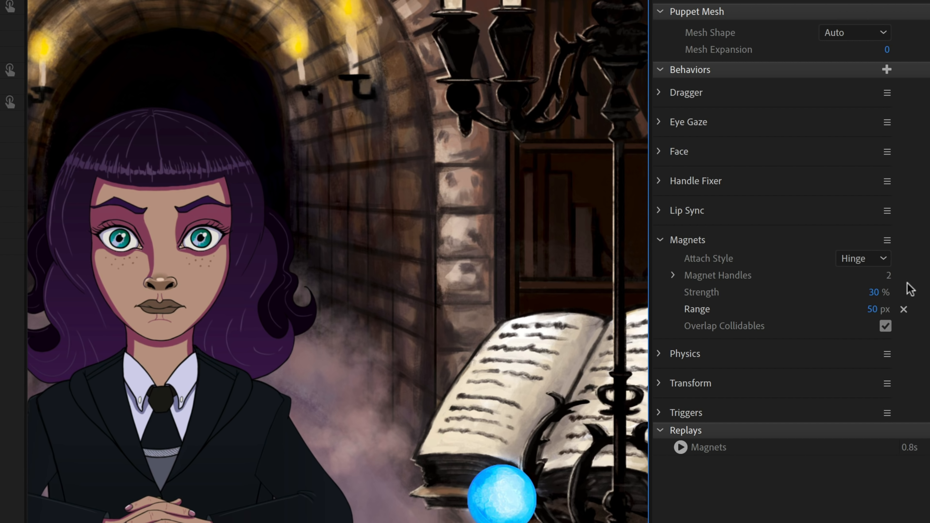
{"action": "mouse_move", "coordinate": [856, 288]}
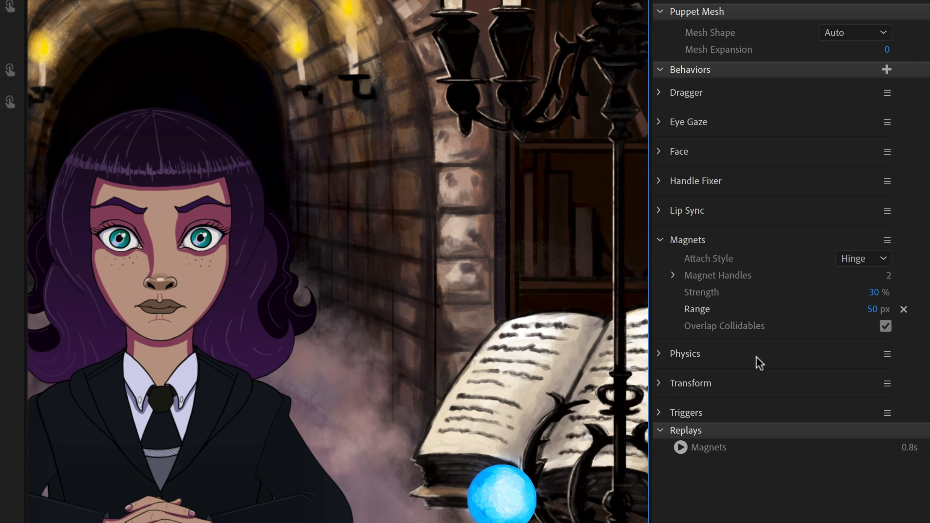
{"action": "mouse_move", "coordinate": [794, 325]}
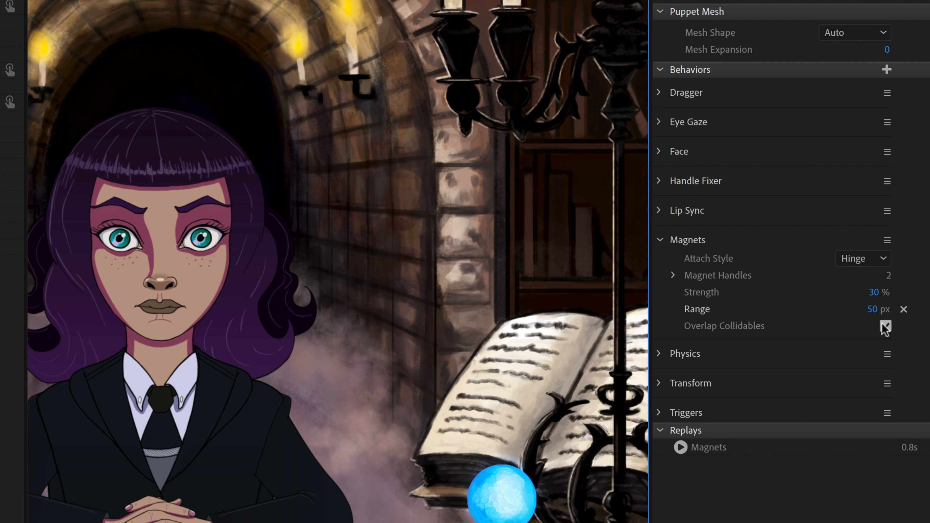
{"action": "left_click", "coordinate": [884, 325]}
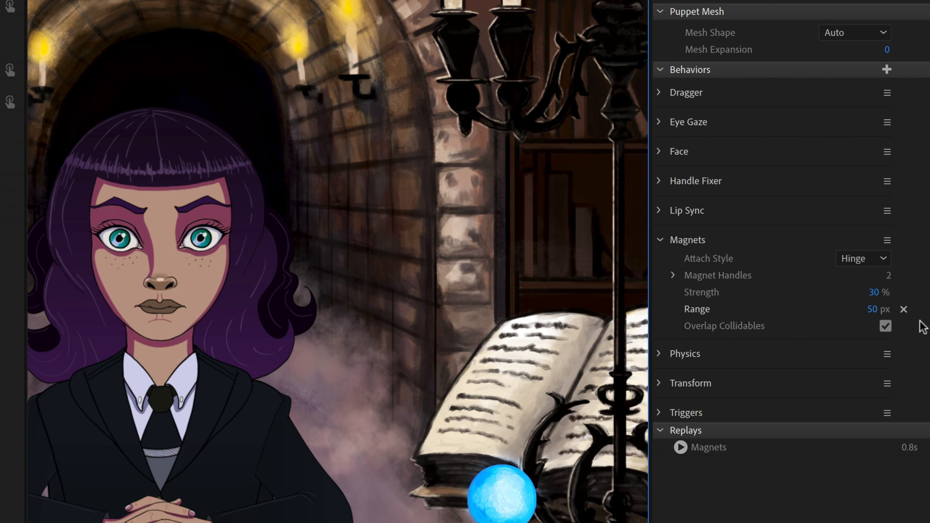